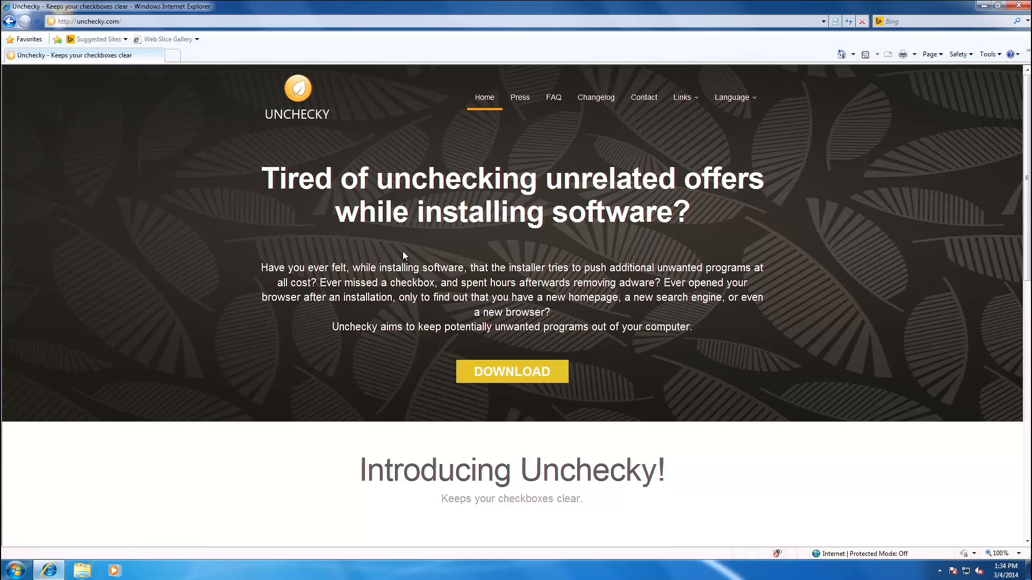
mouse_move(454, 350)
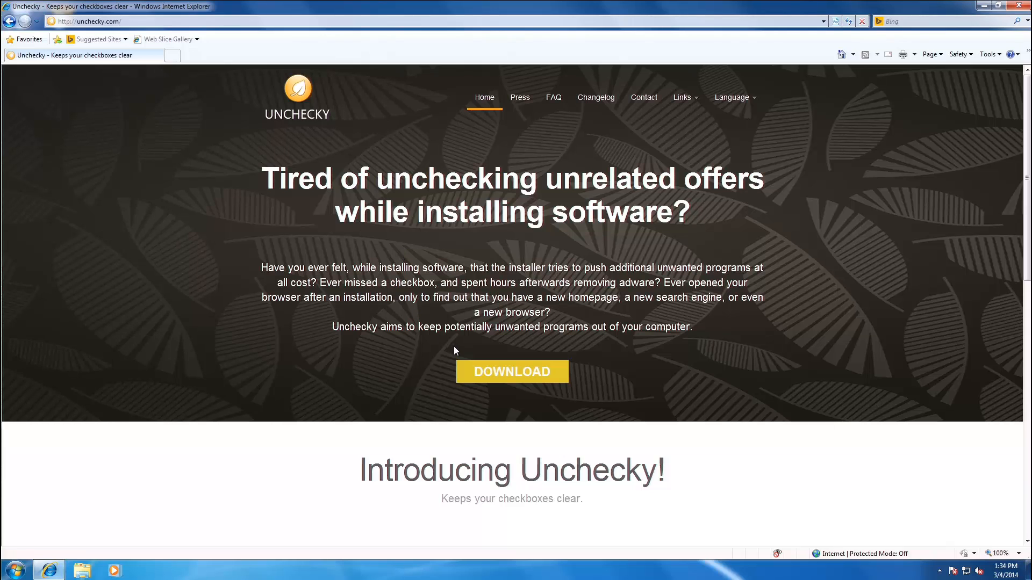
Browse the Unchecky changelog page, then go back to the Unchecky home page.
scroll("down", 3)
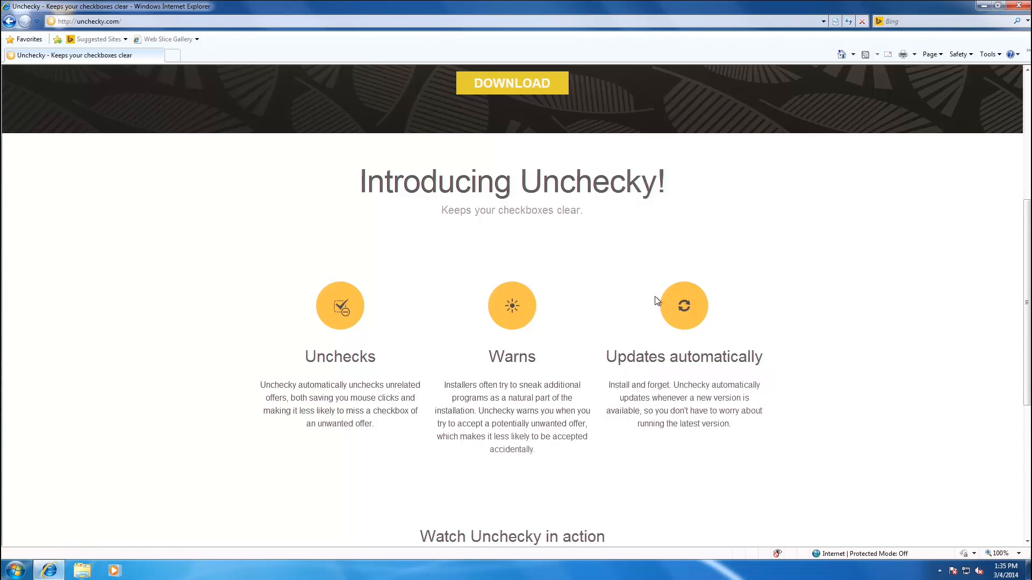
scroll("down", 3)
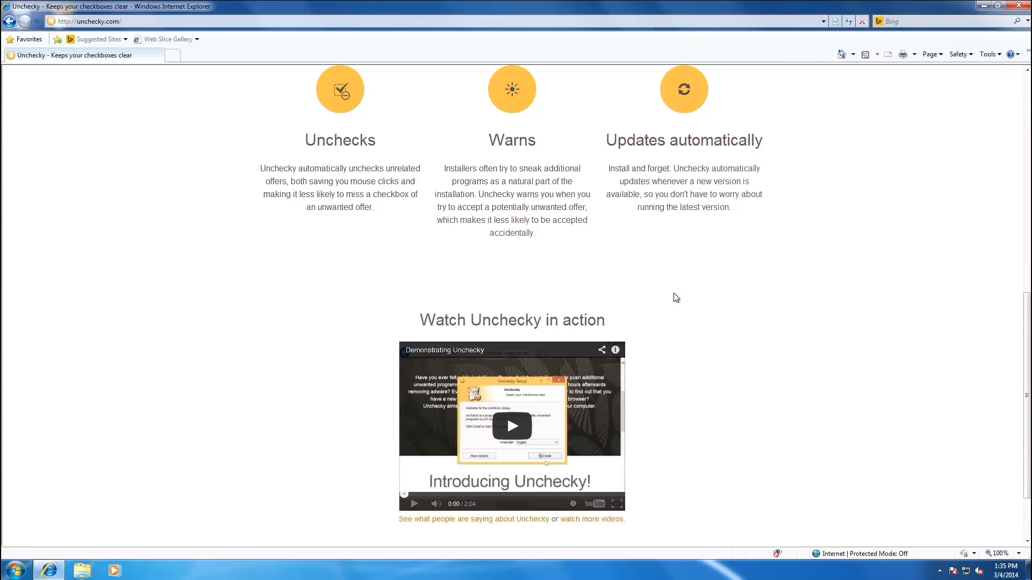
scroll("up", 3)
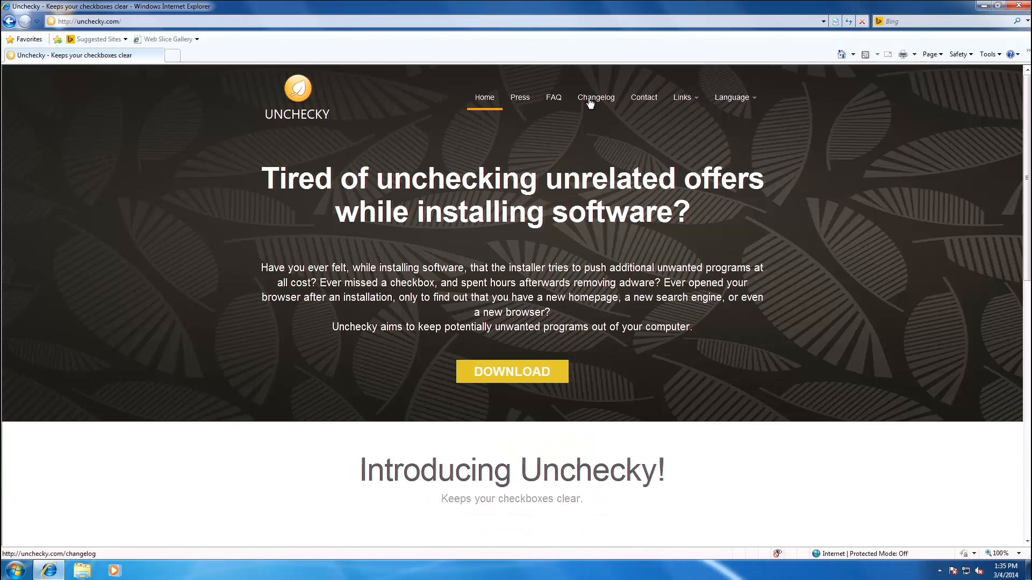
left_click(595, 98)
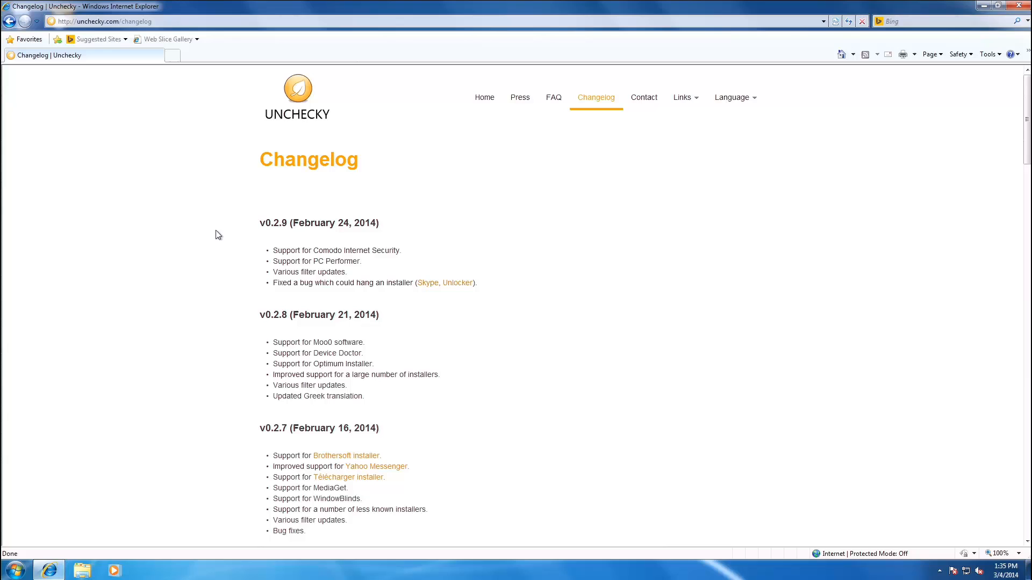
scroll("down", 3)
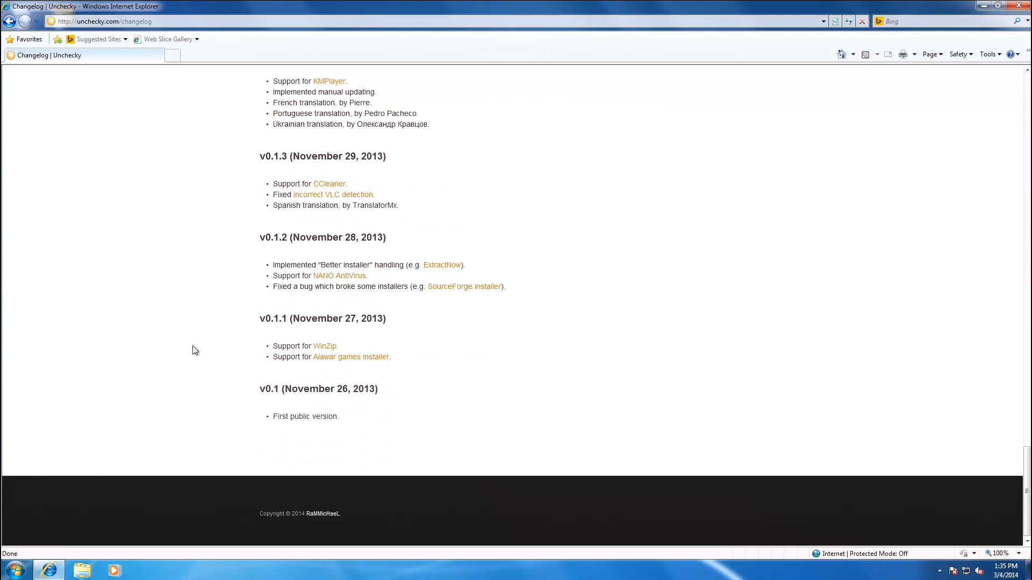
mouse_move(361, 394)
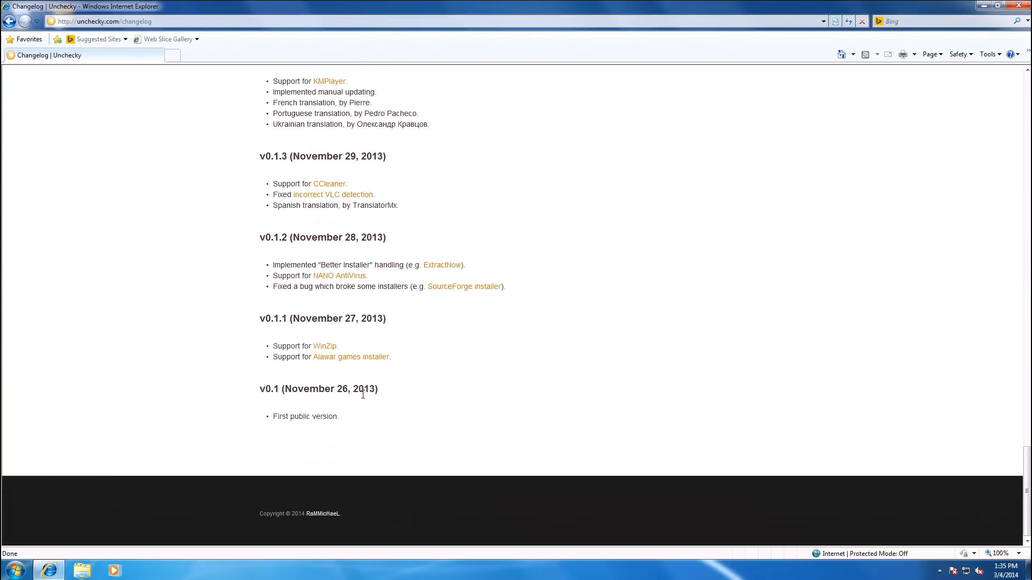
mouse_move(370, 394)
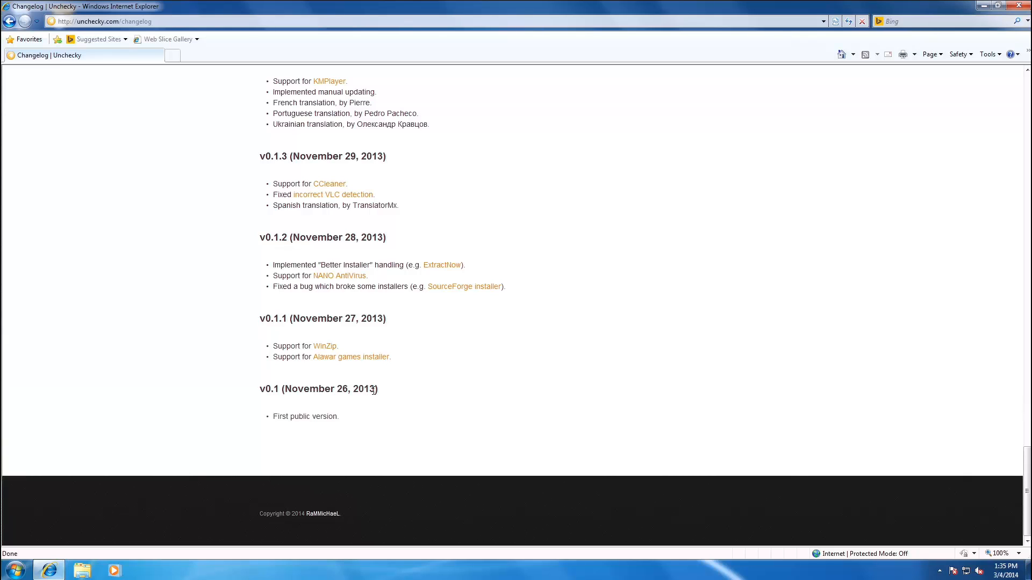
scroll("up", 3)
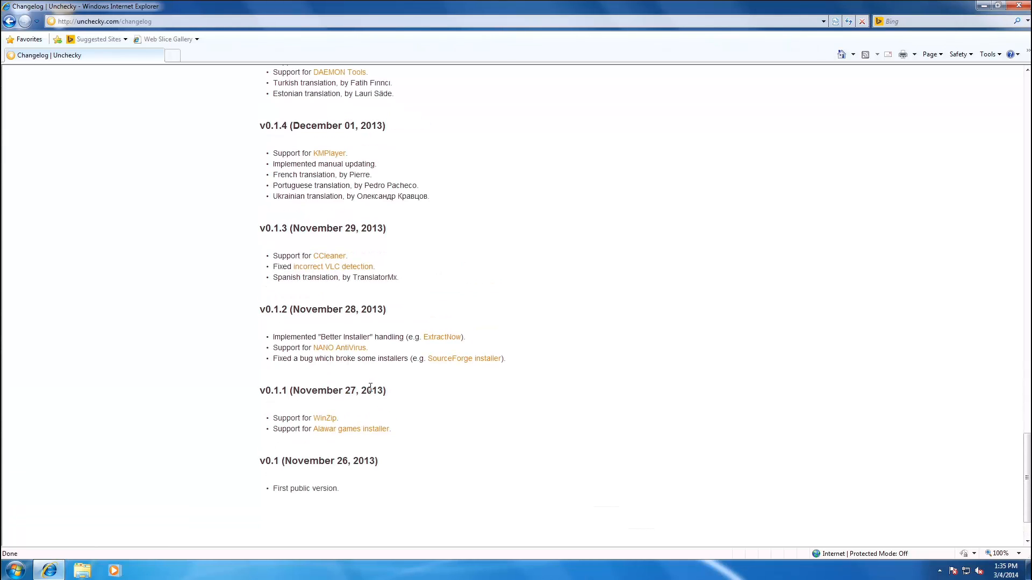
scroll("up", 3)
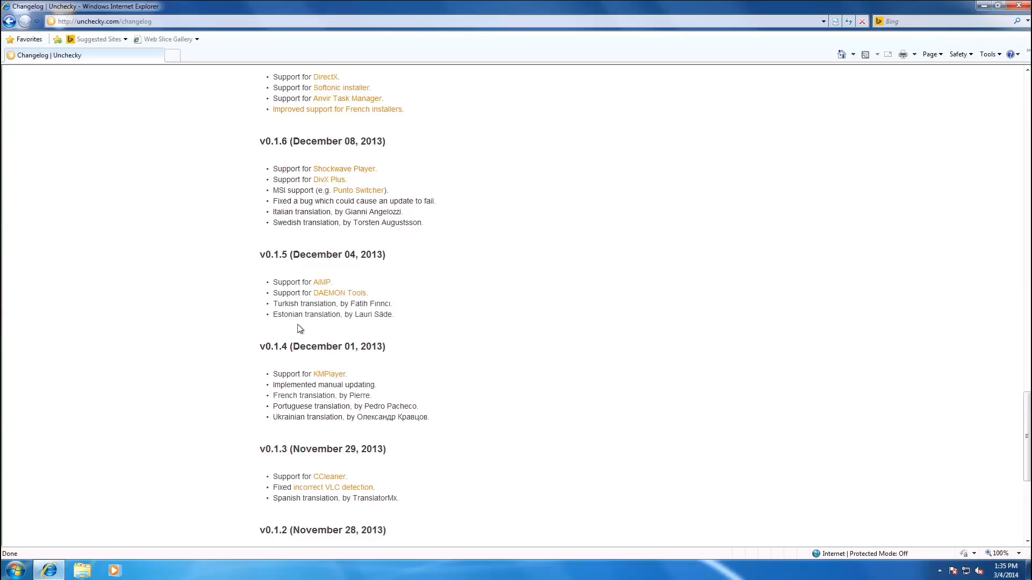
scroll("up", 3)
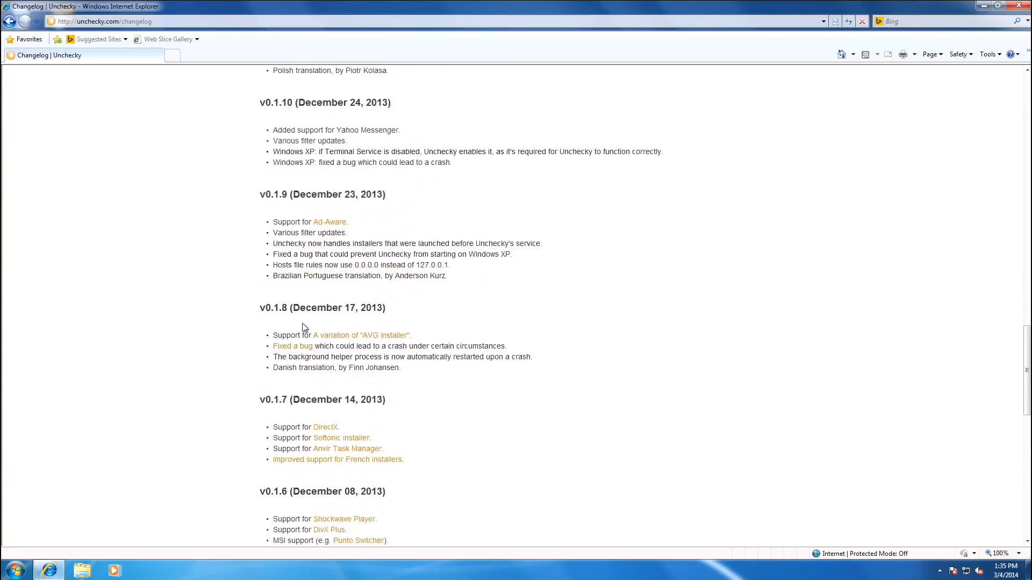
scroll("up", 3)
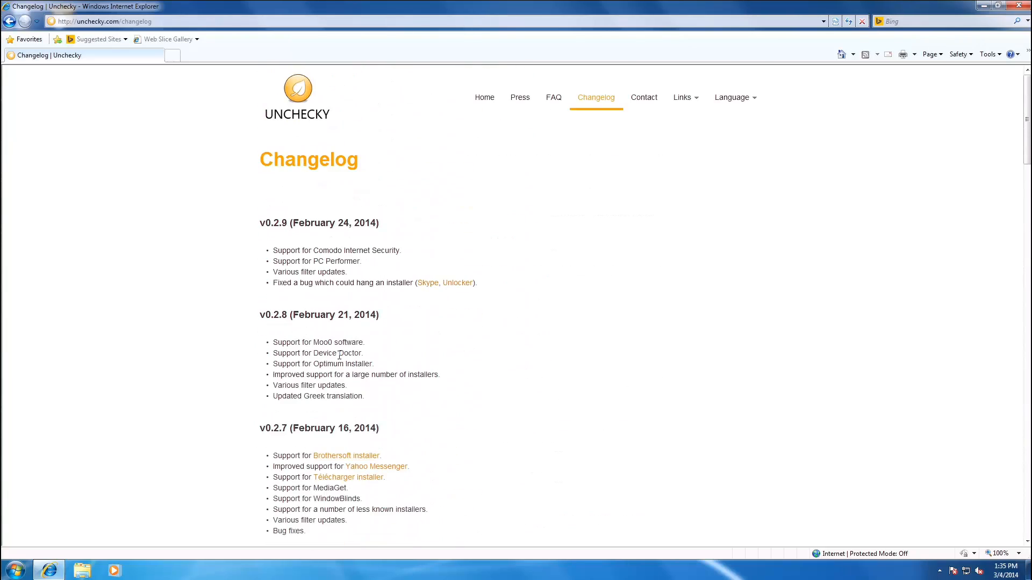
mouse_move(484, 97)
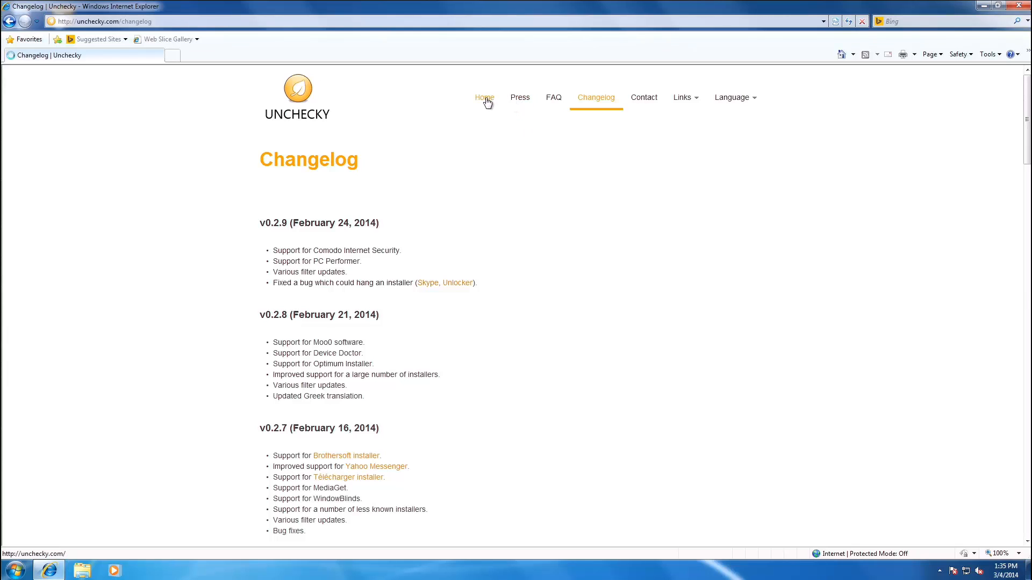
left_click(484, 98)
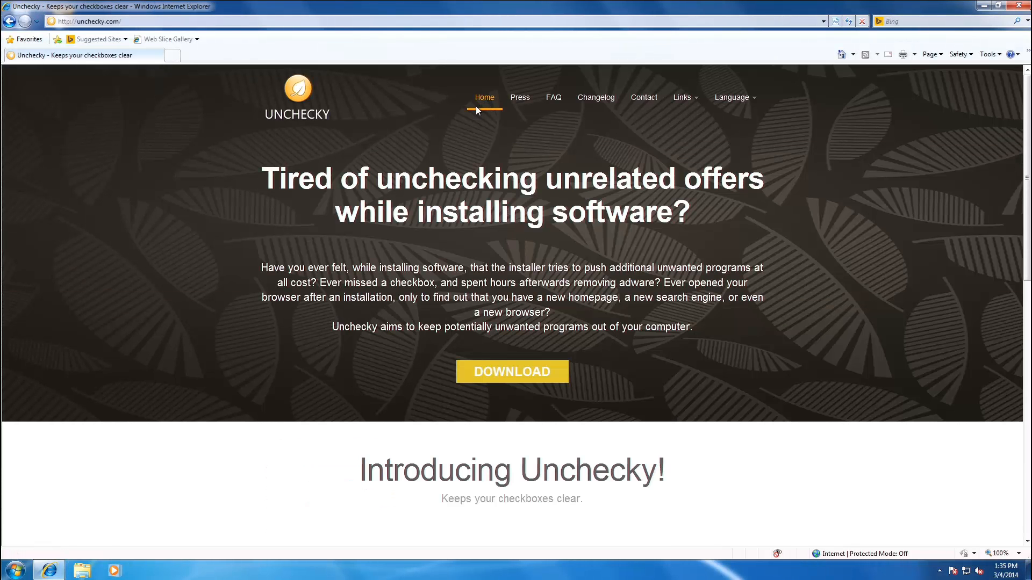
mouse_move(516, 355)
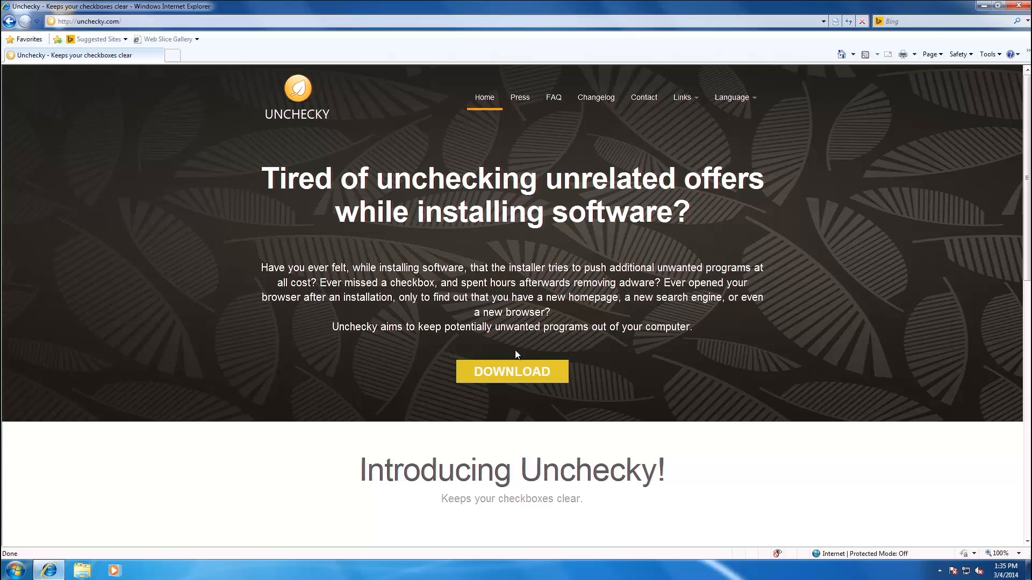
mouse_move(511, 372)
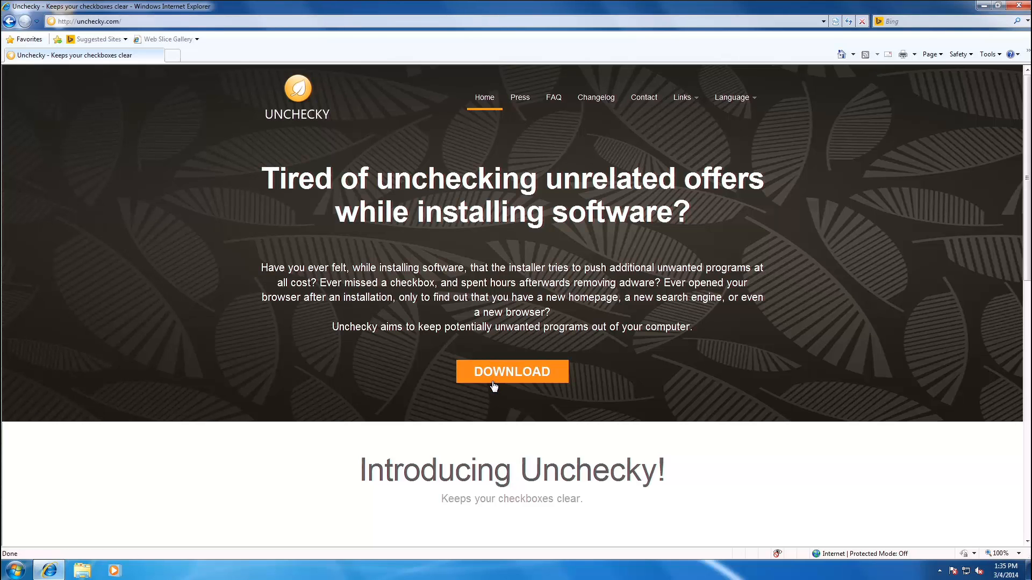
Save the Unchecky installer to the desktop and run it past the security warning.
left_click(511, 371)
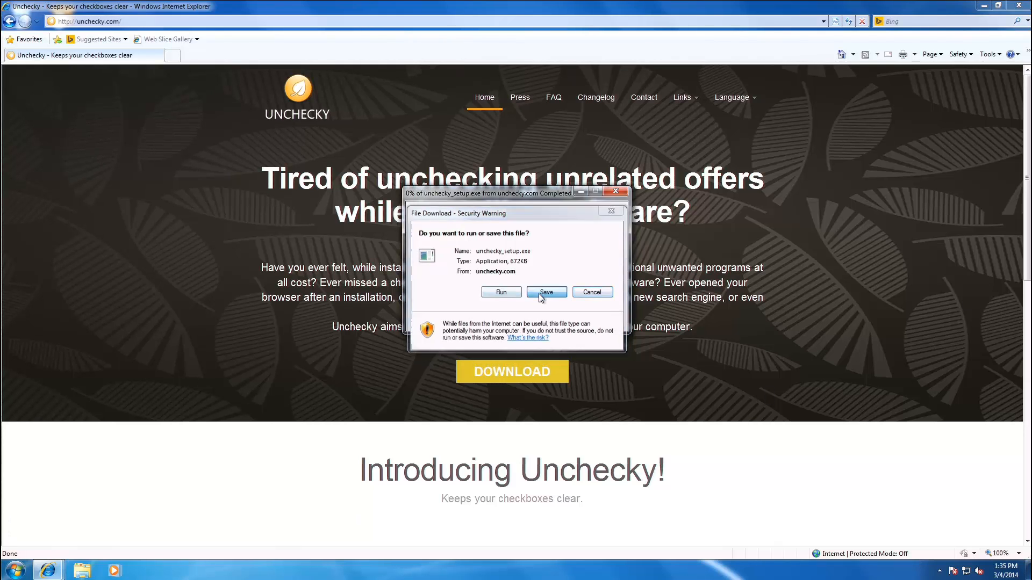
left_click(545, 291)
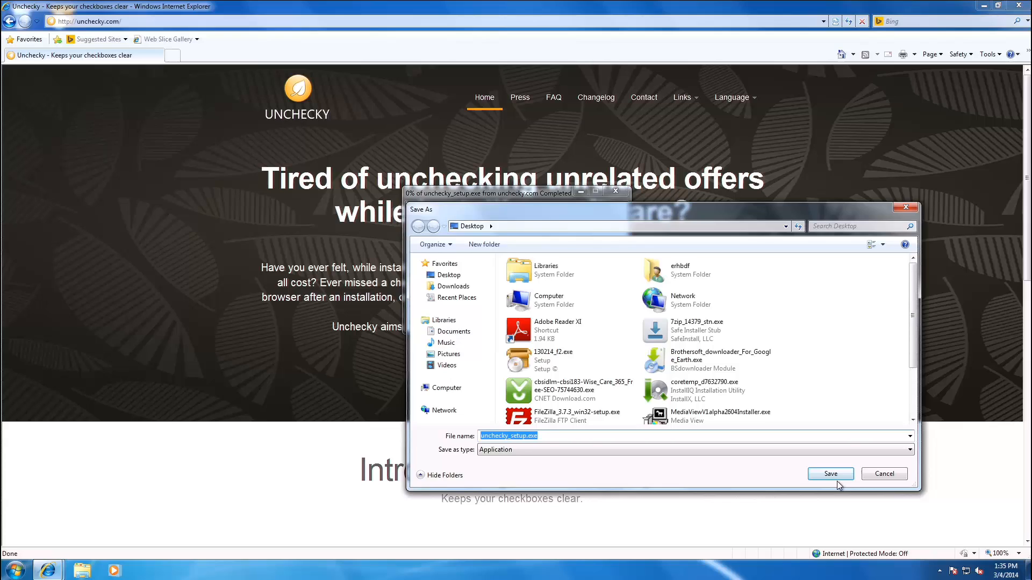
left_click(829, 474)
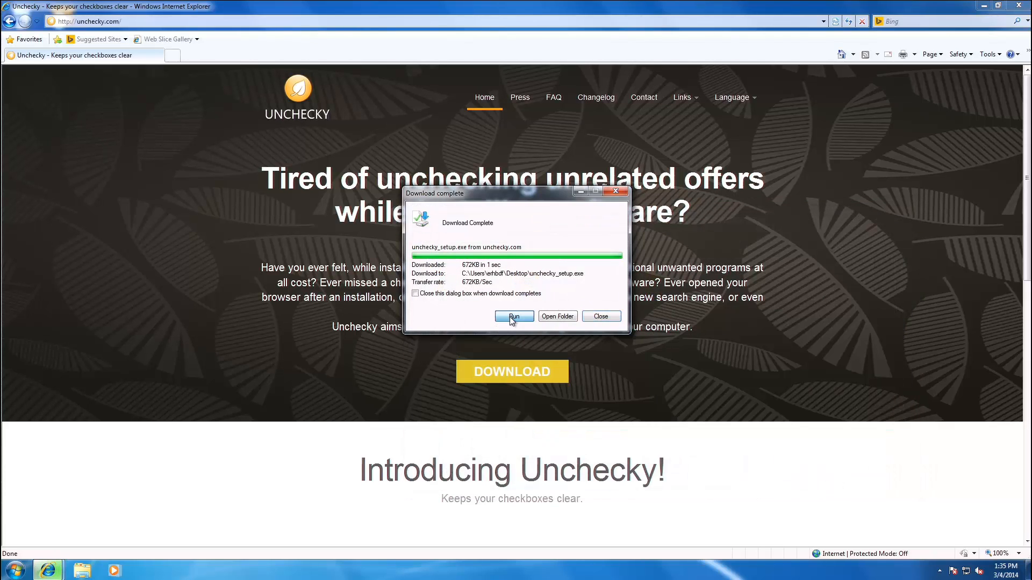
left_click(514, 316)
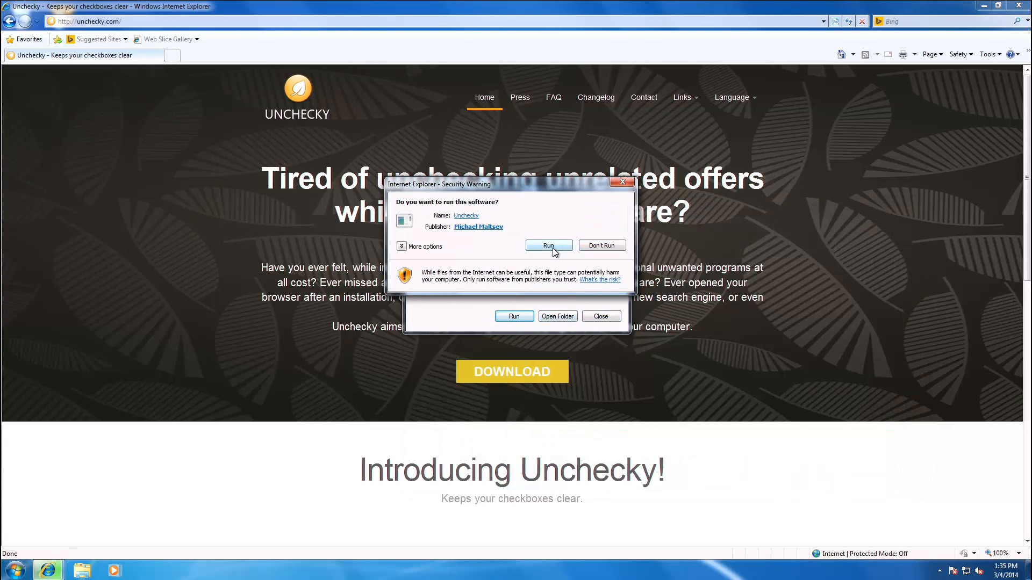
left_click(548, 246)
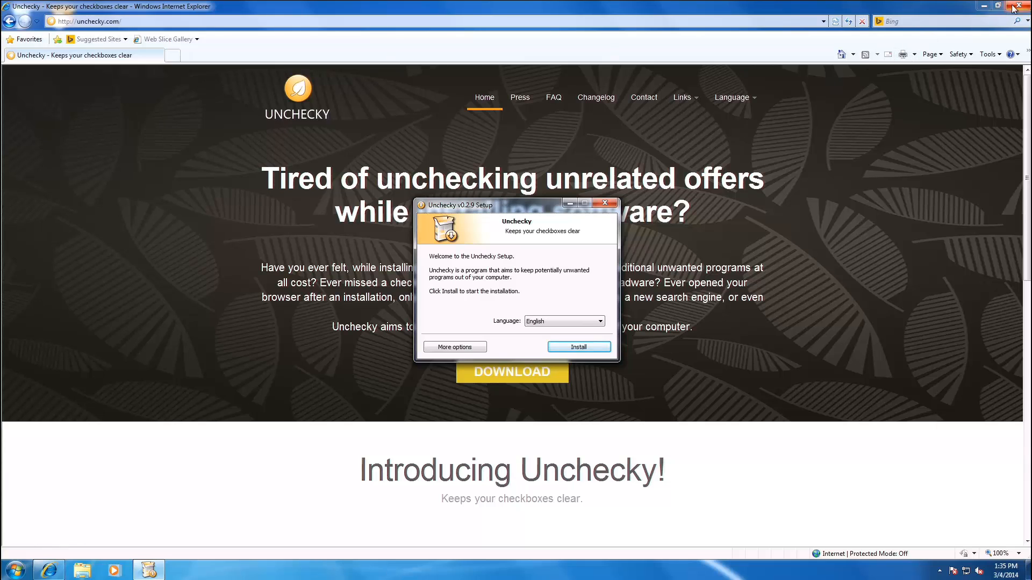
Close Internet Explorer, dismiss the duplicate run warning, and install Unchecky through to Finish.
left_click(454, 346)
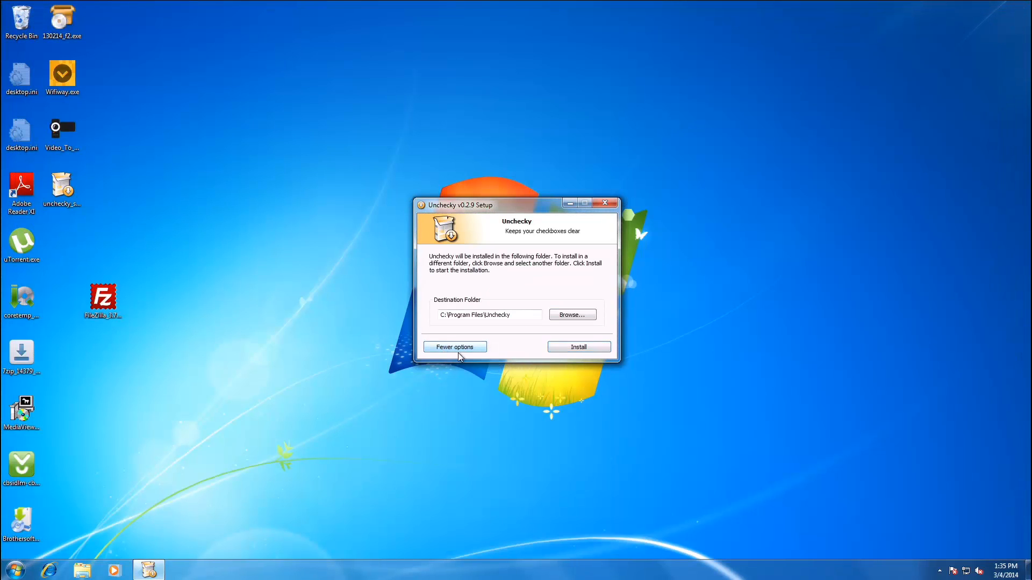
left_click(577, 346)
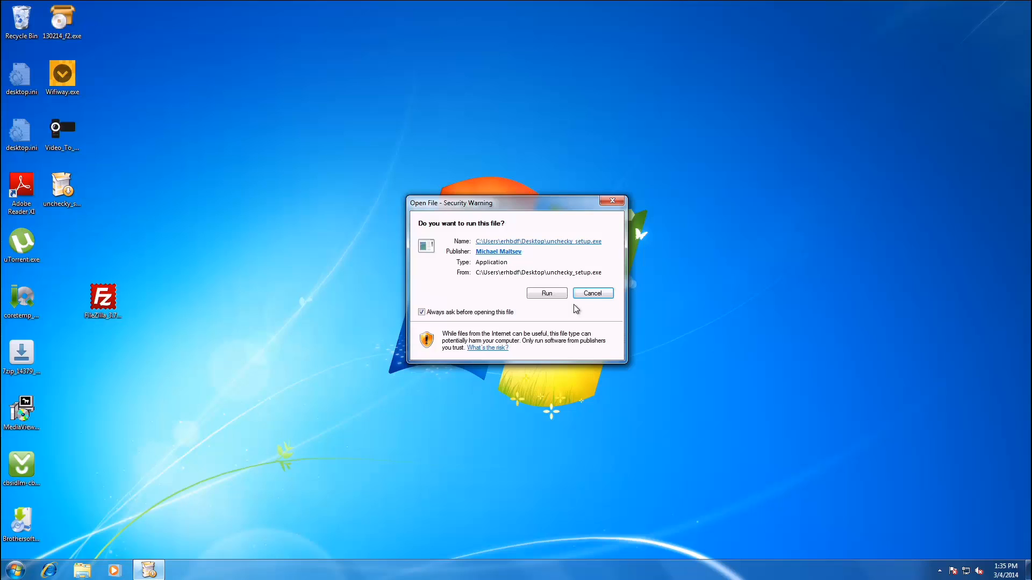
left_click(546, 292)
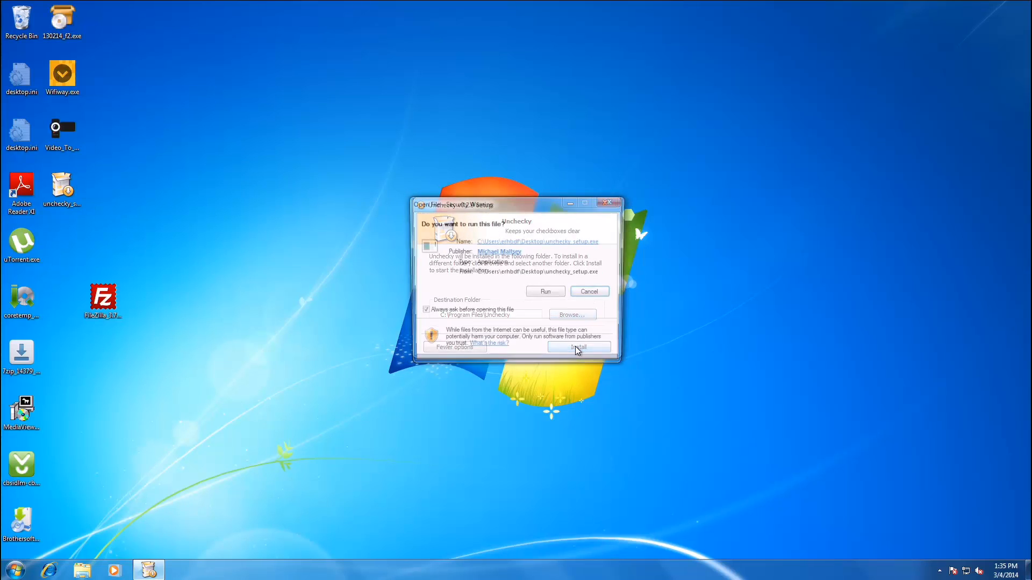
left_click(578, 348)
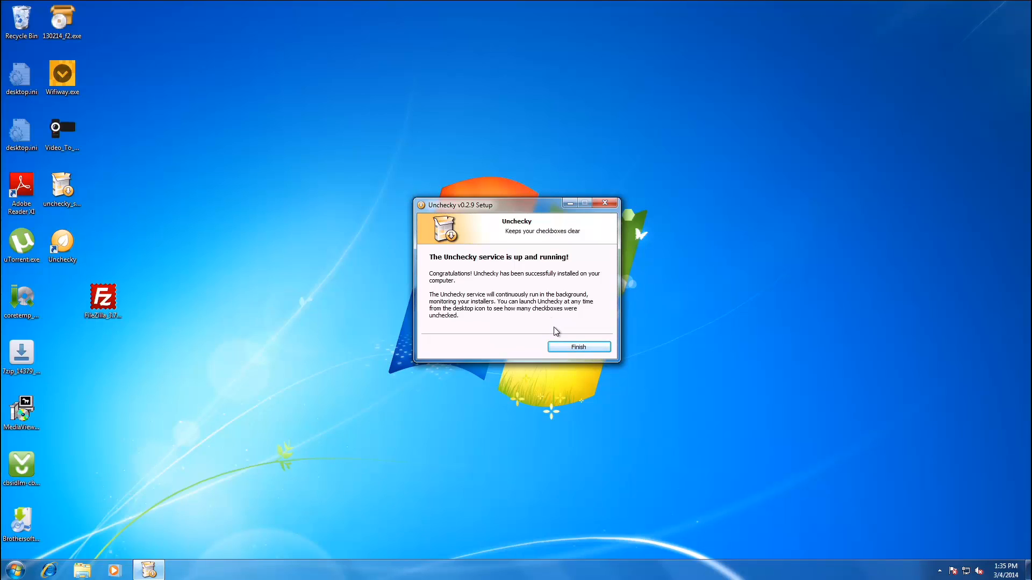
mouse_move(553, 371)
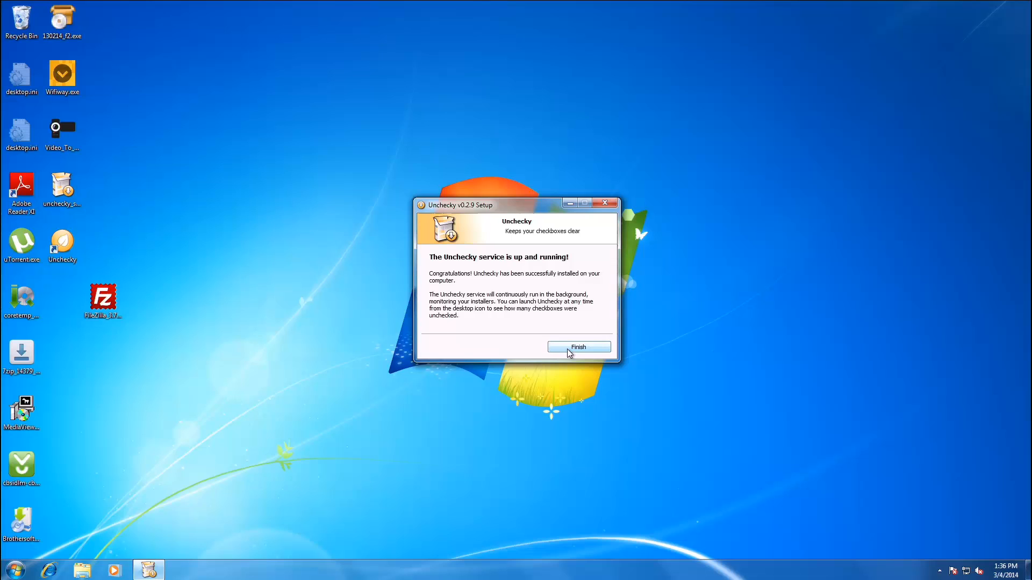
left_click(578, 346)
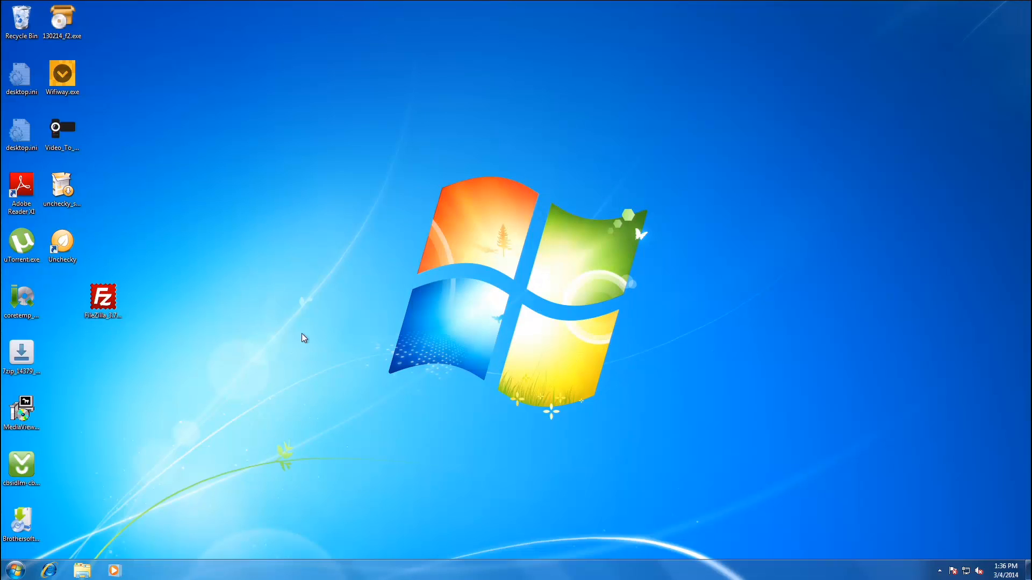
Open Task Manager to confirm Unchecky's processes are running, then close it.
left_click(939, 571)
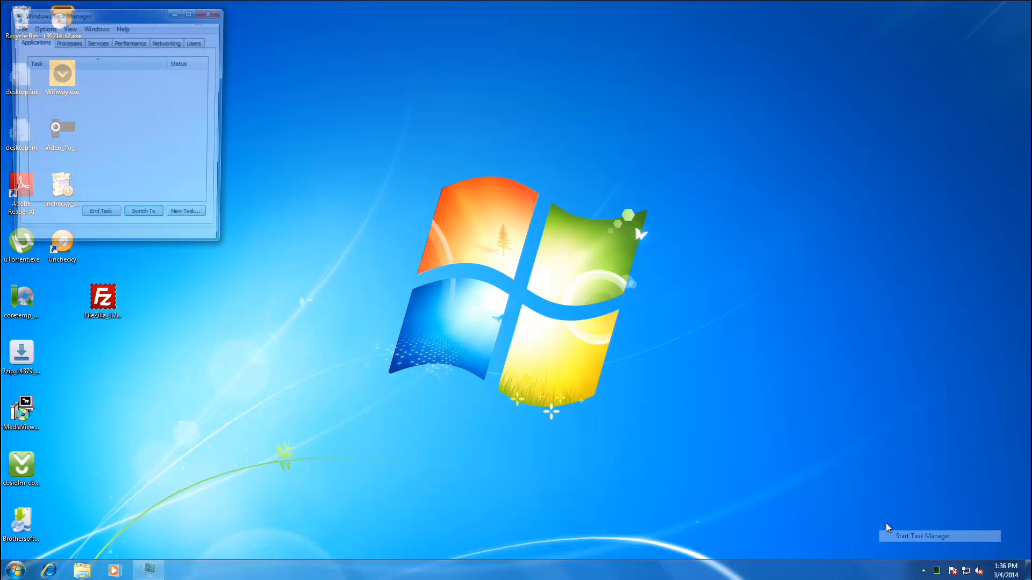
left_click(69, 42)
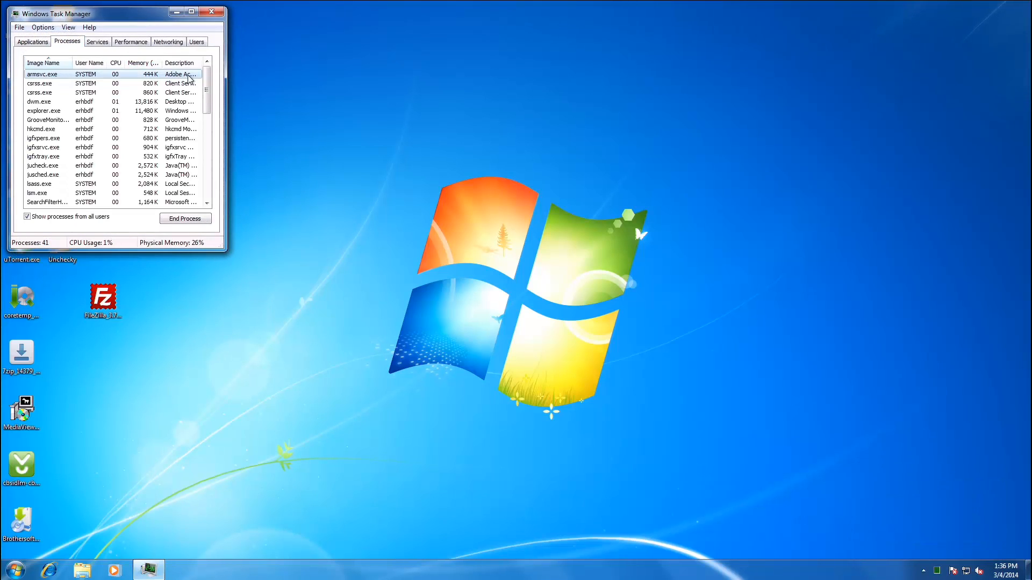
scroll("down", 3)
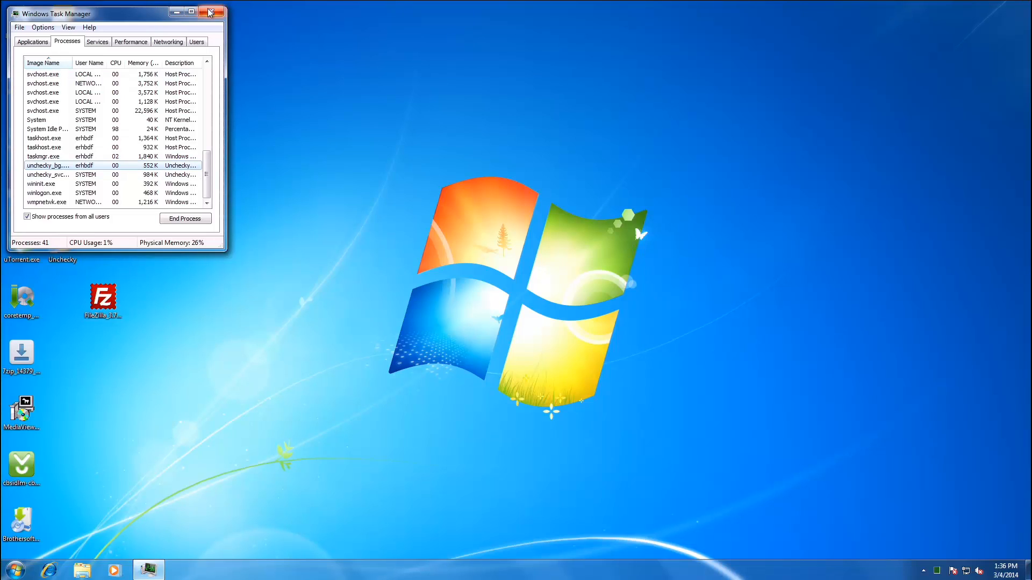
left_click(209, 12)
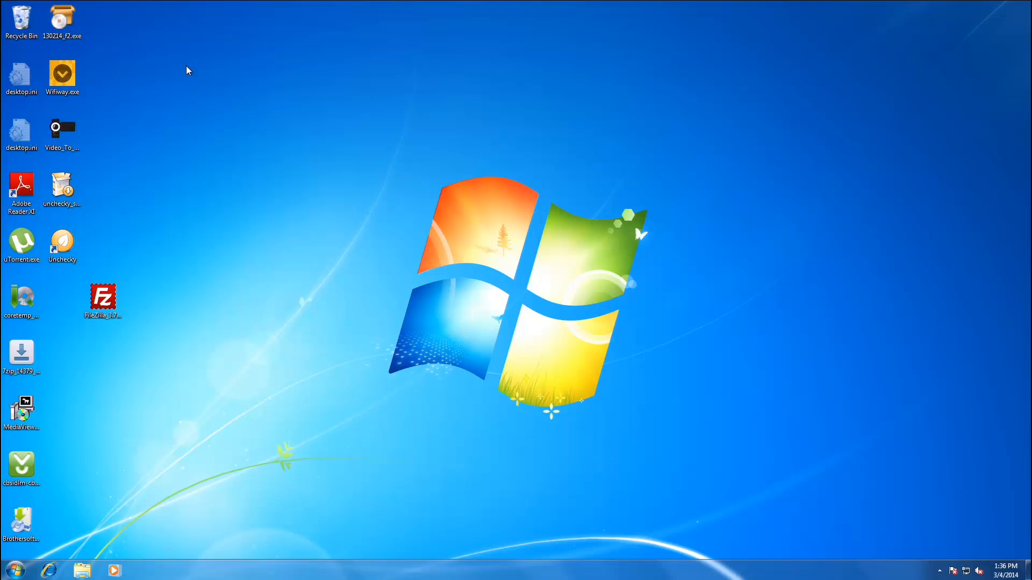
Launch Unchecky from its shortcut, view Settings keeping English, return Home, and minimize it.
left_click(62, 246)
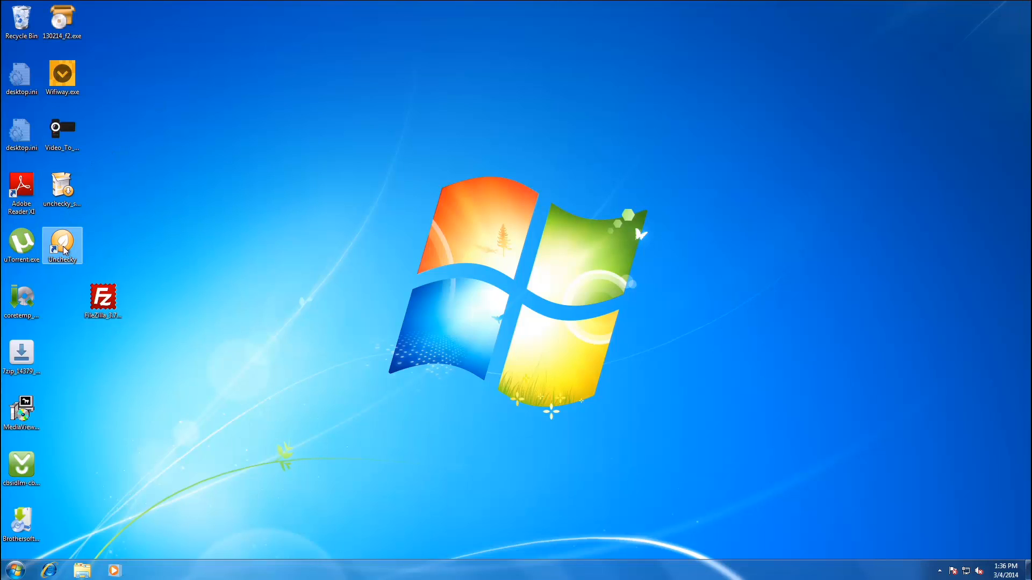
double_click(62, 246)
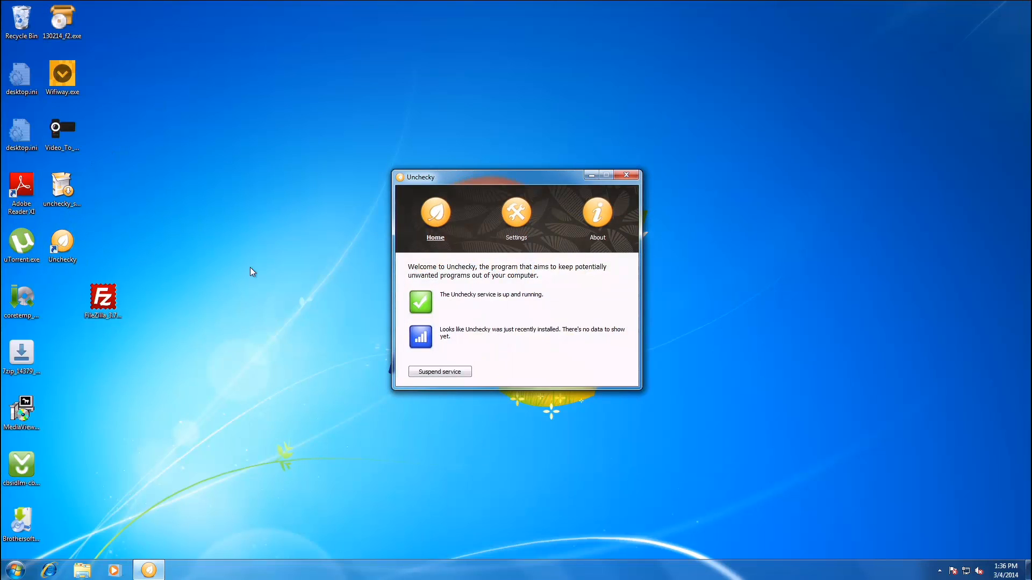
mouse_move(437, 253)
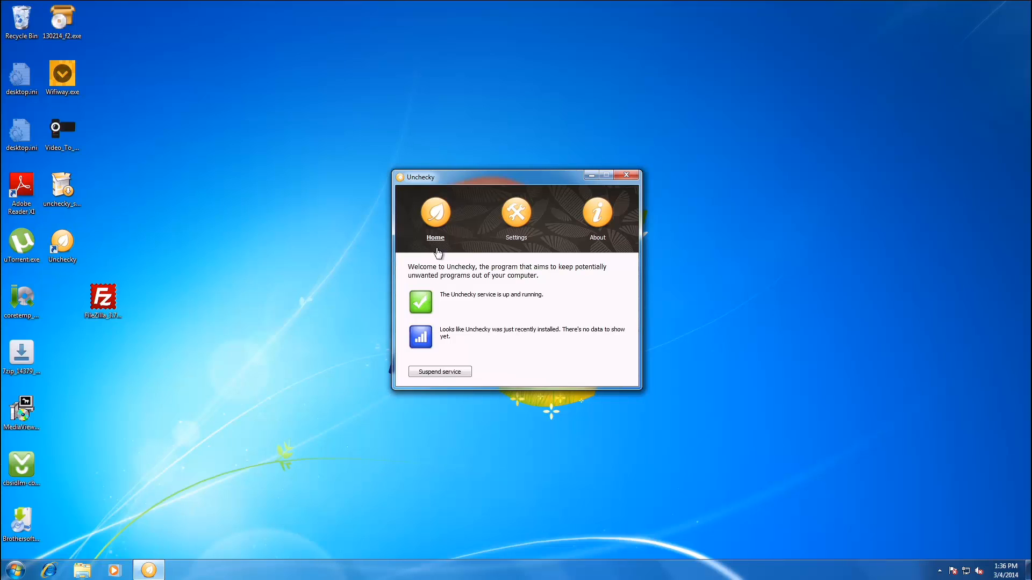
mouse_move(450, 237)
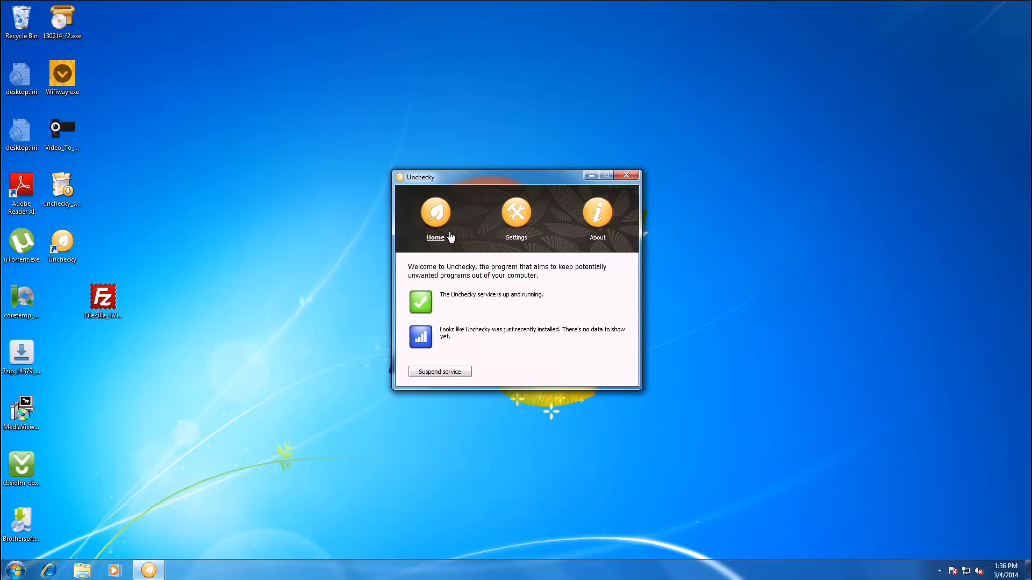
mouse_move(416, 345)
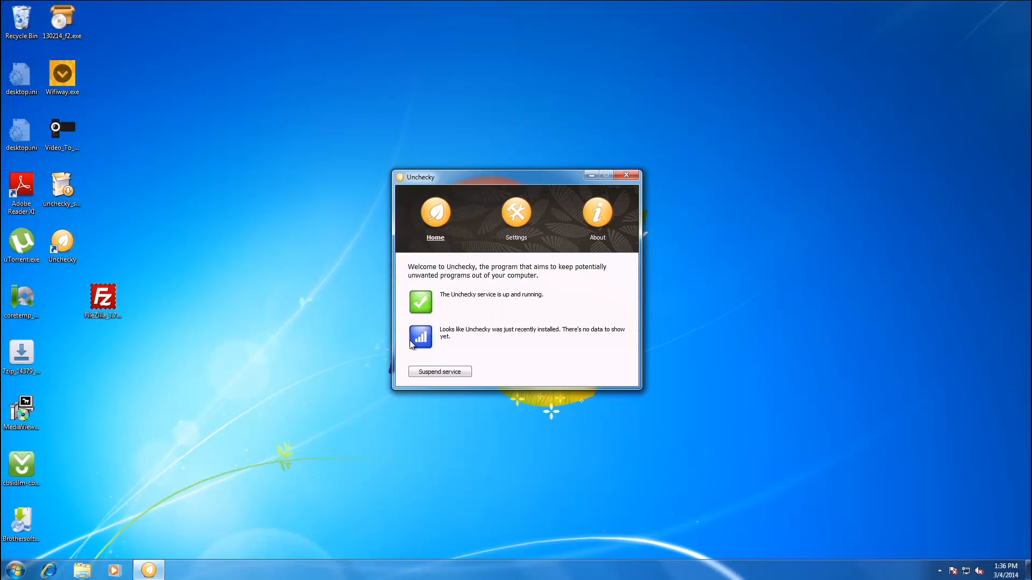
mouse_move(588, 355)
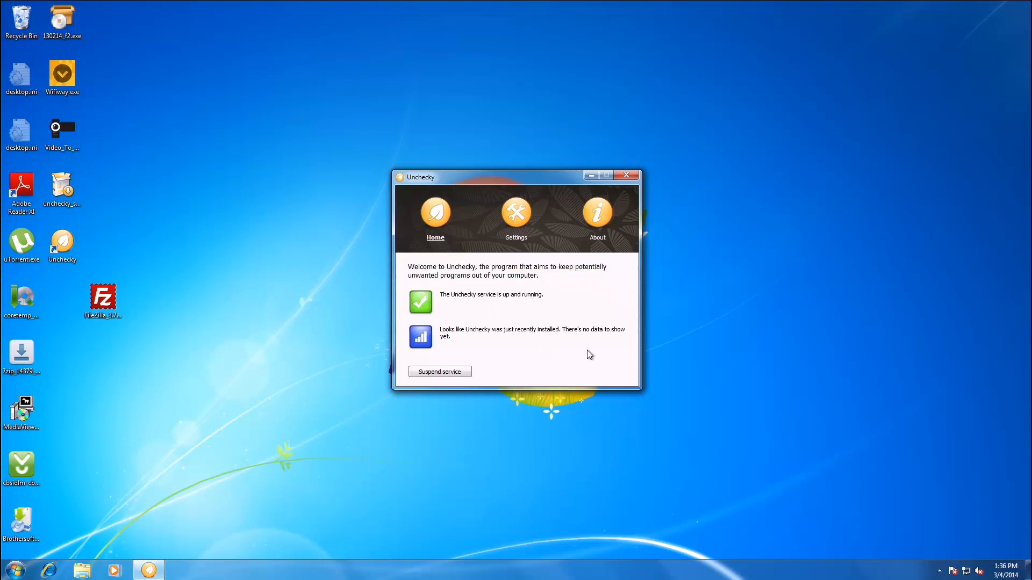
mouse_move(516, 234)
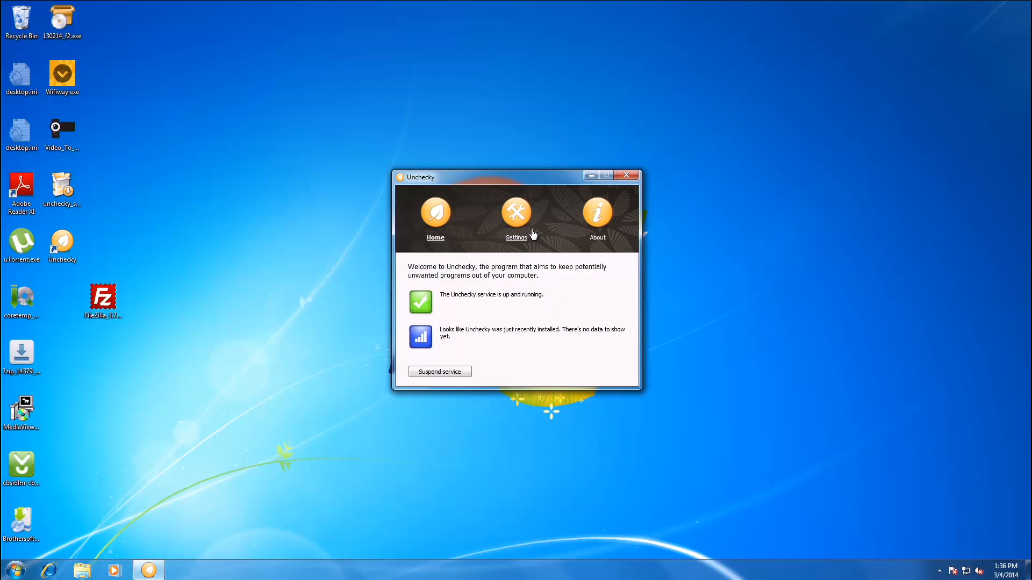
left_click(516, 214)
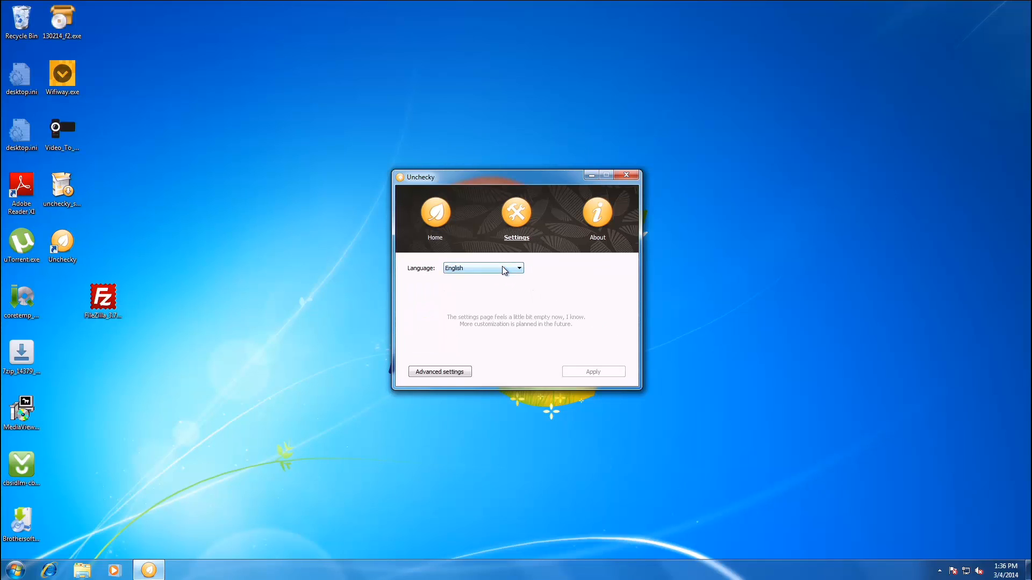
left_click(519, 268)
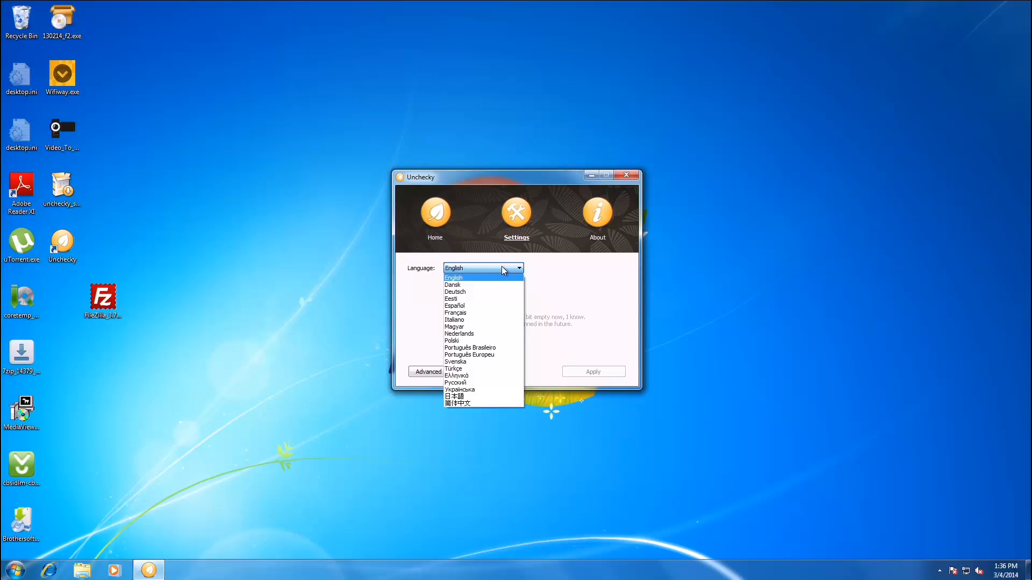
left_click(596, 214)
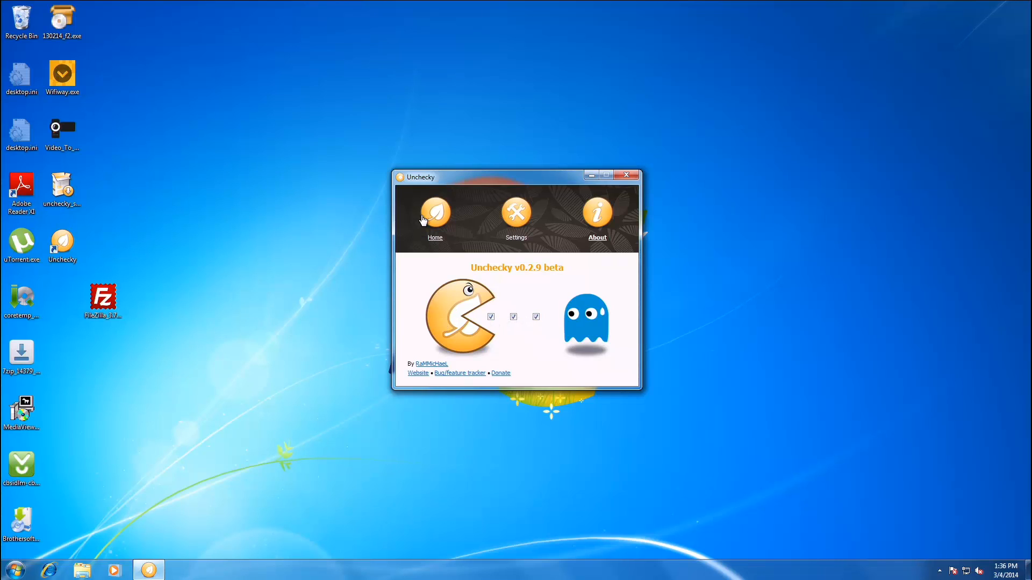
left_click(435, 214)
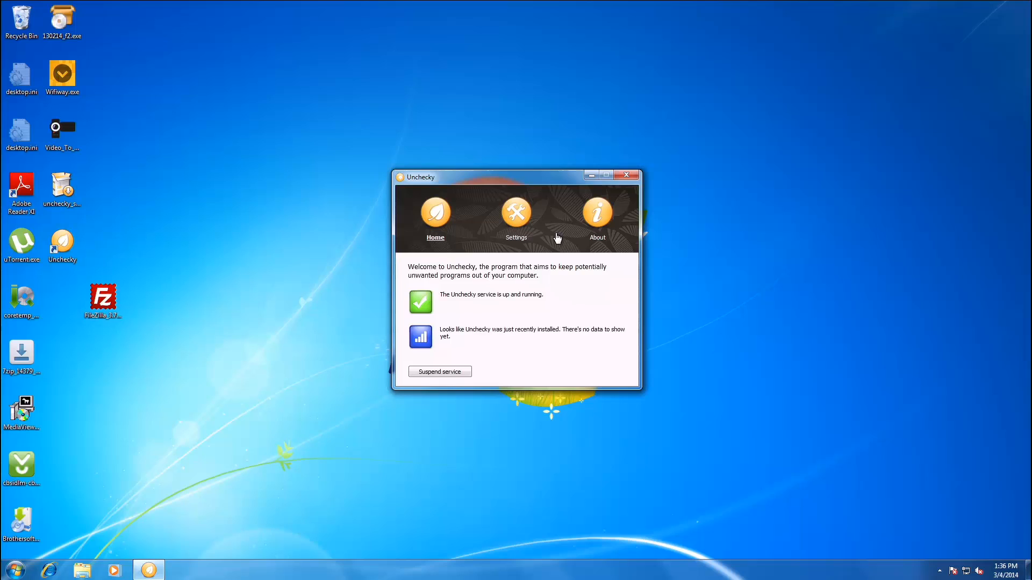
left_click(625, 175)
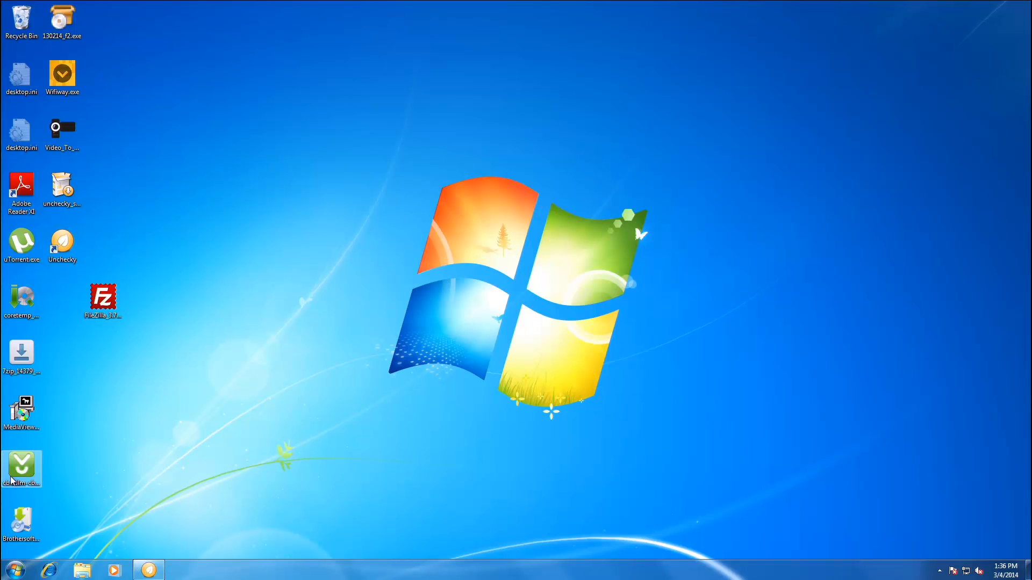
Launch the Wise Care 365 Download.com installer and continue past its welcome page.
double_click(21, 466)
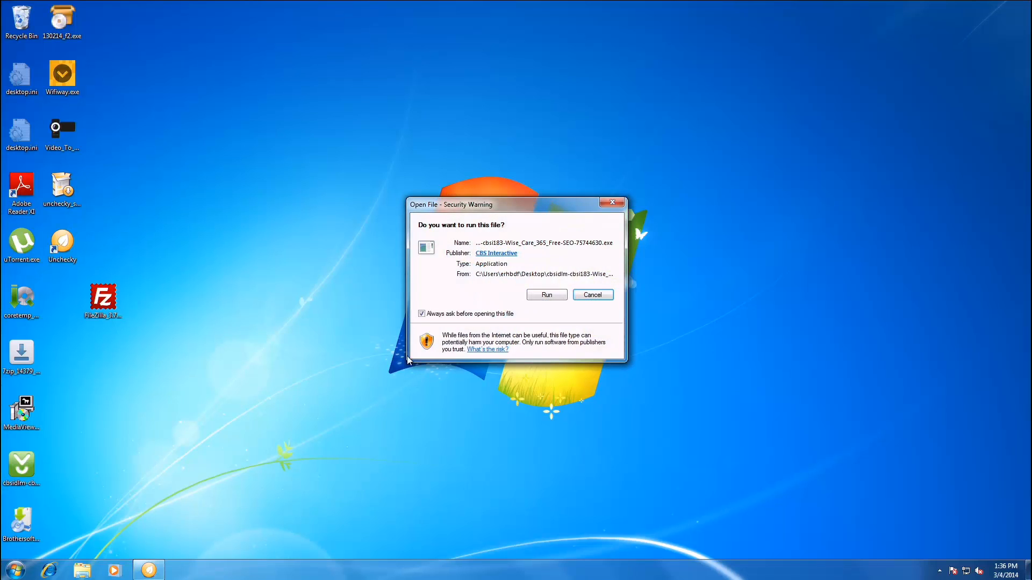
left_click(545, 294)
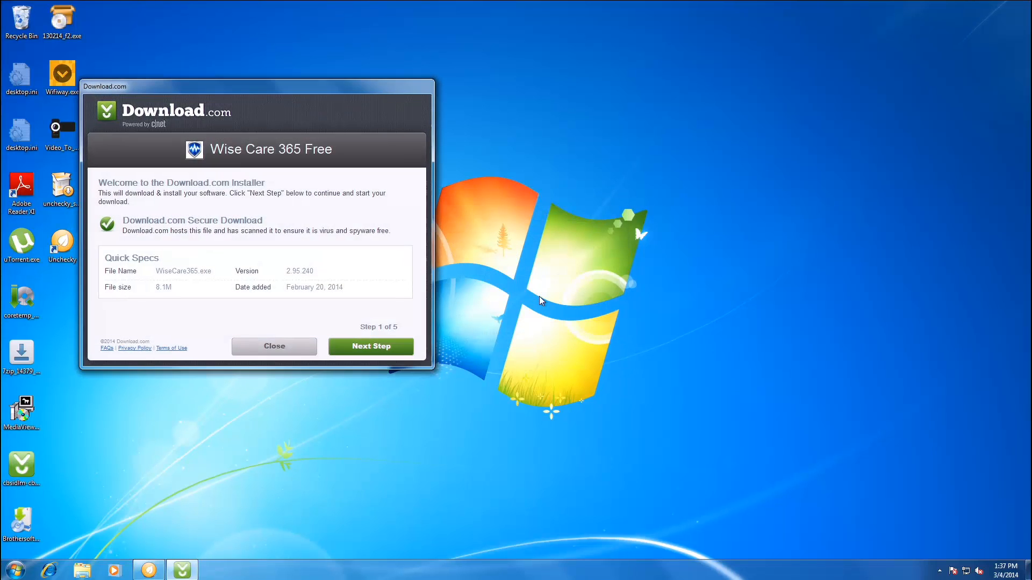
mouse_move(519, 303)
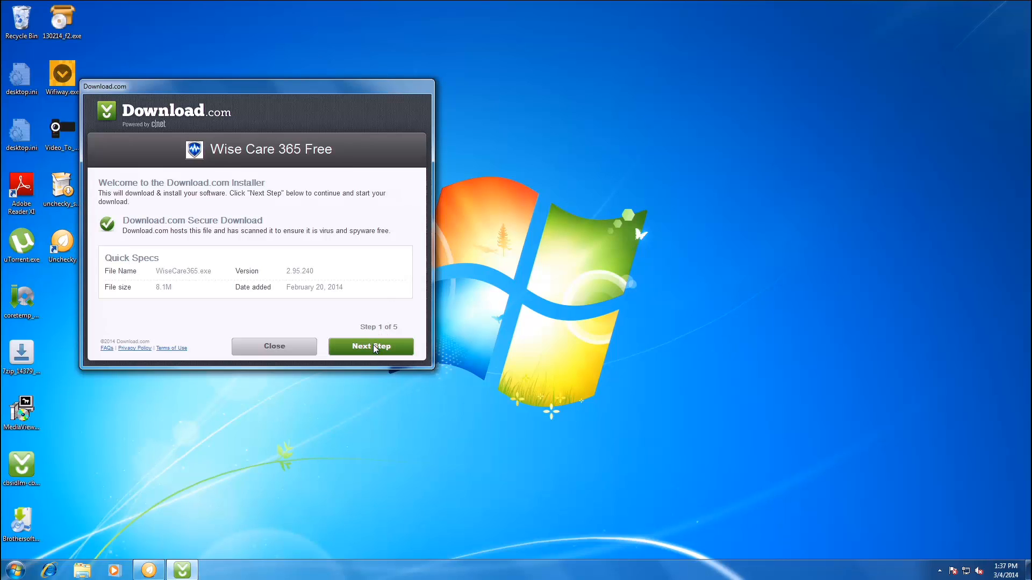
left_click(370, 346)
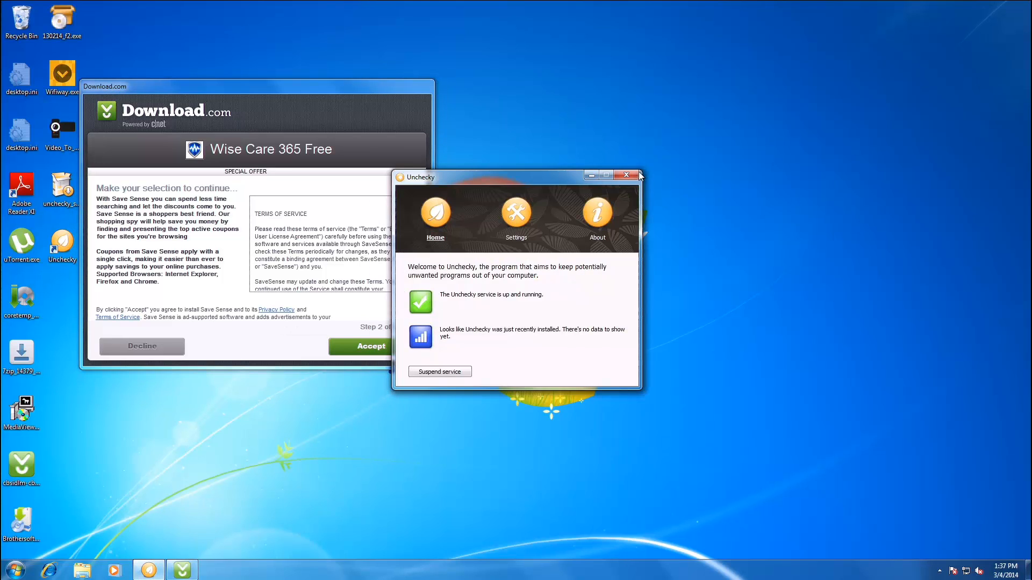
Close Unchecky, dismiss its warning, and decline the Save Sense and driver-update offers.
left_click(626, 175)
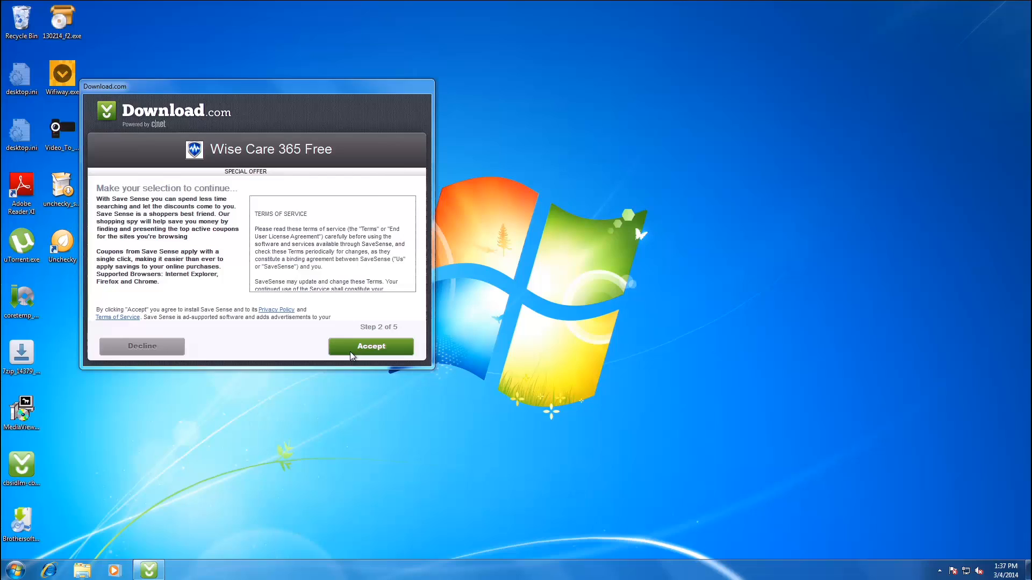
left_click(371, 346)
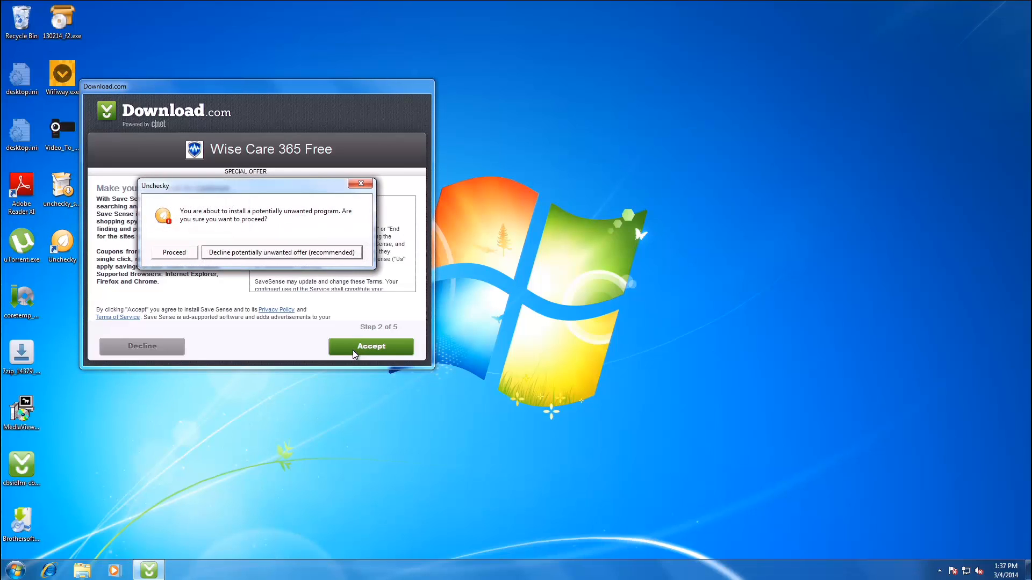
mouse_move(357, 352)
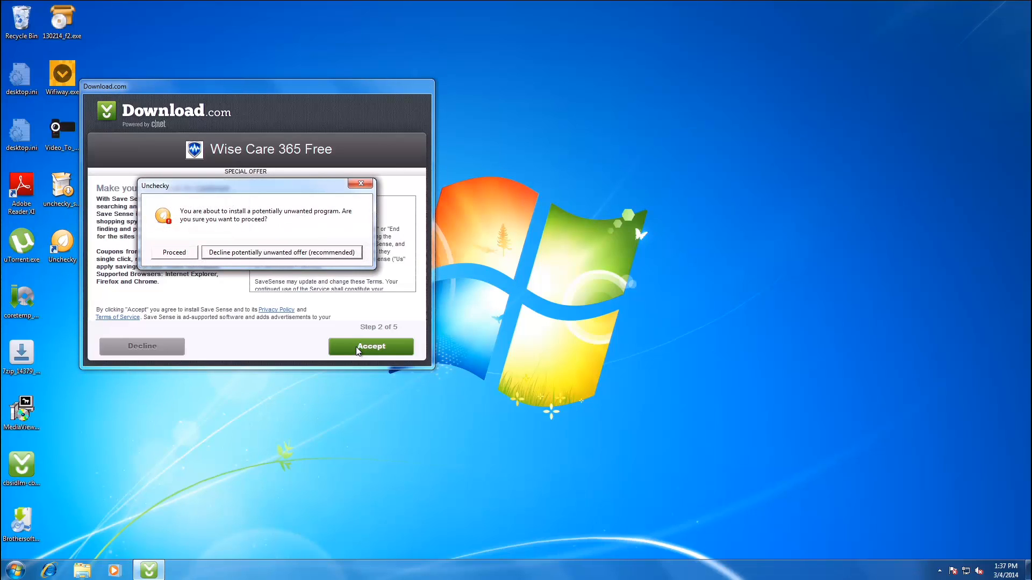
mouse_move(355, 345)
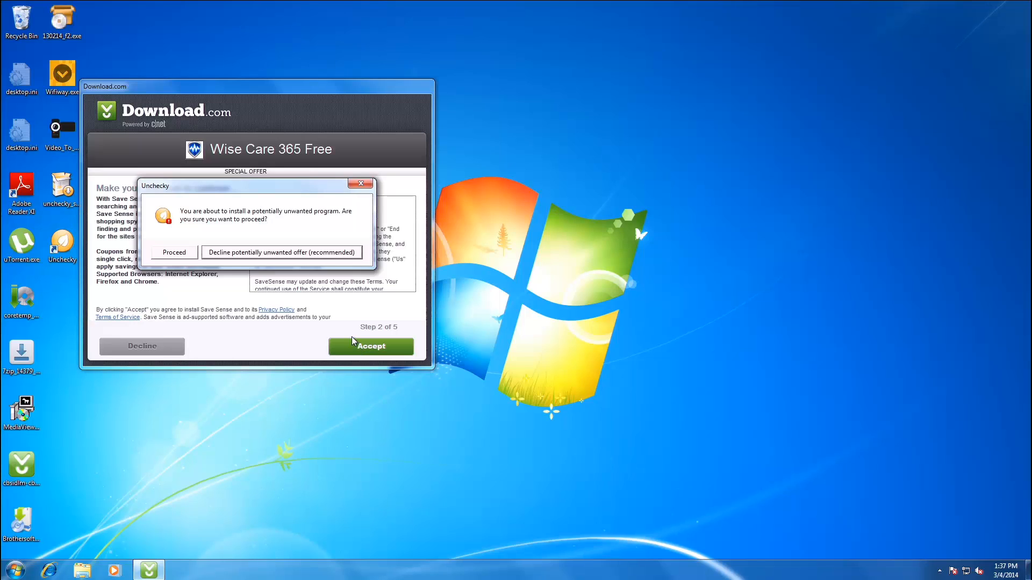
left_click(280, 252)
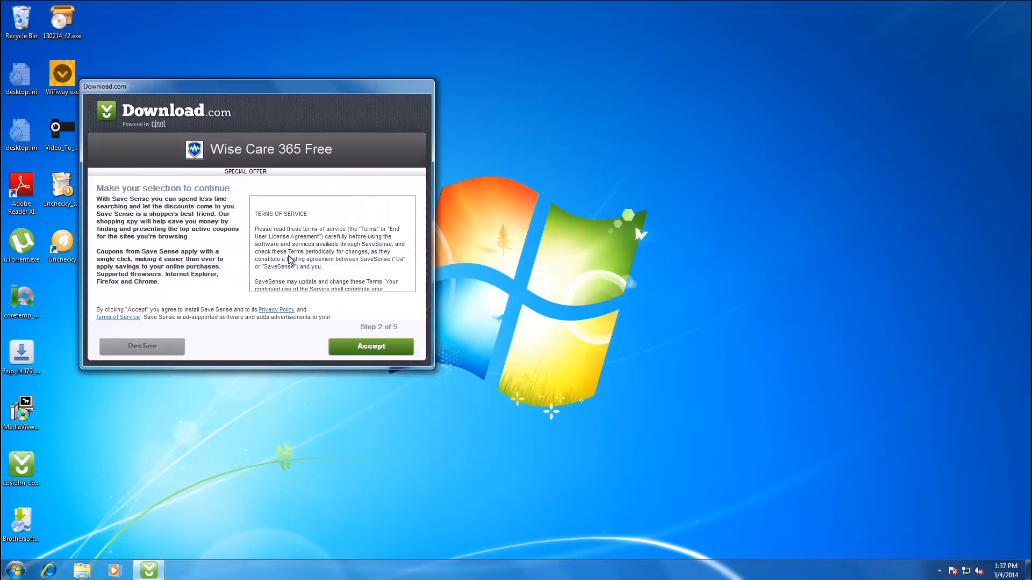
mouse_move(225, 340)
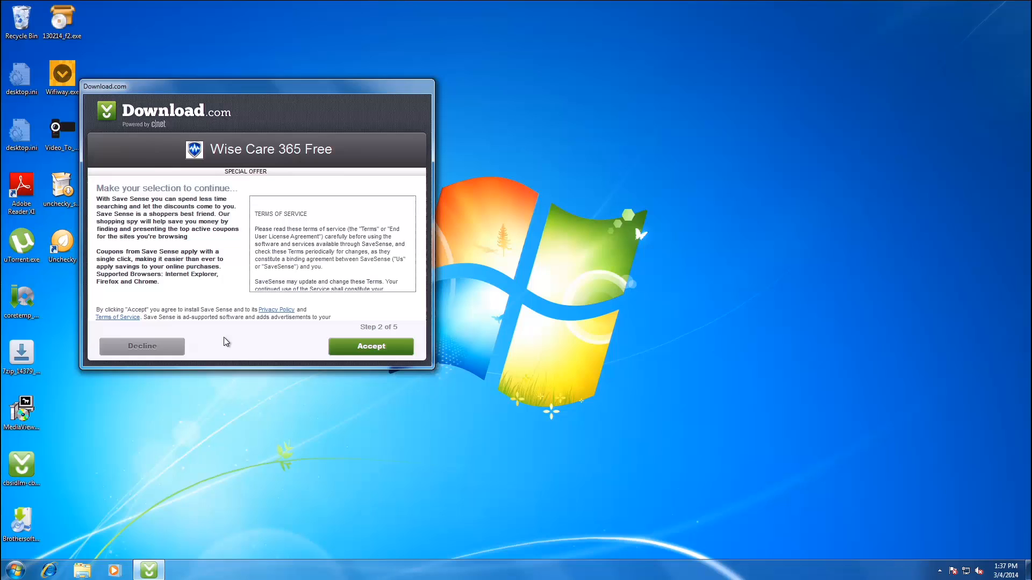
mouse_move(193, 347)
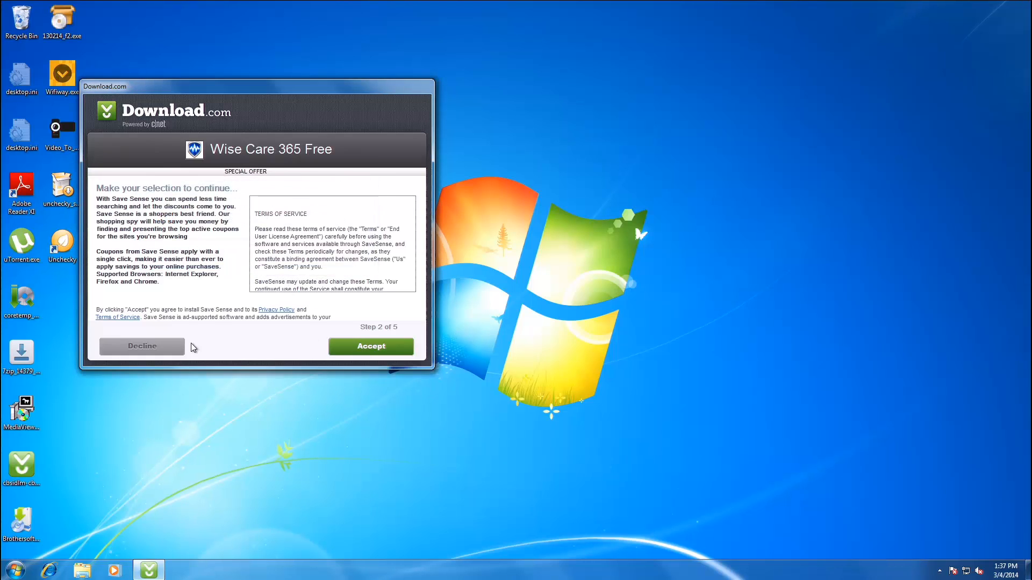
left_click(370, 346)
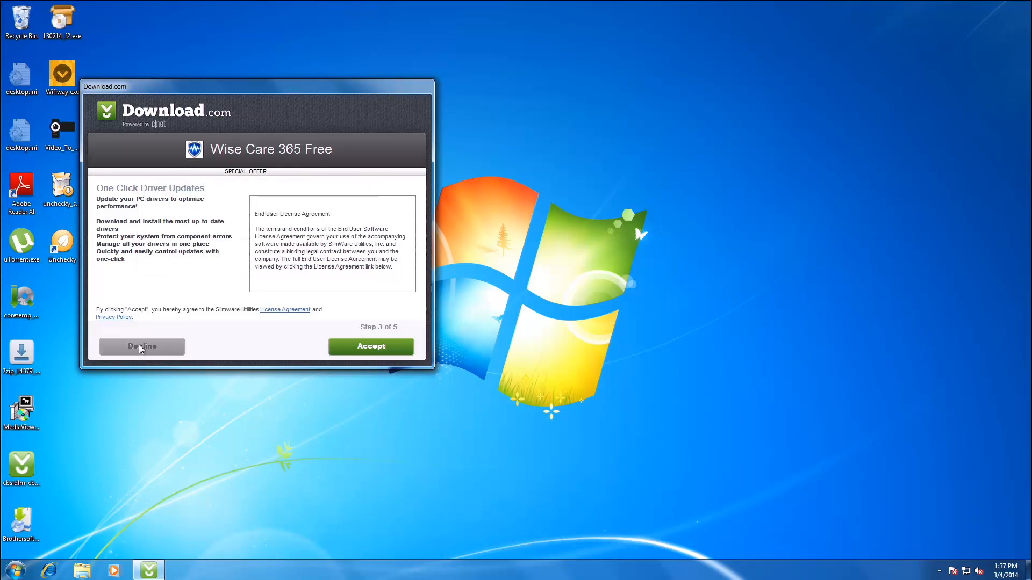
left_click(141, 346)
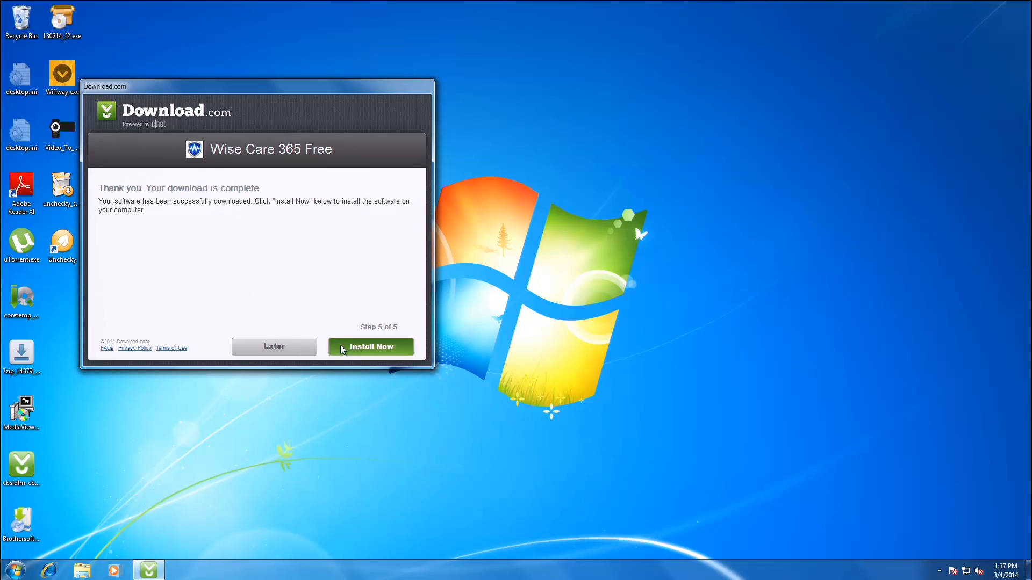
Install Wise Care 365 through the welcome, license and shortcut-folder pages to Finish.
left_click(369, 346)
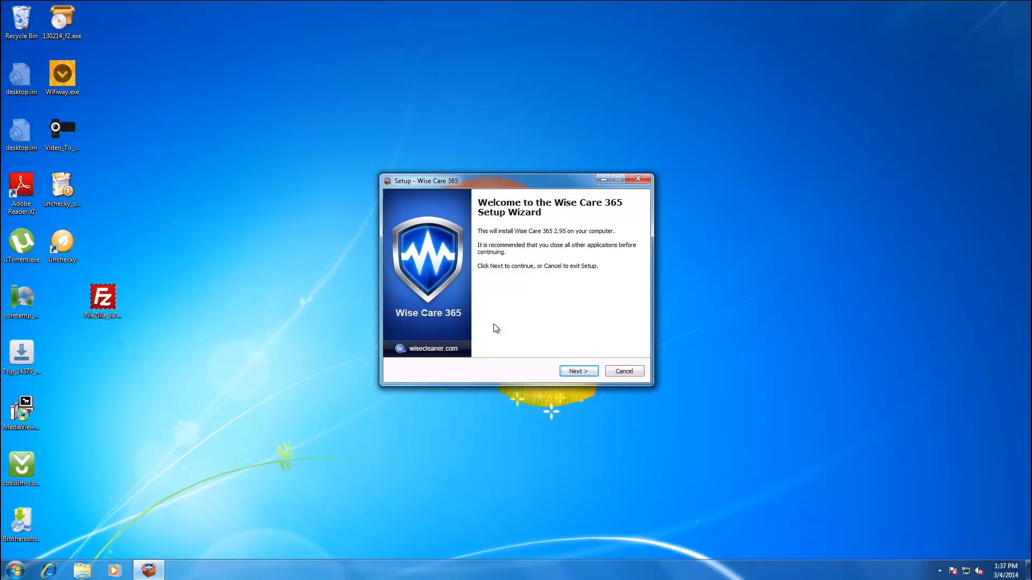
left_click(577, 371)
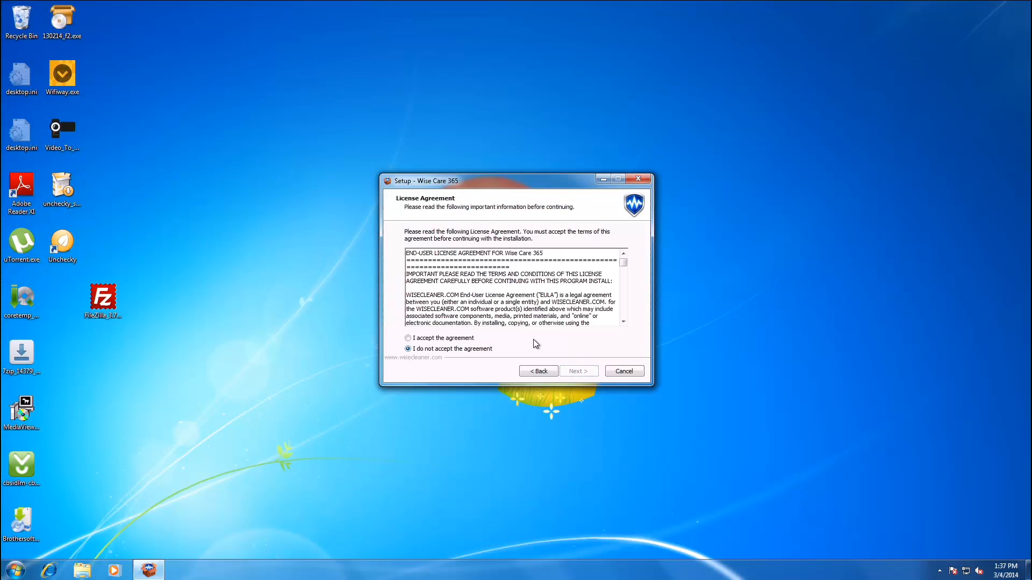
left_click(578, 372)
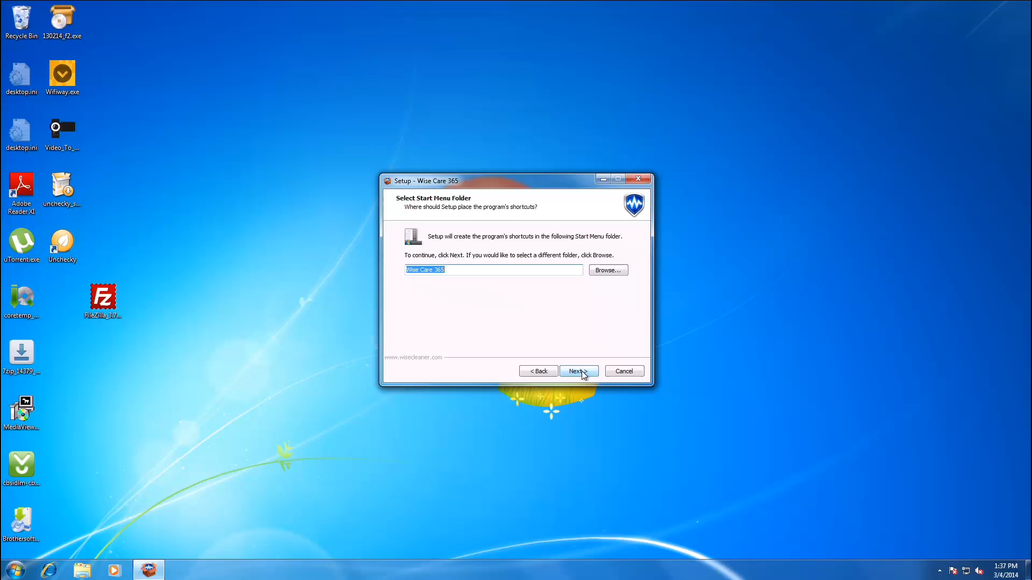
left_click(577, 370)
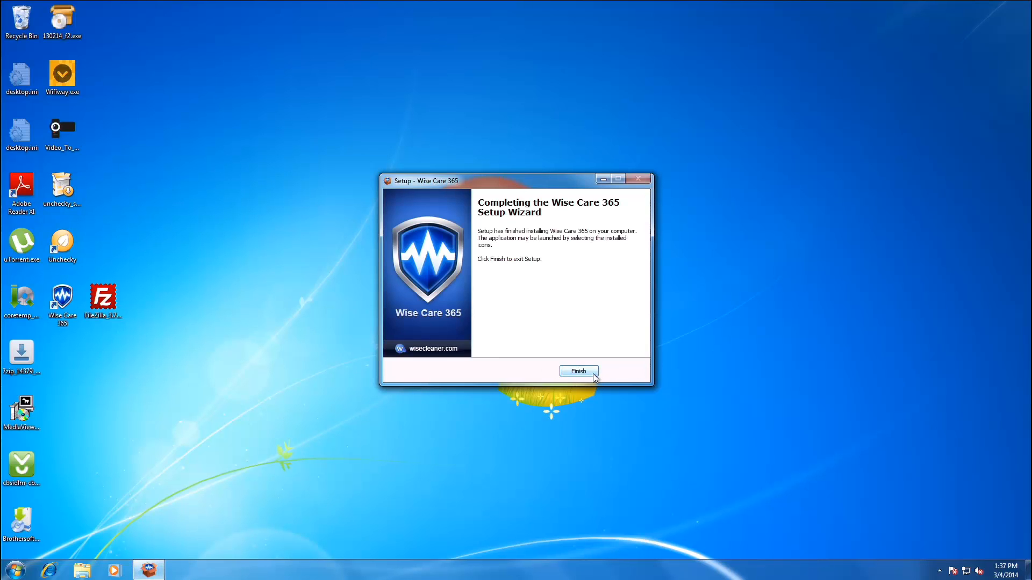
left_click(578, 371)
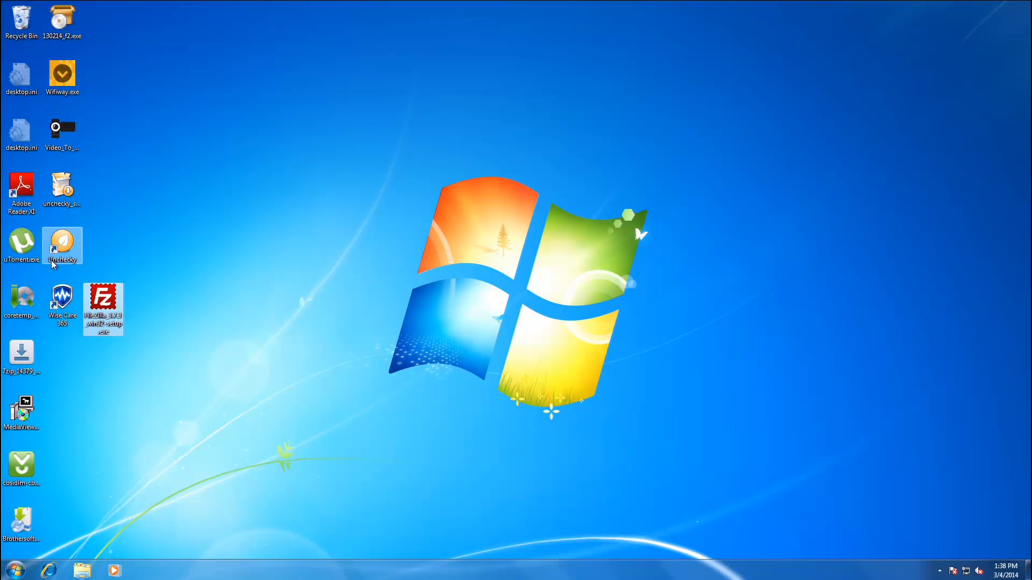
double_click(21, 243)
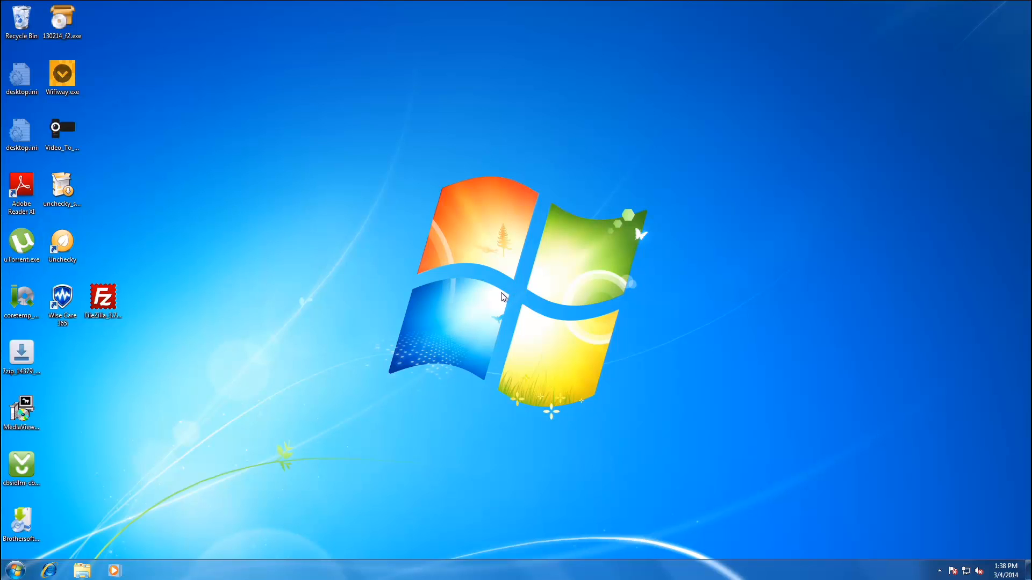
Launch uTorrent Setup and continue with default shortcuts and no free music bundle.
double_click(20, 243)
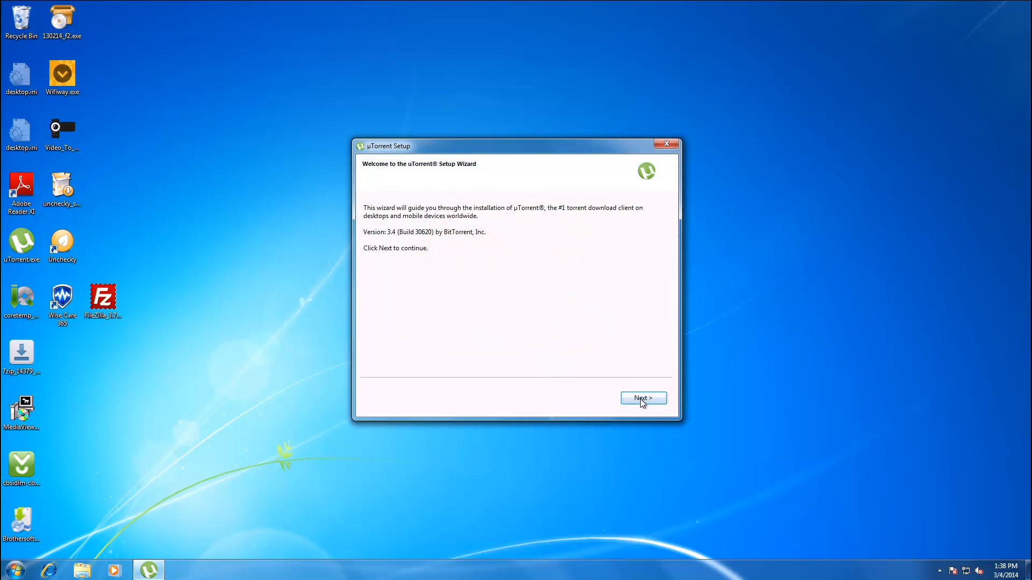
left_click(643, 398)
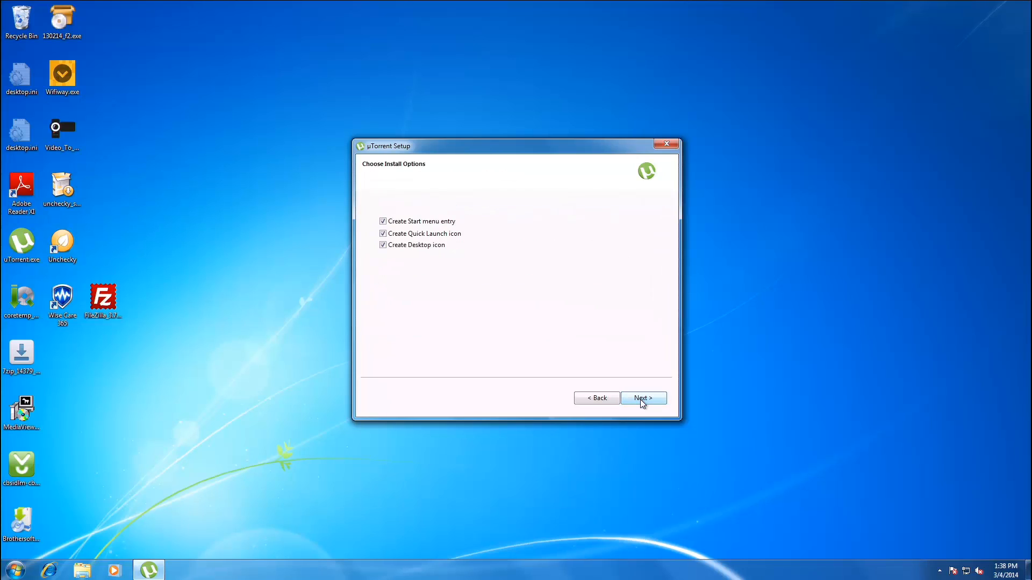
left_click(642, 398)
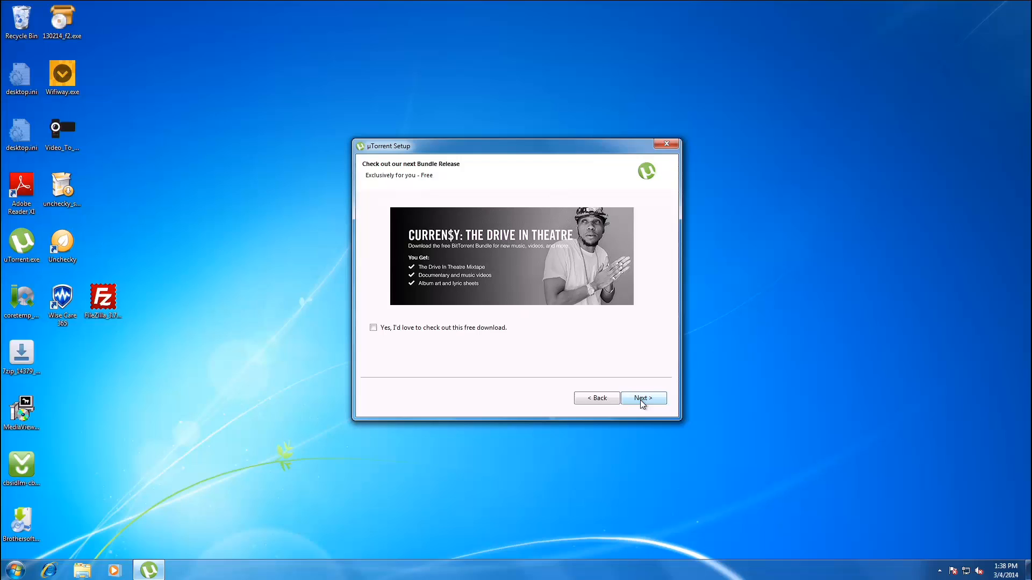
left_click(642, 398)
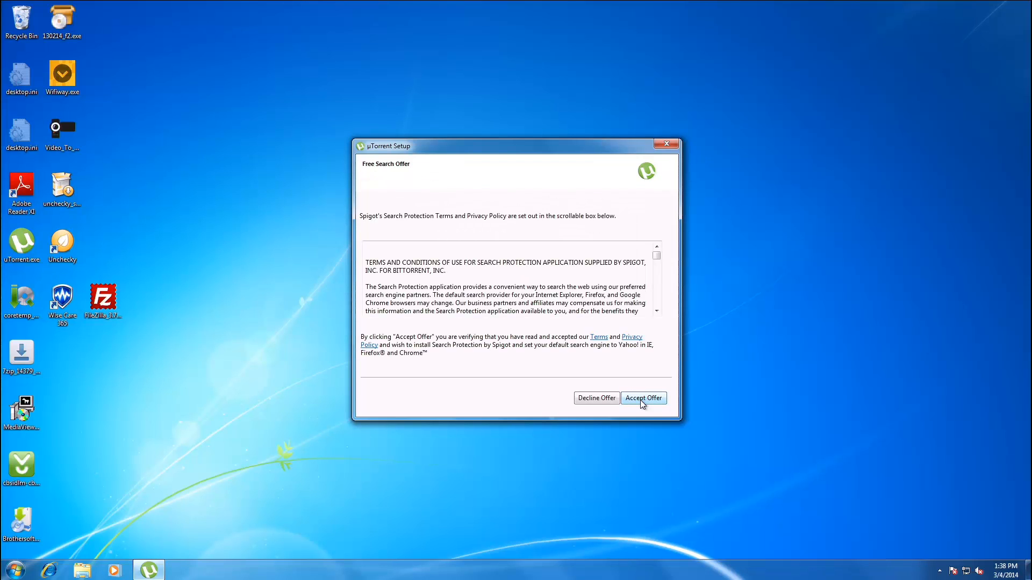
Decline the Spigot search protection and Optimizer Pro offers, then close the uTorrent client.
left_click(642, 398)
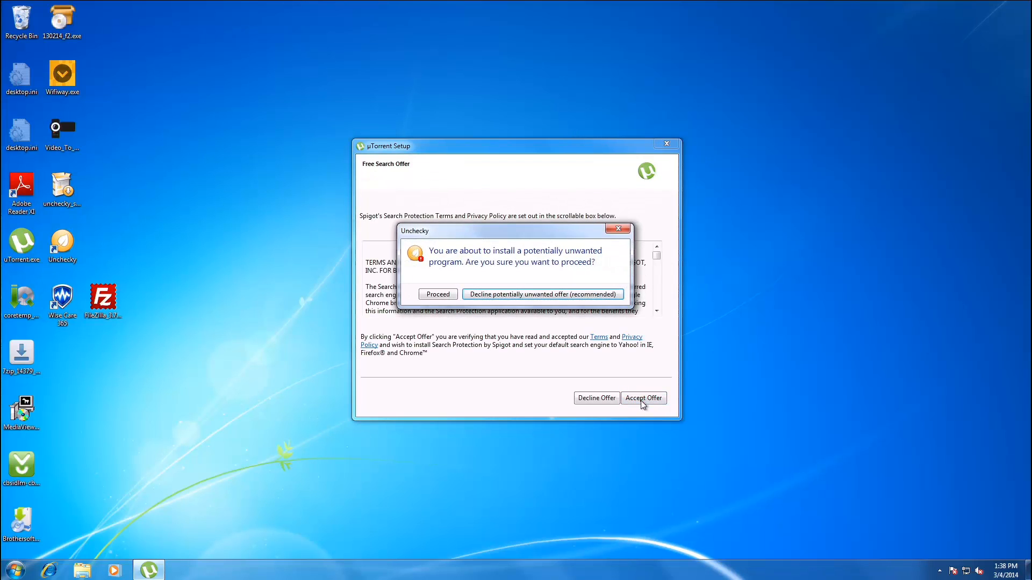
mouse_move(571, 294)
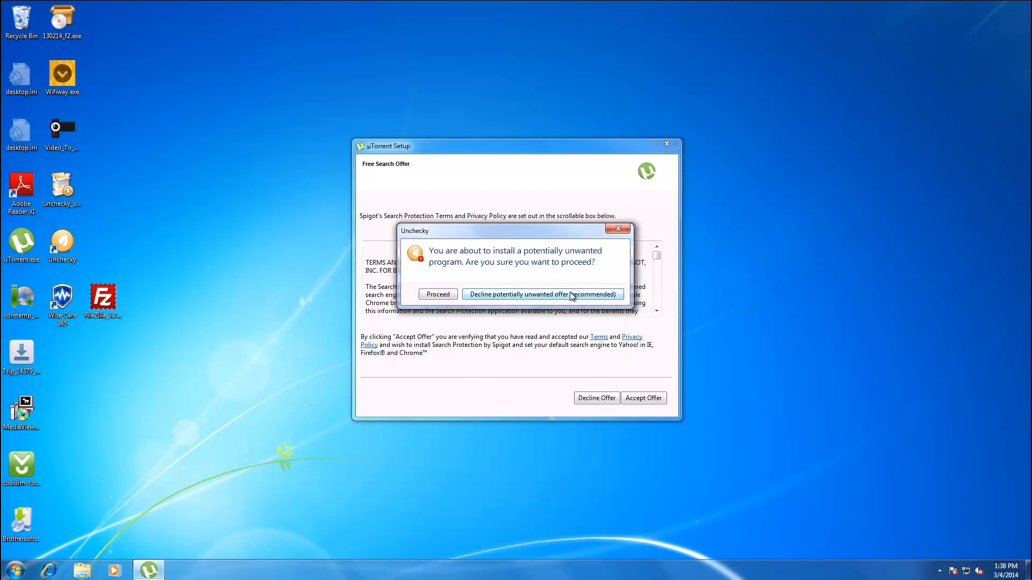
left_click(542, 294)
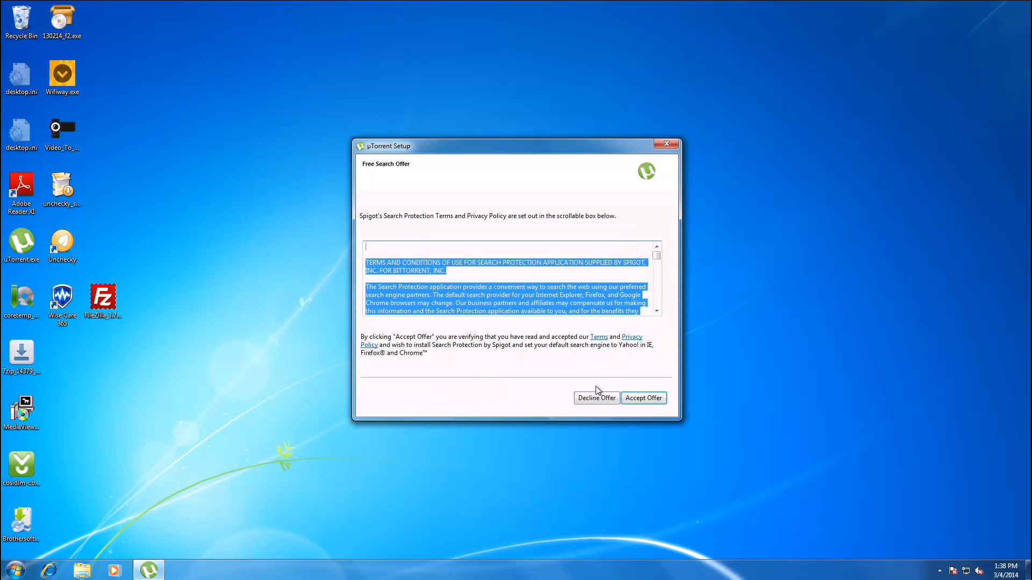
left_click(595, 398)
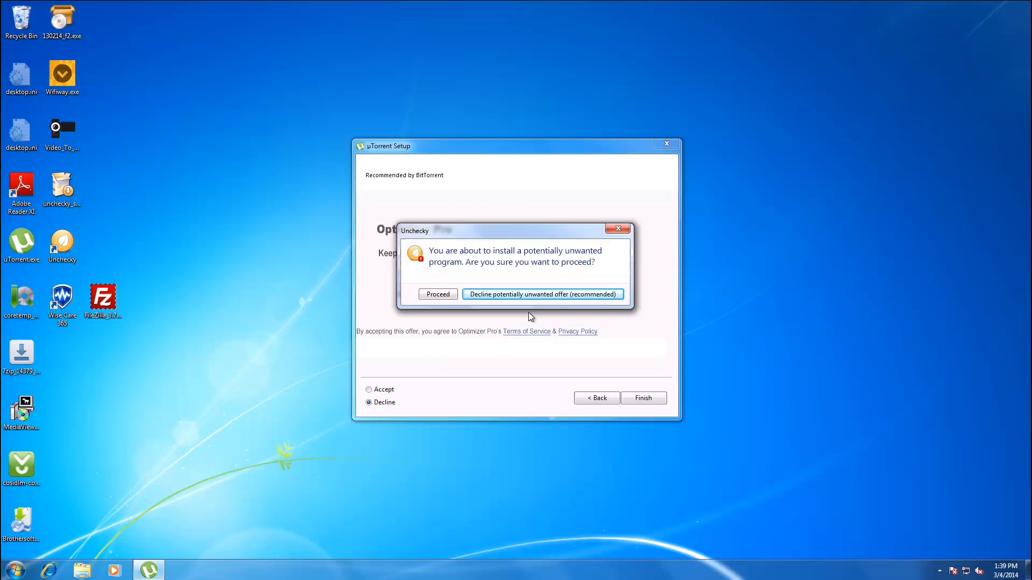
mouse_move(510, 297)
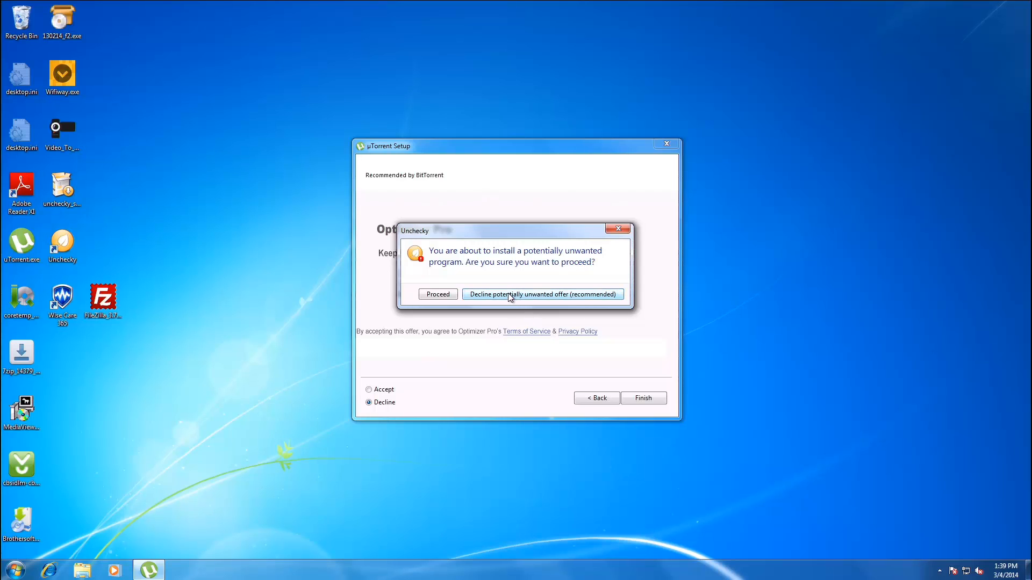
left_click(542, 294)
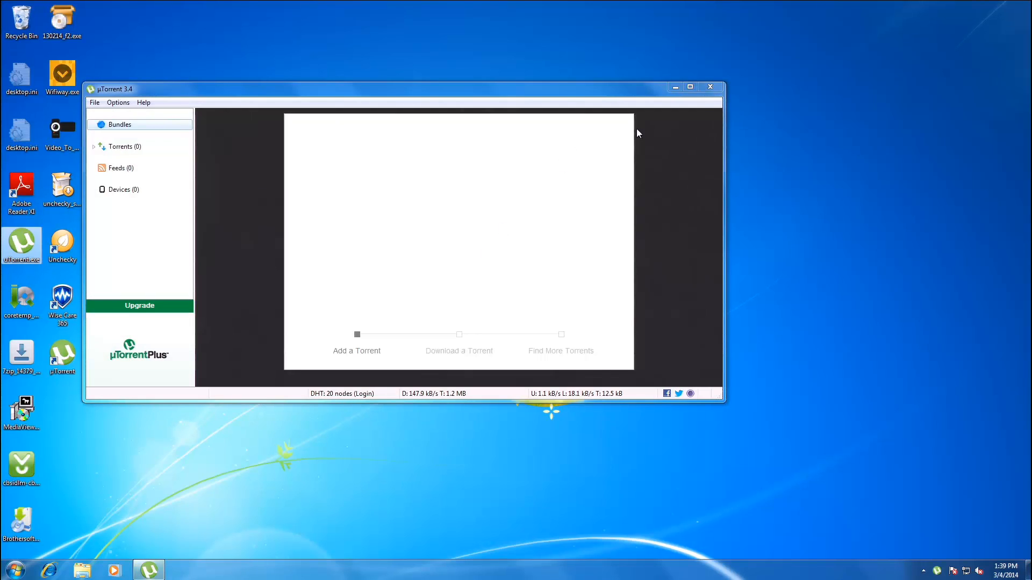
mouse_move(710, 88)
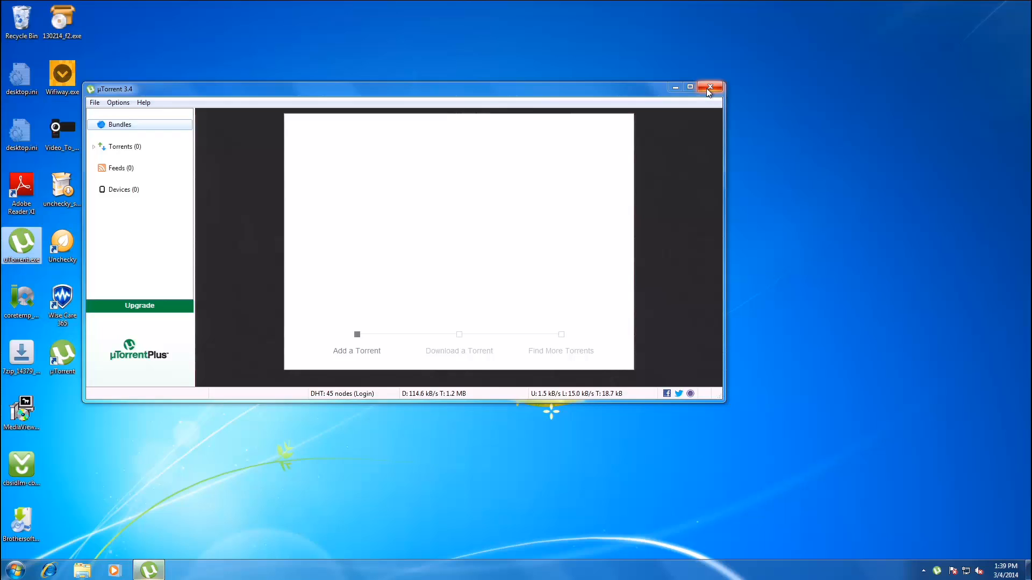
left_click(709, 86)
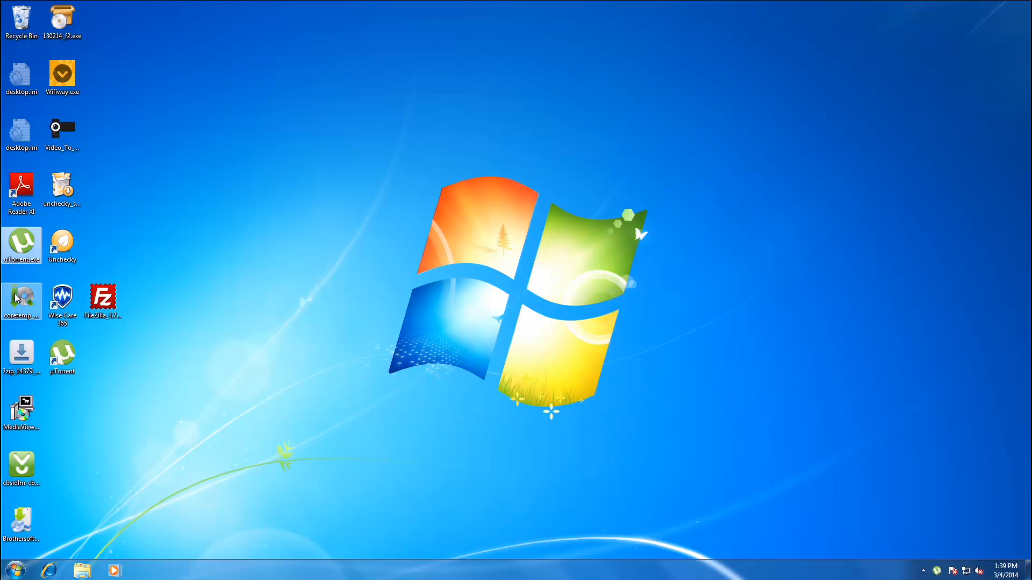
Launch the Core Temp installer and accept its custom installation terms.
double_click(21, 297)
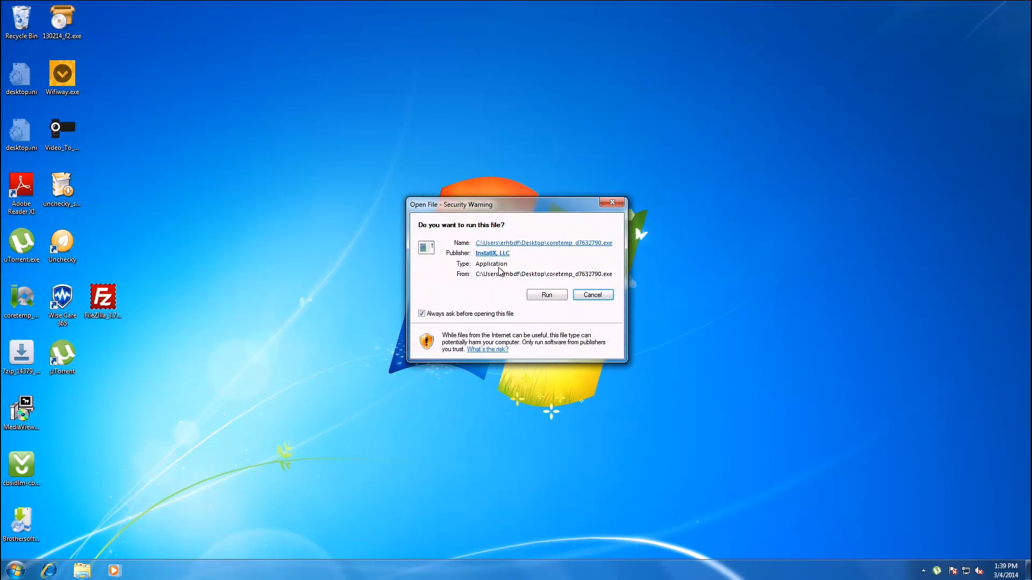
left_click(545, 294)
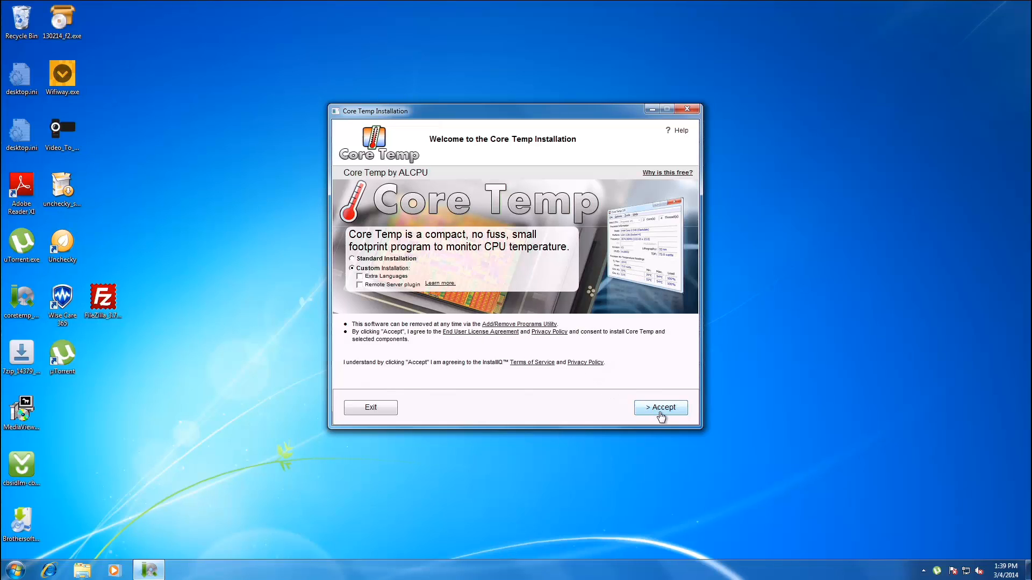
left_click(660, 406)
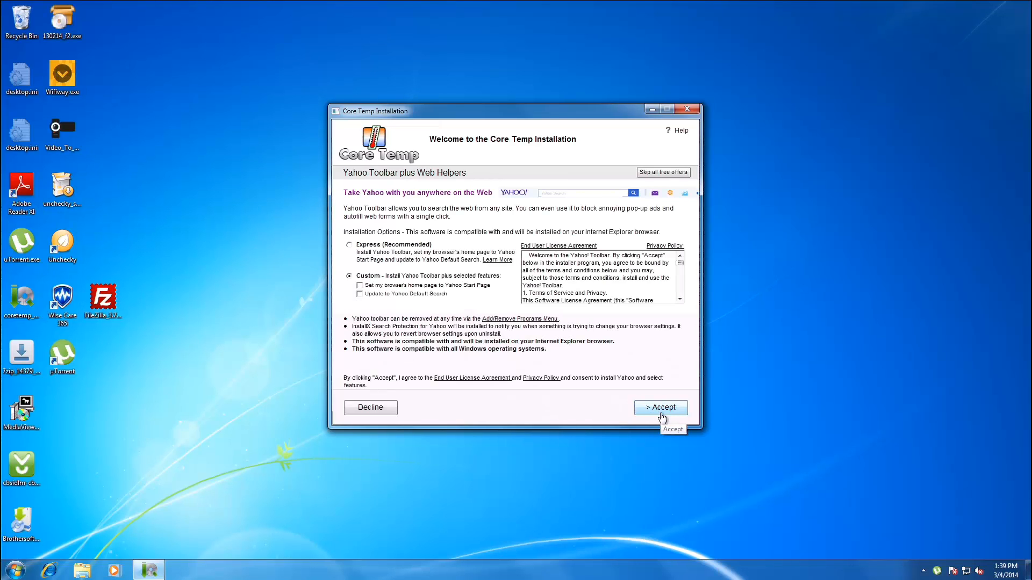
Decline the Yahoo Toolbar offer and start installing Core Temp without Uninstall Helper.
left_click(659, 407)
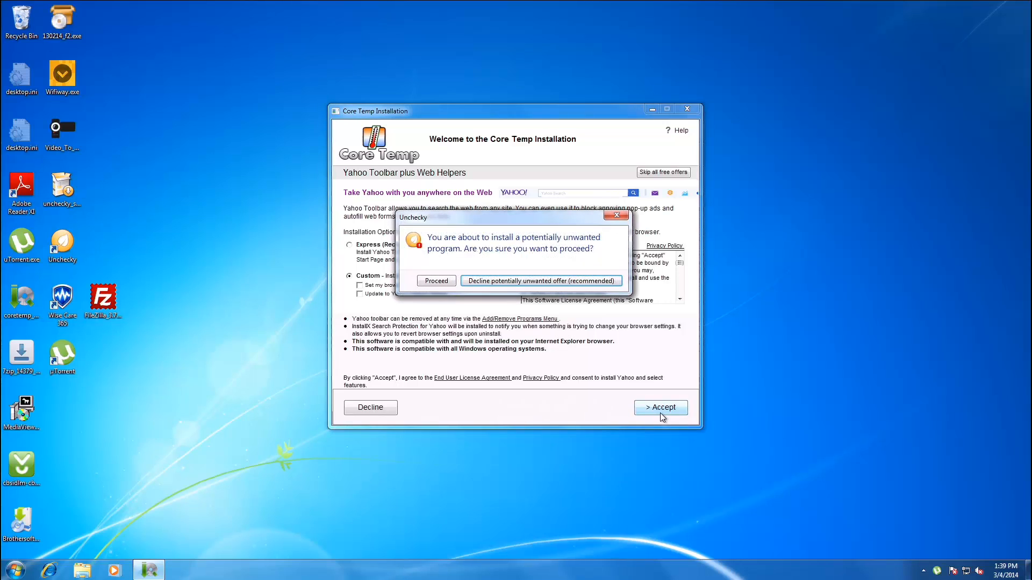
mouse_move(541, 281)
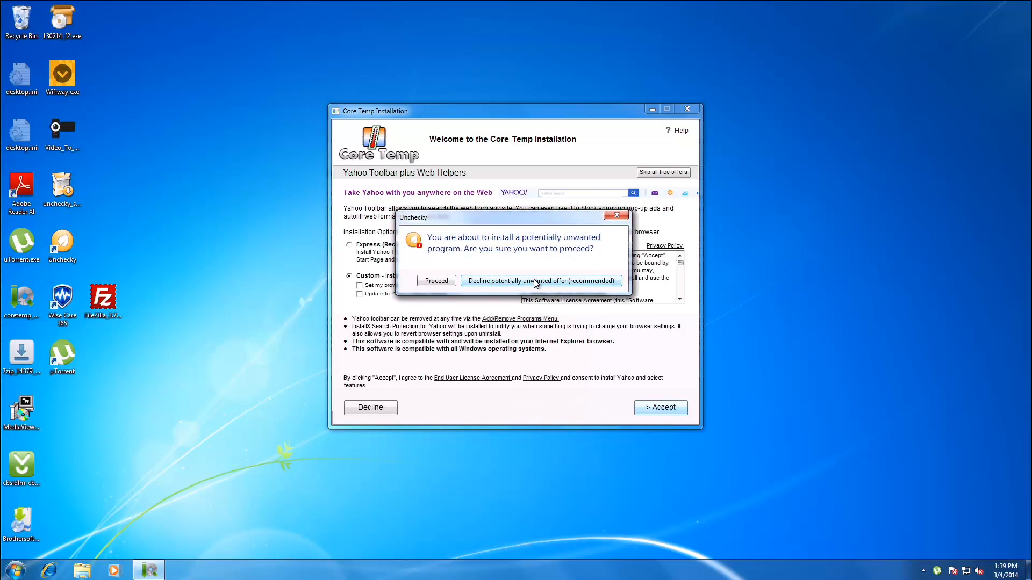
left_click(541, 281)
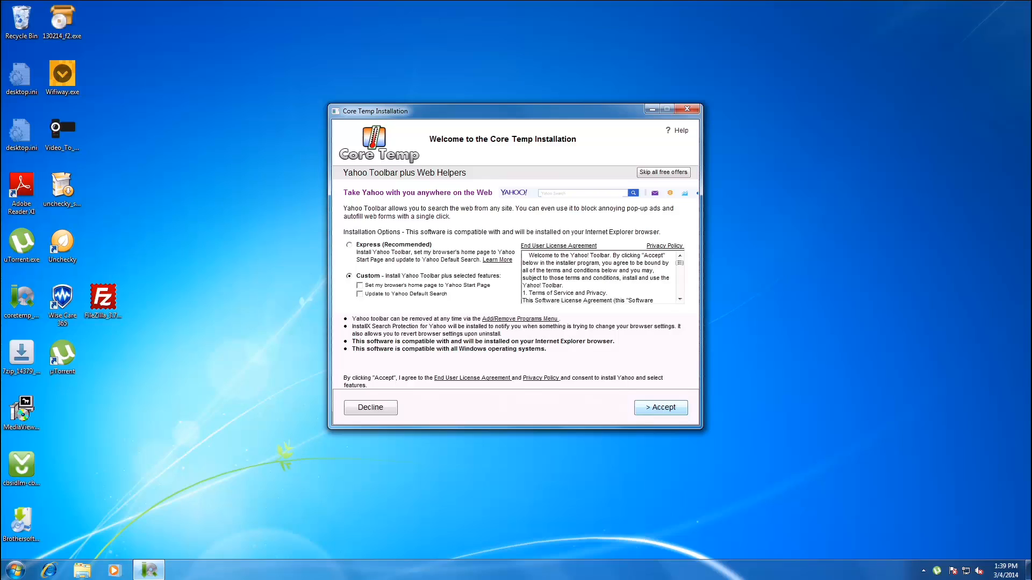
mouse_move(367, 420)
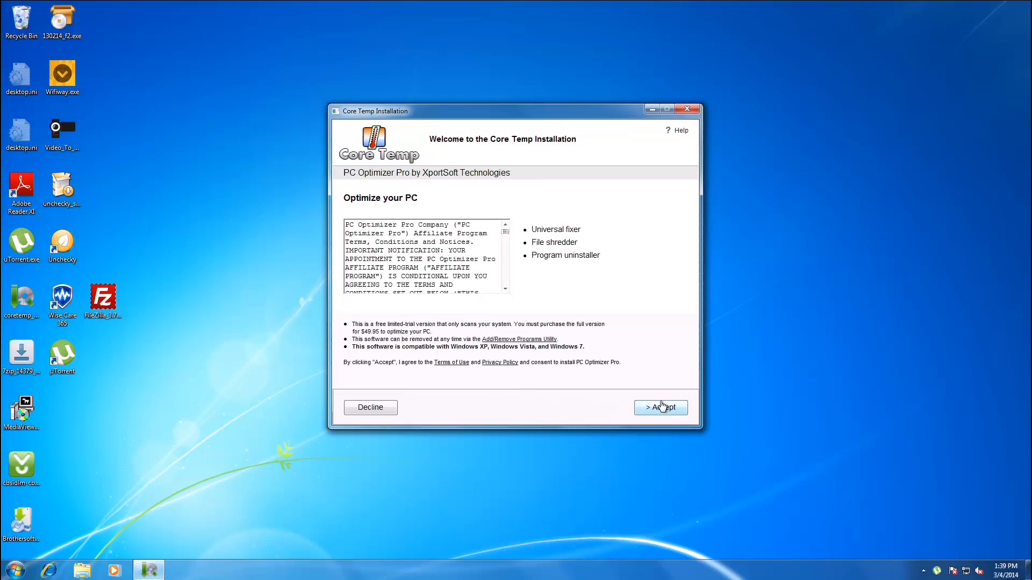
mouse_move(382, 403)
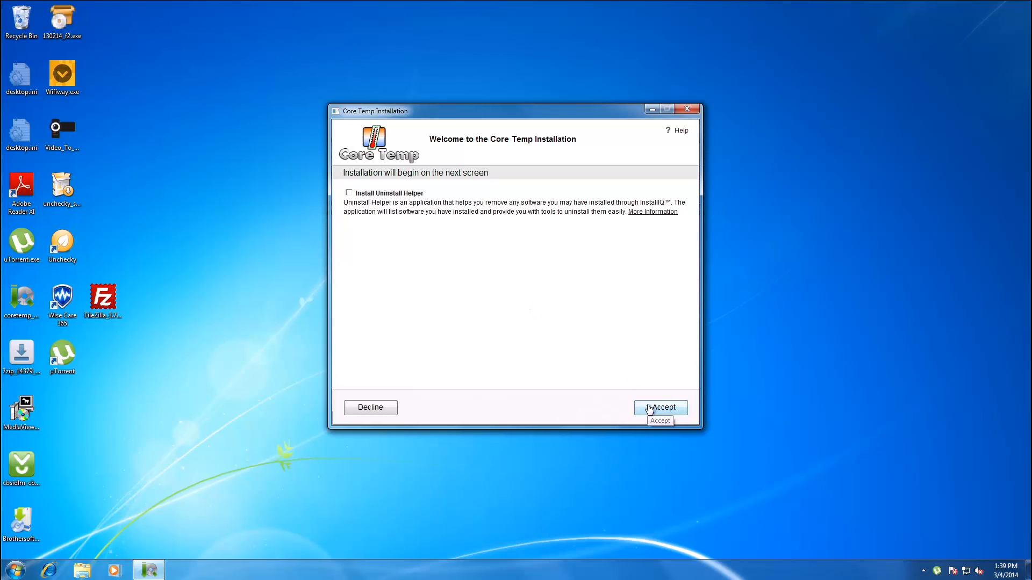
left_click(660, 407)
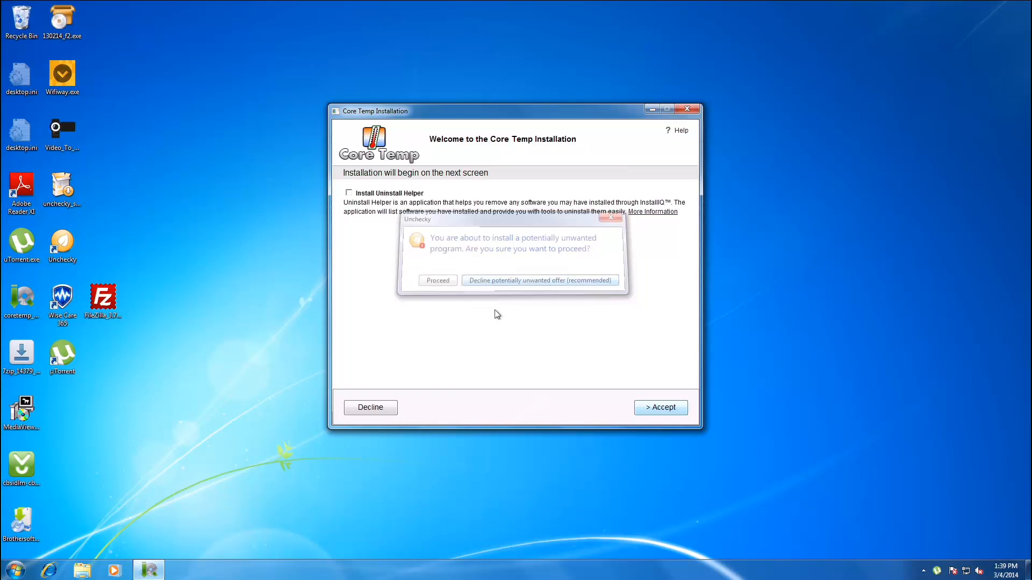
left_click(539, 280)
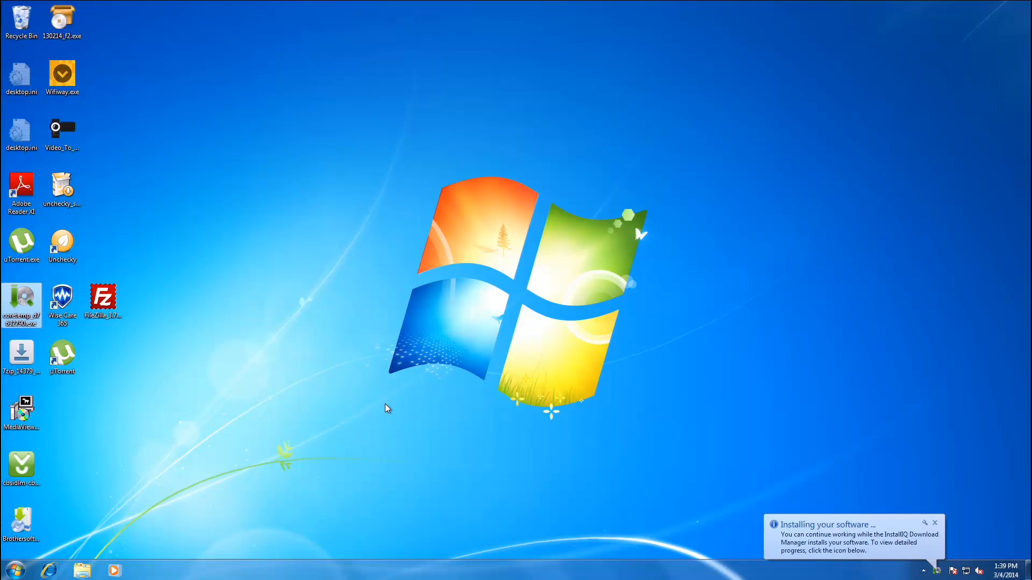
left_click(934, 522)
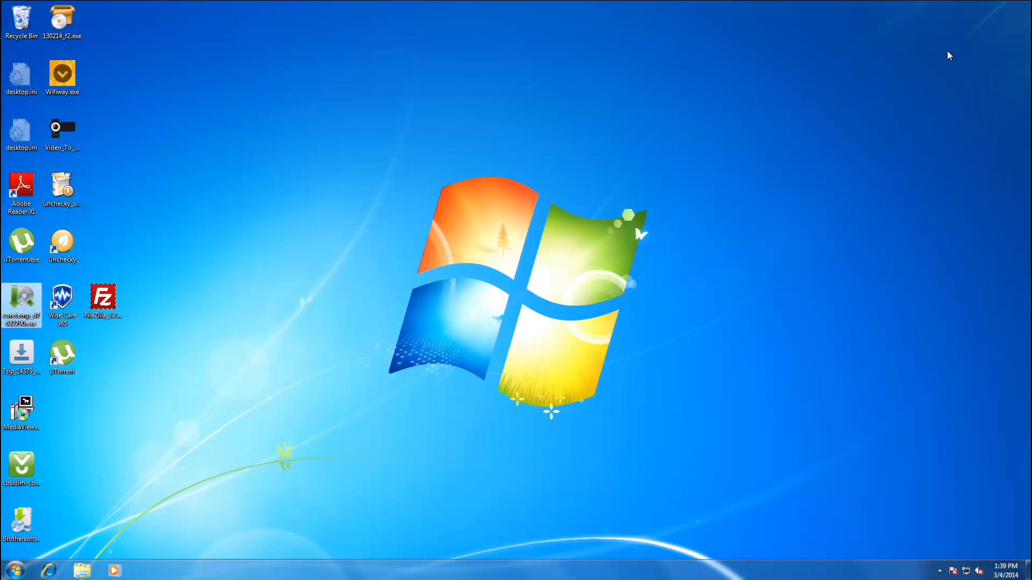
mouse_move(469, 314)
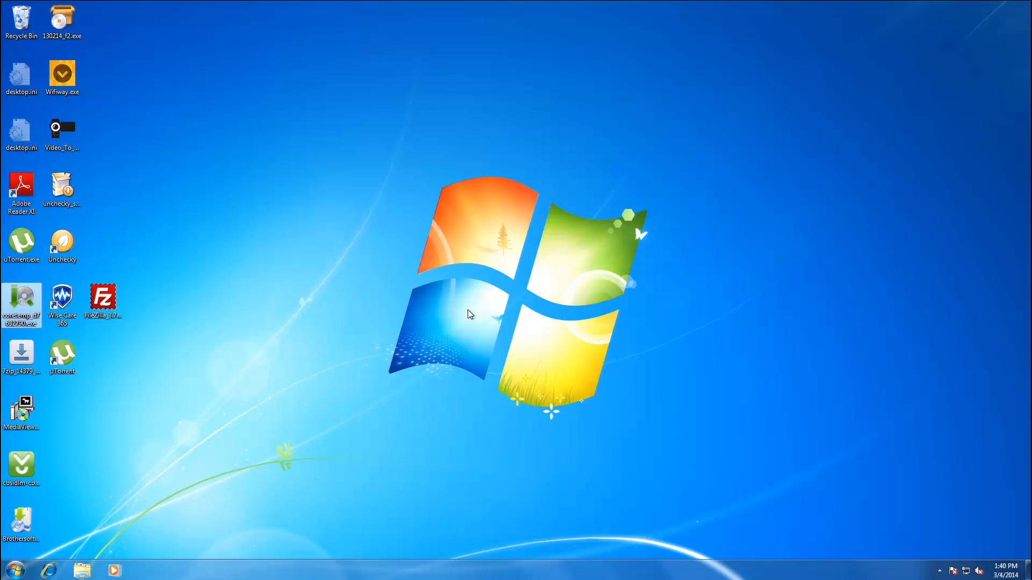
mouse_move(182, 329)
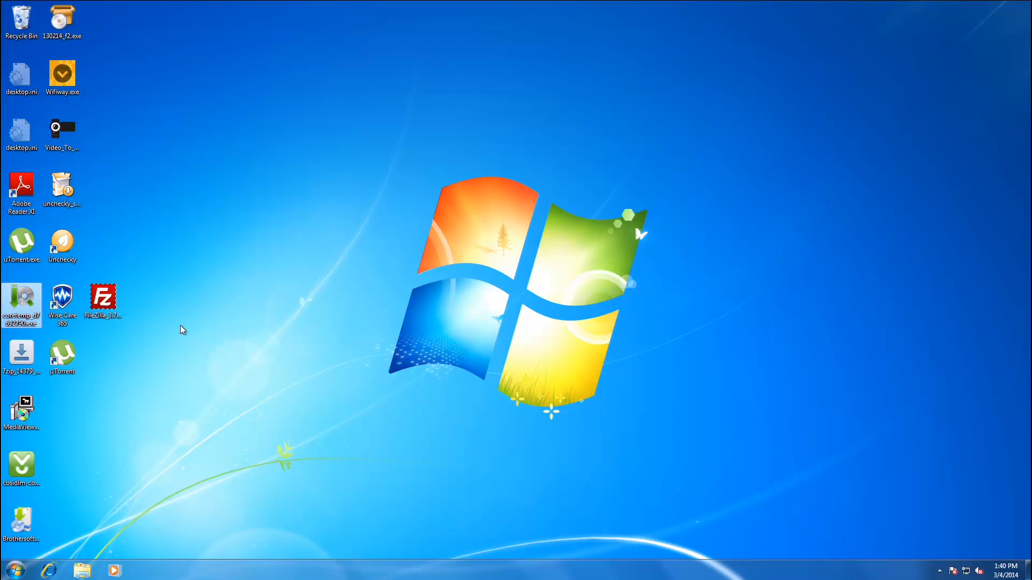
Run 7-Zip Setup past its welcome, Yahoo Toolbar and extra-offer pages, then check tray icons.
double_click(21, 355)
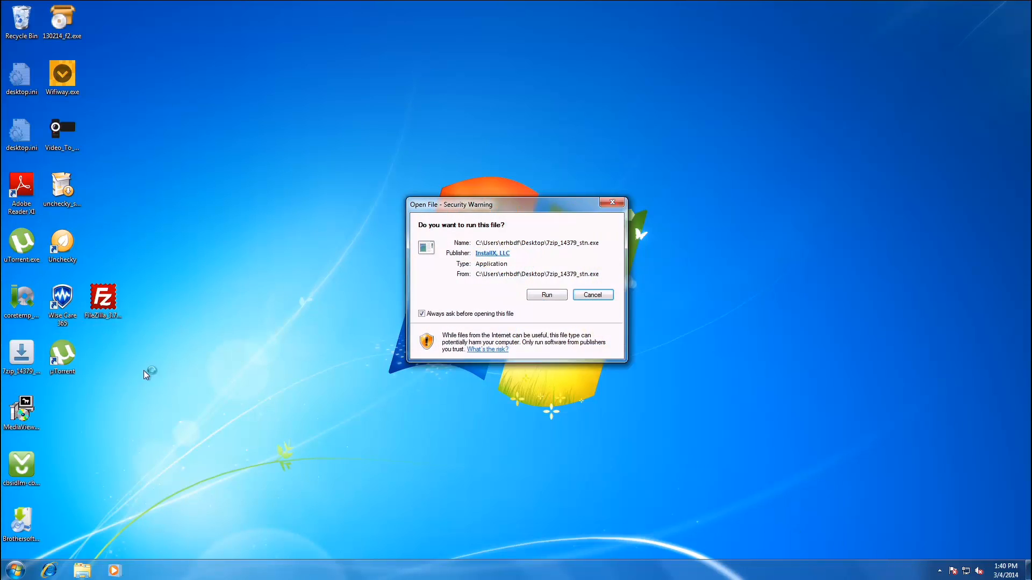
mouse_move(545, 295)
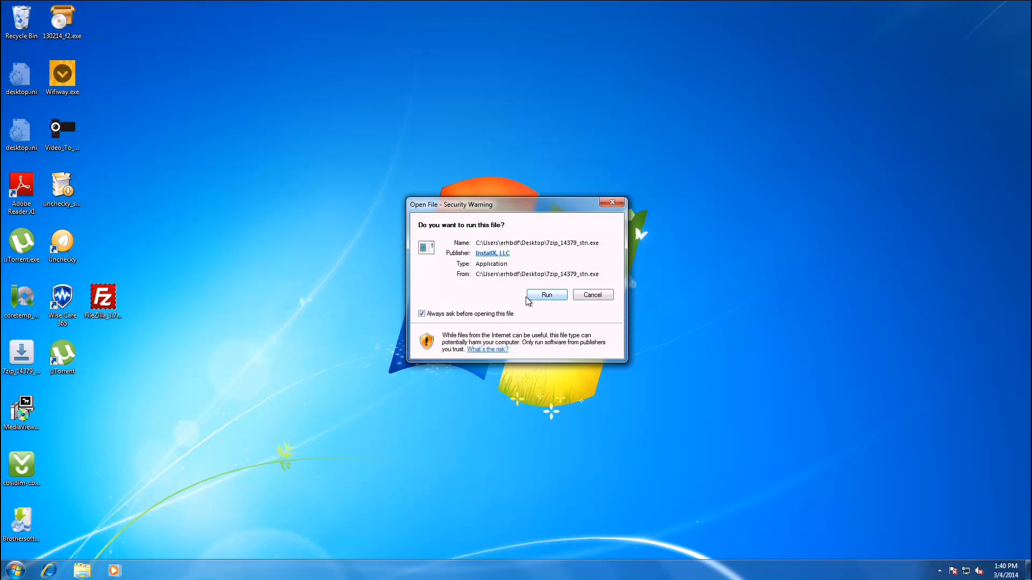
left_click(546, 294)
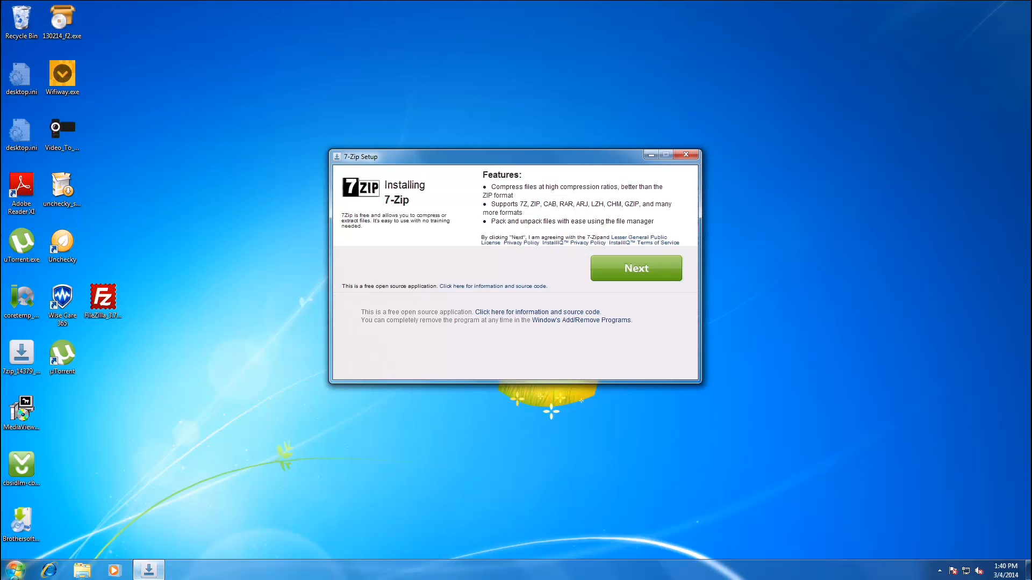
mouse_move(535, 299)
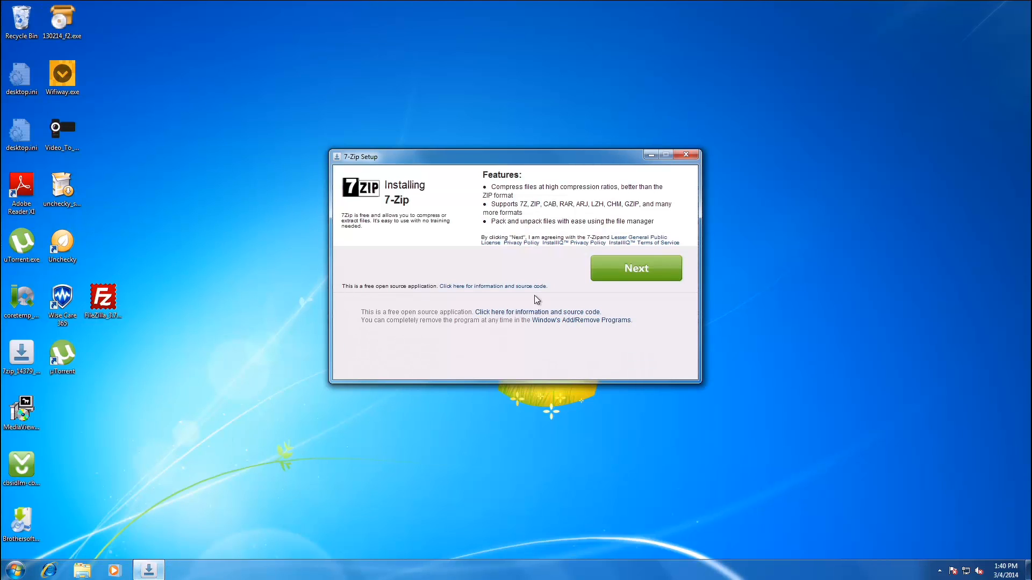
left_click(635, 268)
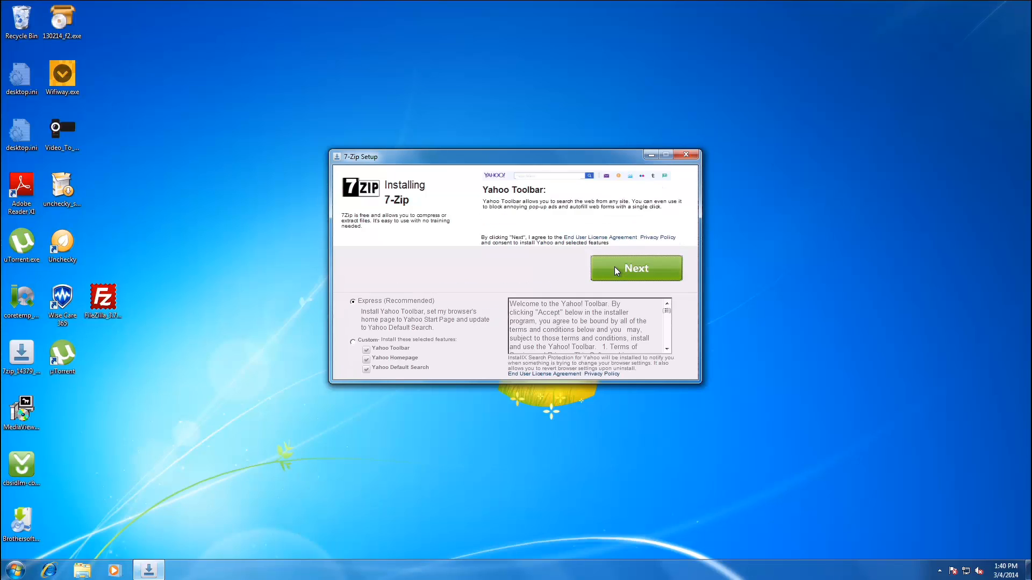
left_click(635, 267)
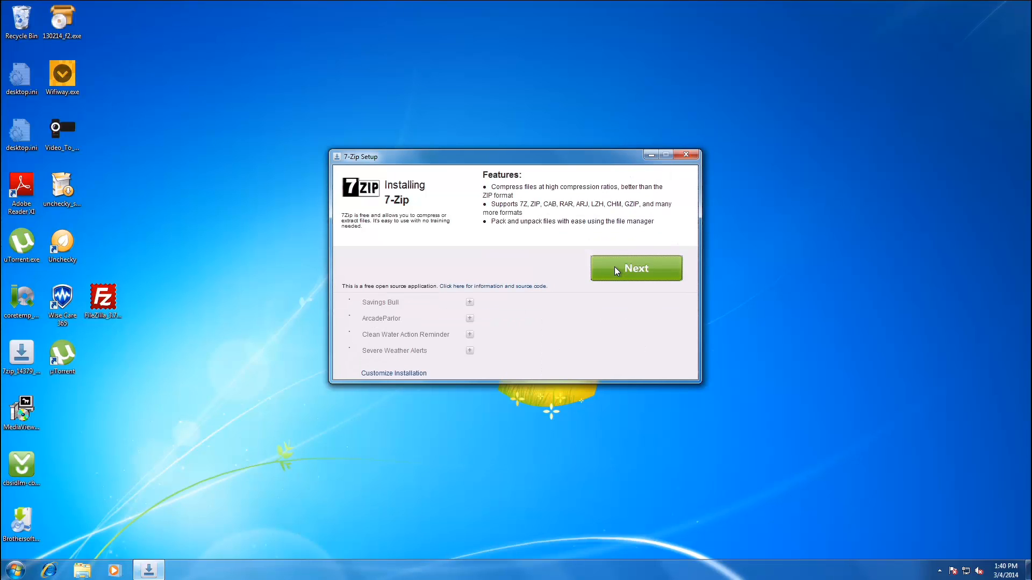
left_click(634, 267)
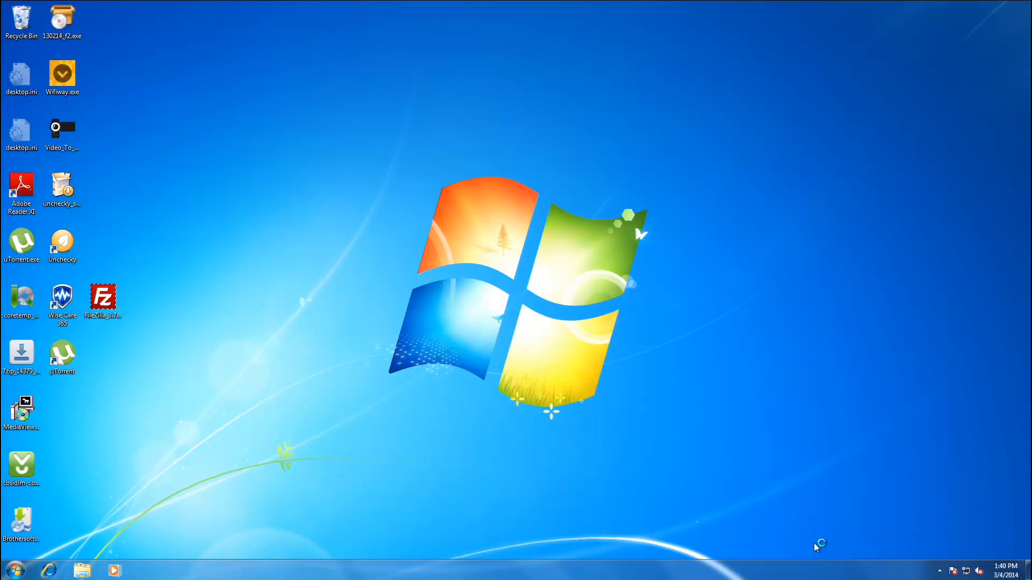
mouse_move(682, 492)
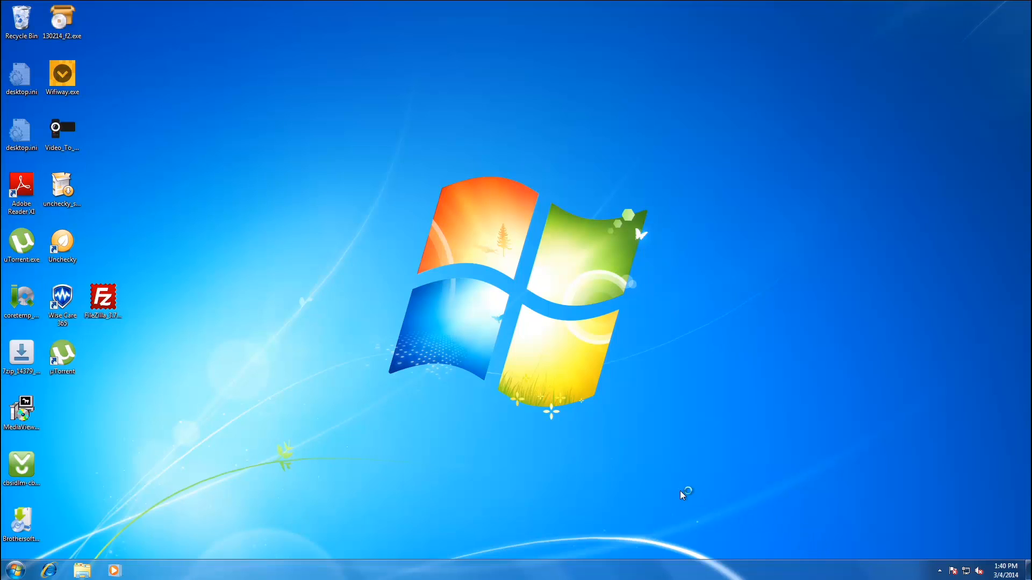
left_click(940, 570)
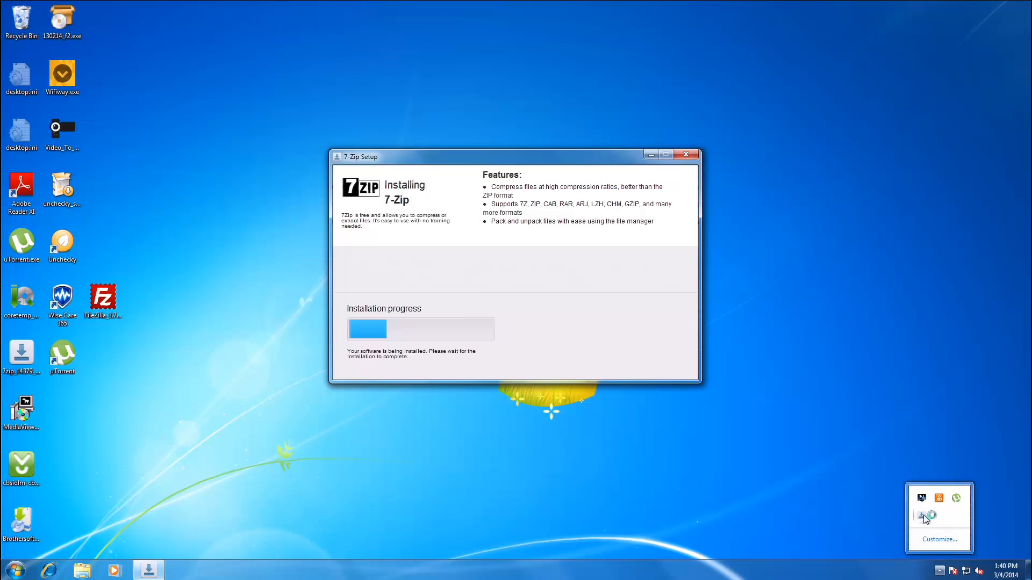
mouse_move(595, 347)
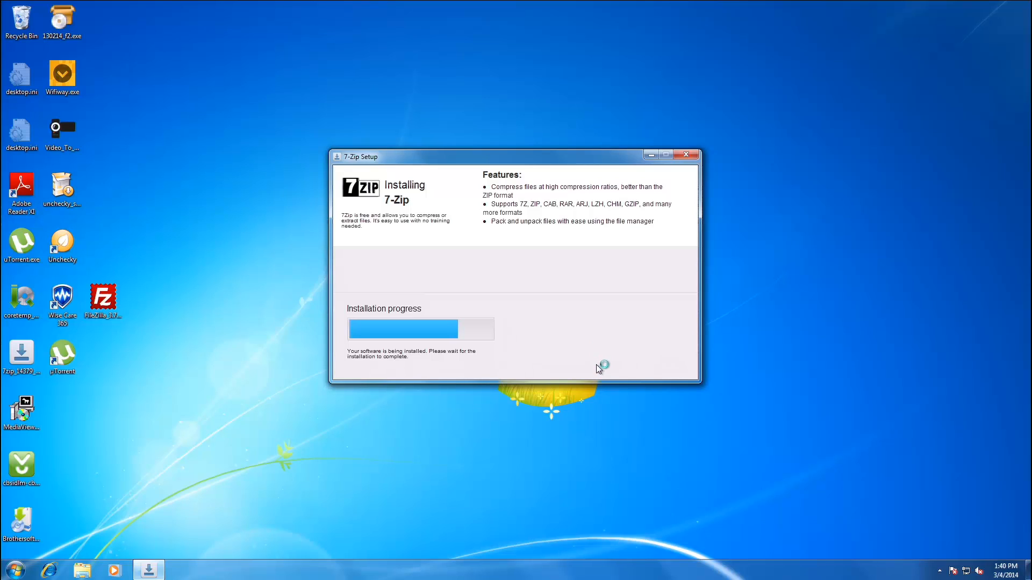
mouse_move(596, 376)
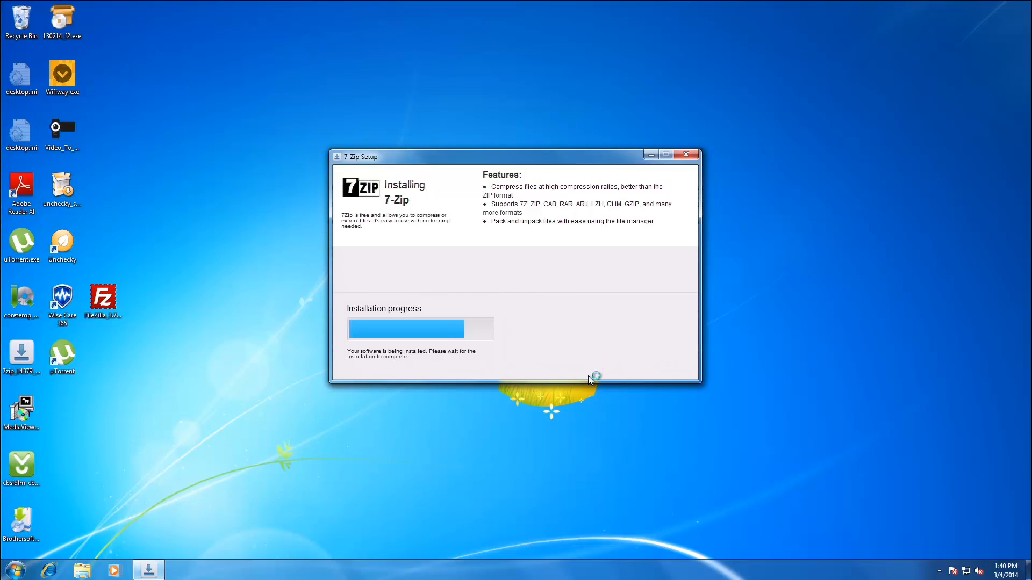
mouse_move(584, 303)
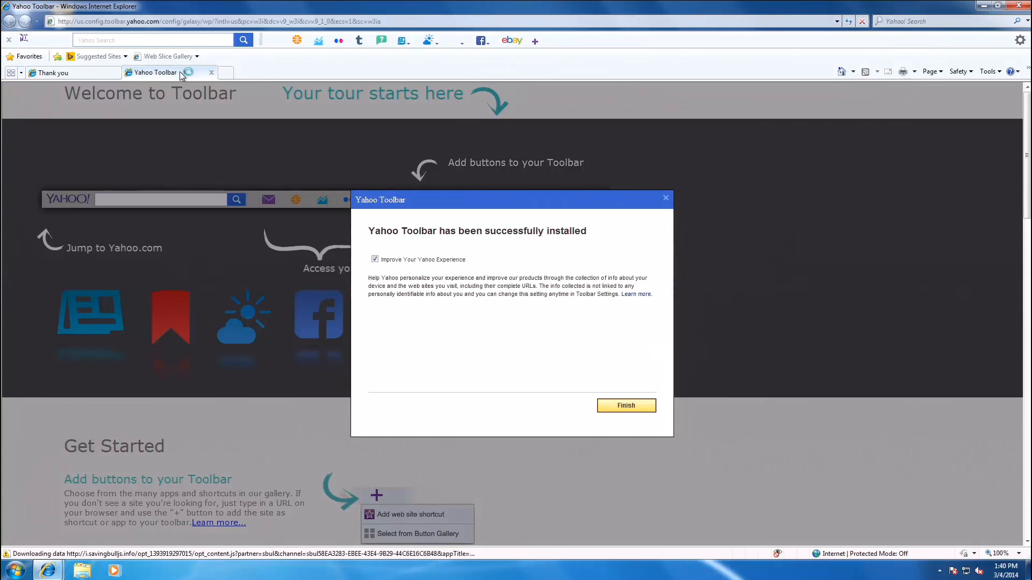
Close the Internet Explorer window showing the Yahoo Toolbar welcome page.
left_click(625, 405)
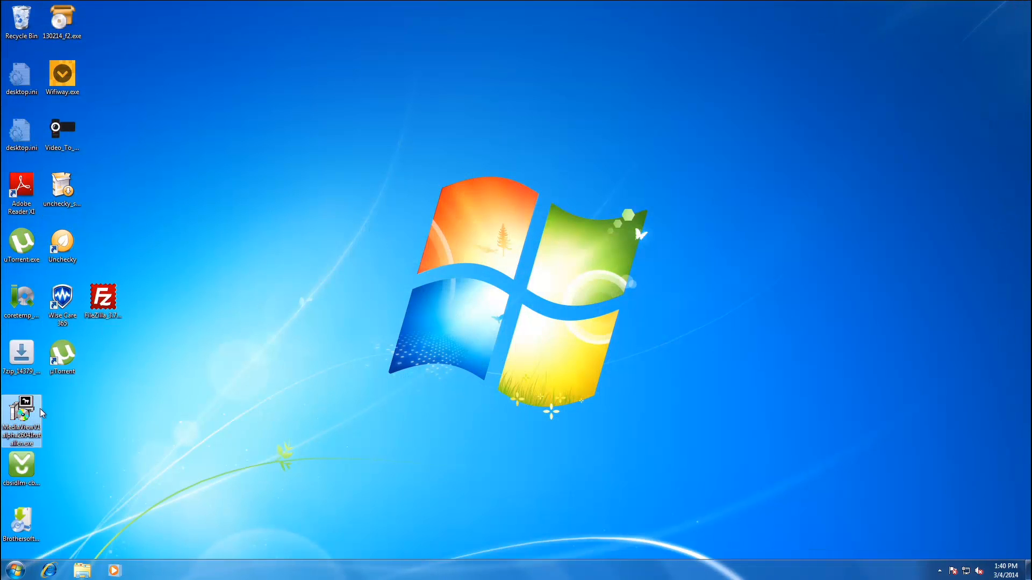
Launch the MediaView installer and allow it to run despite the security warning.
double_click(21, 408)
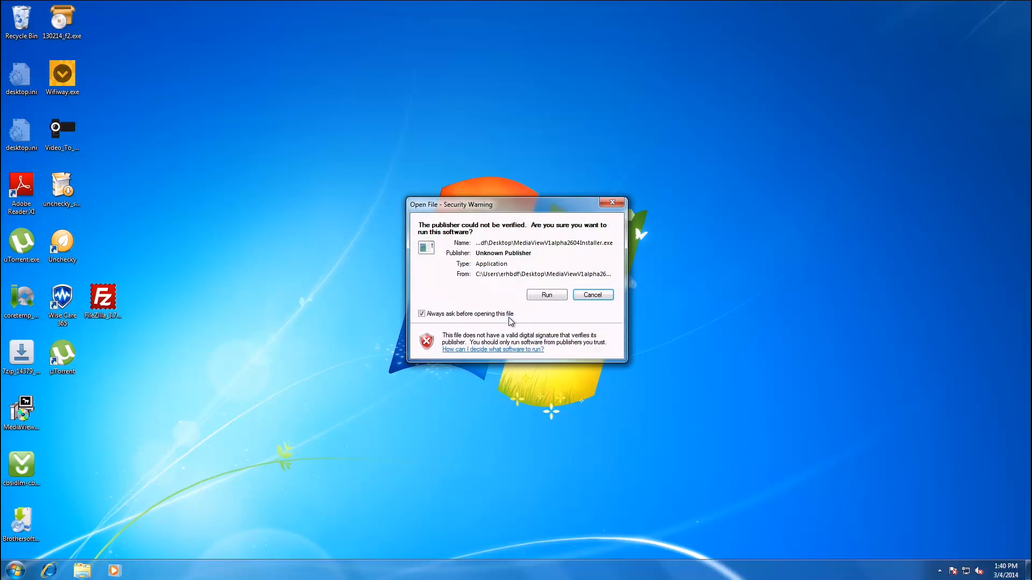
left_click(546, 294)
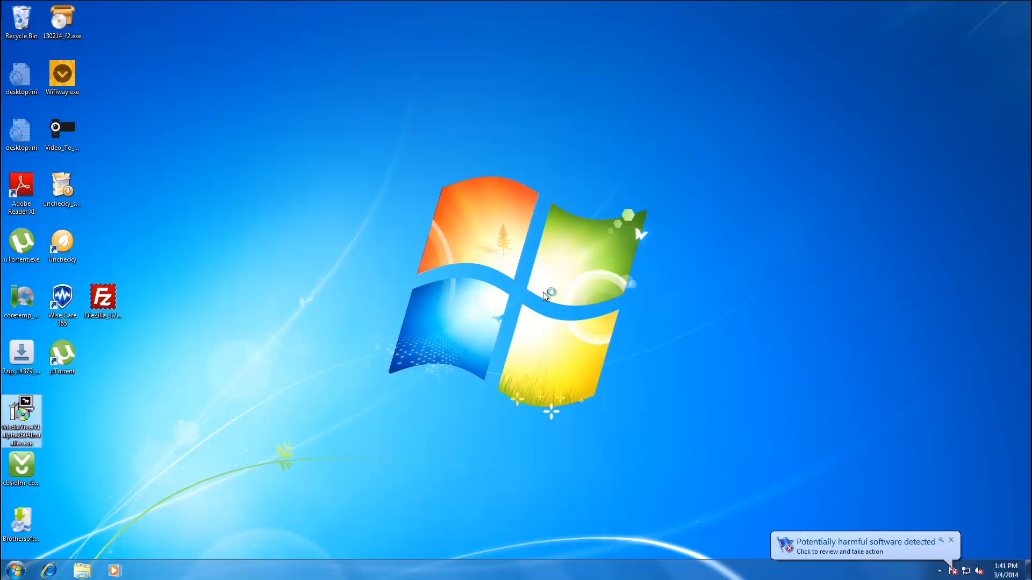
mouse_move(492, 327)
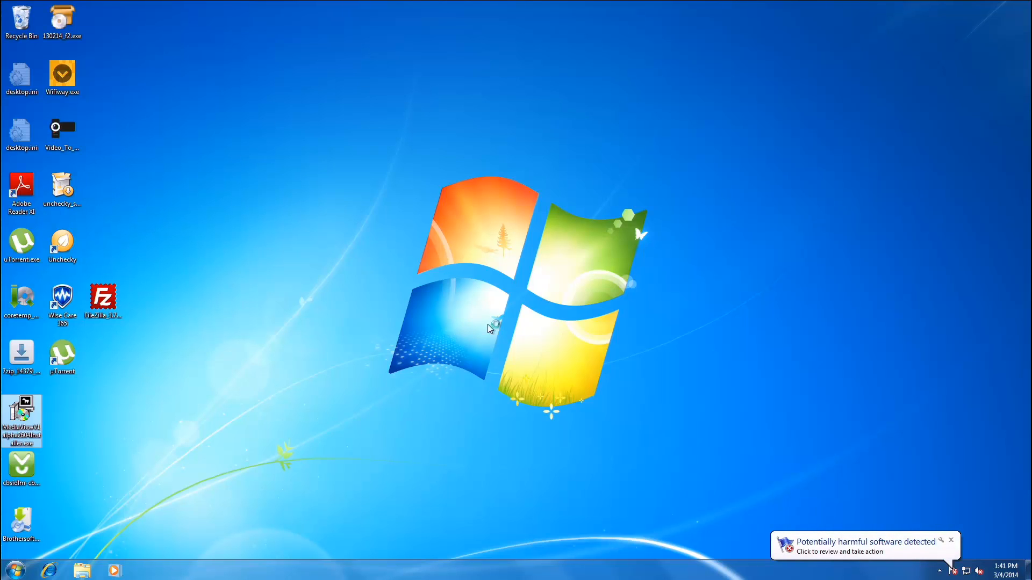
mouse_move(36, 504)
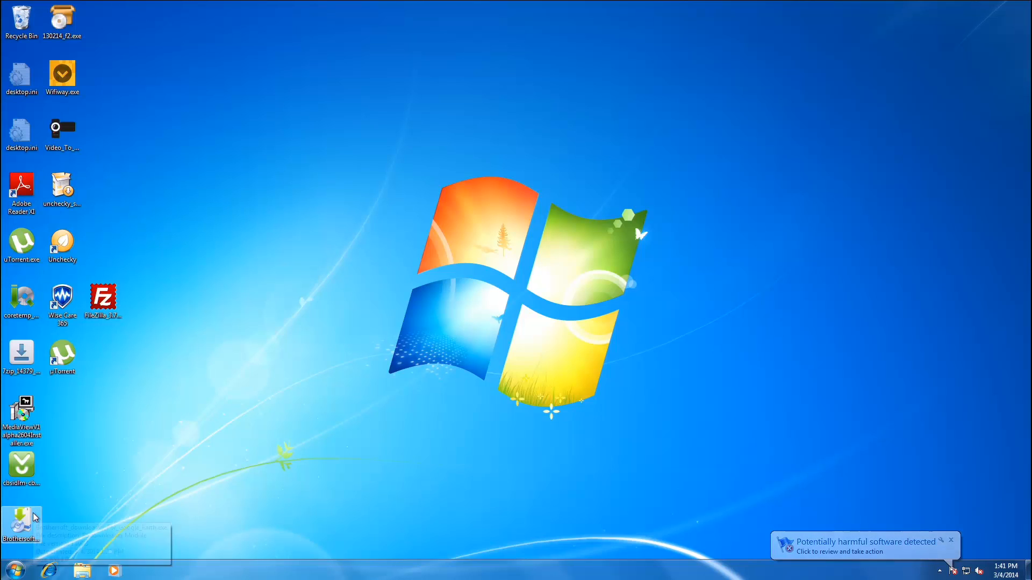
Run the Brothersoft Google Earth downloader, accept its license, and skip the Caramava offer.
double_click(21, 522)
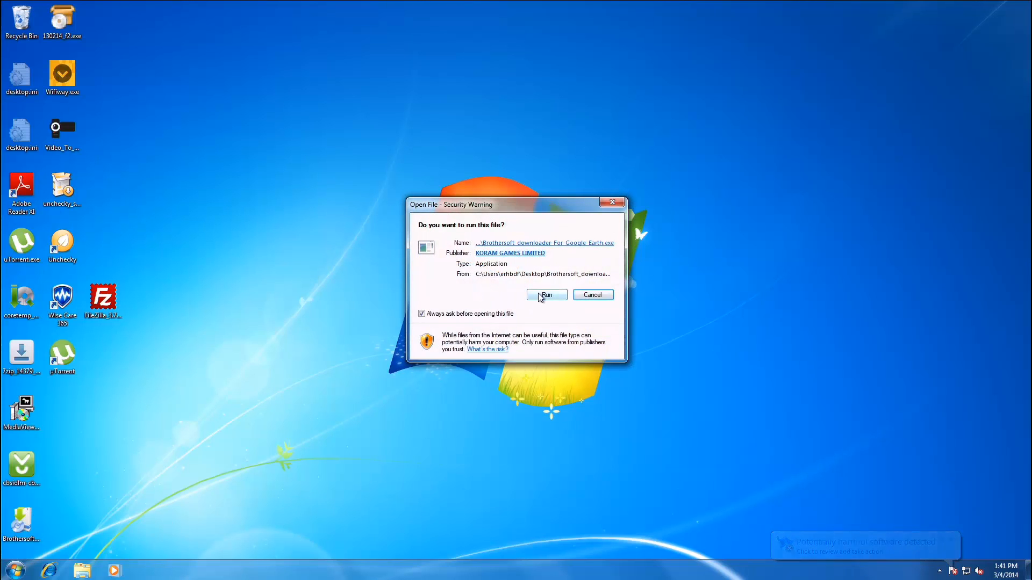
left_click(545, 295)
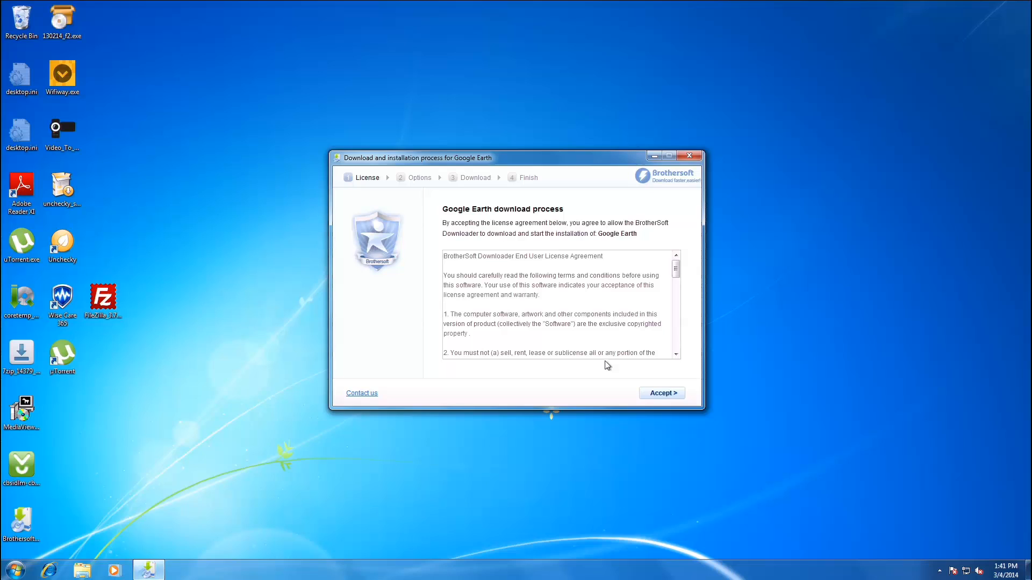
left_click(661, 393)
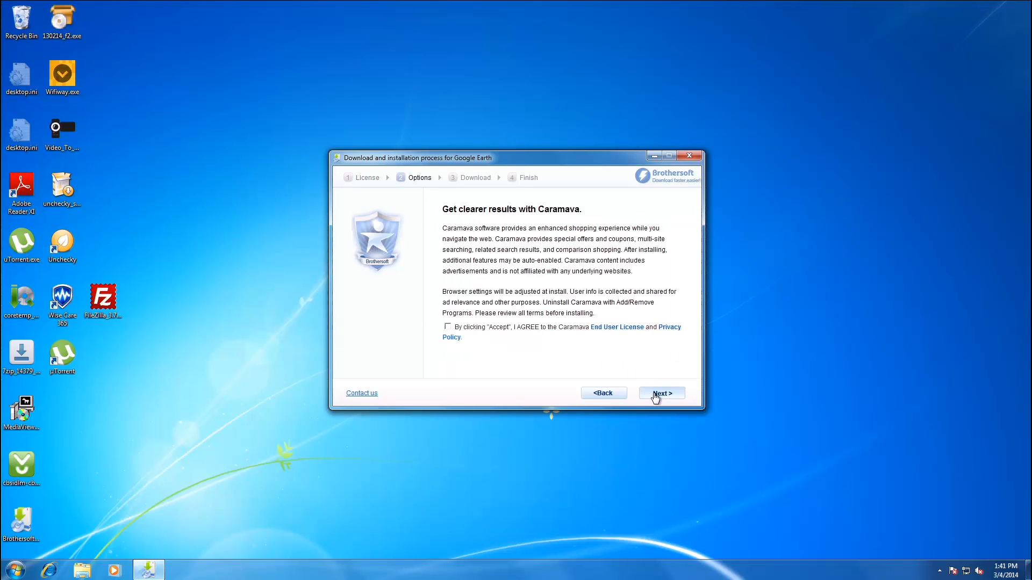
left_click(660, 393)
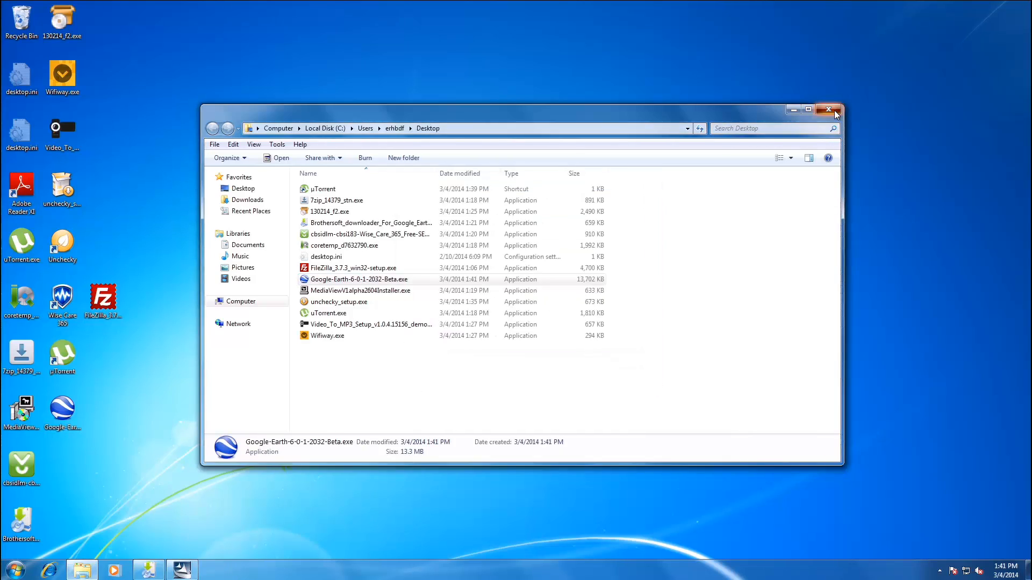
Close the downloads folder, install Google Earth, allow 130214_f2.exe, and finish.
double_click(358, 279)
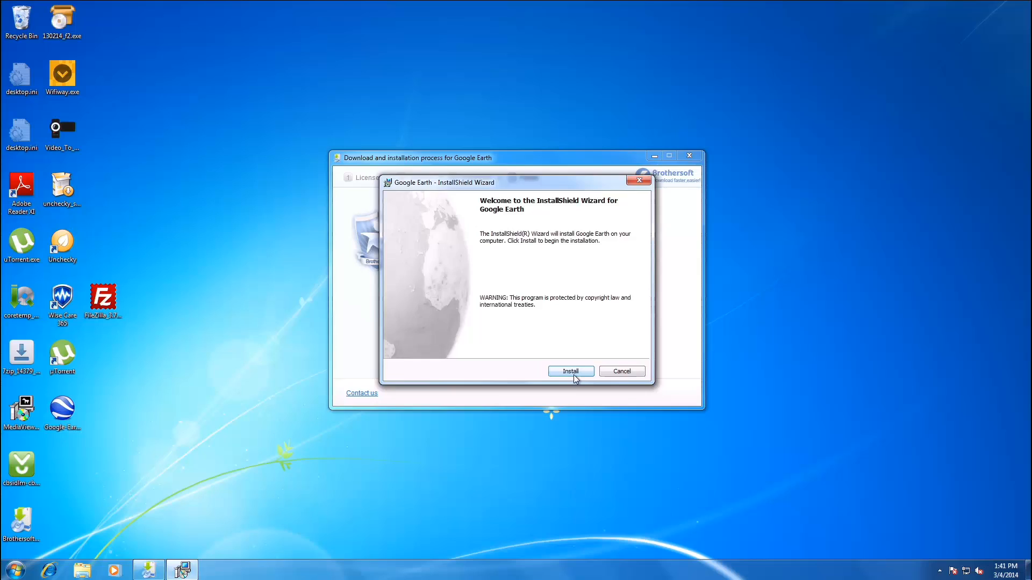
left_click(570, 370)
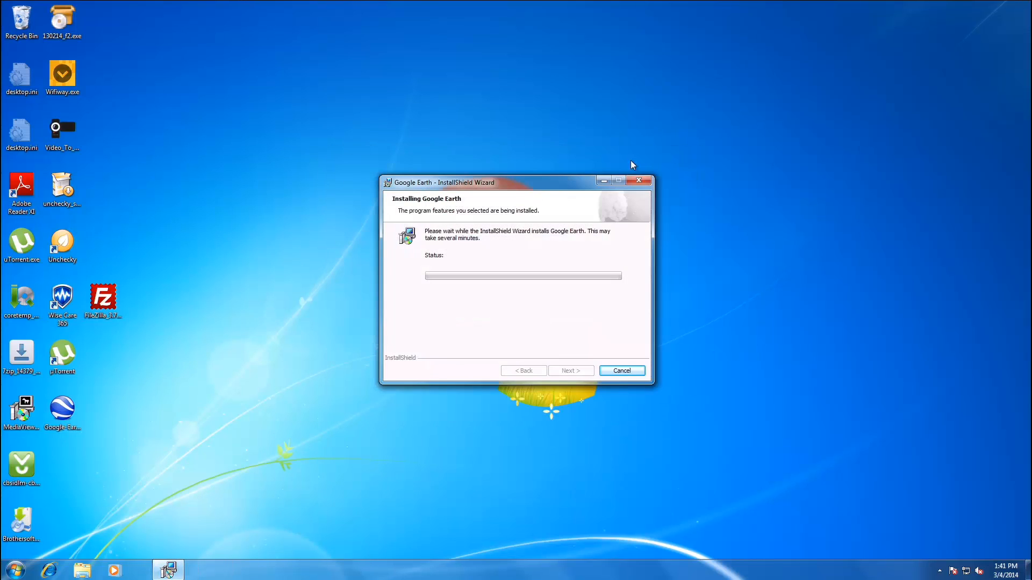
mouse_move(64, 275)
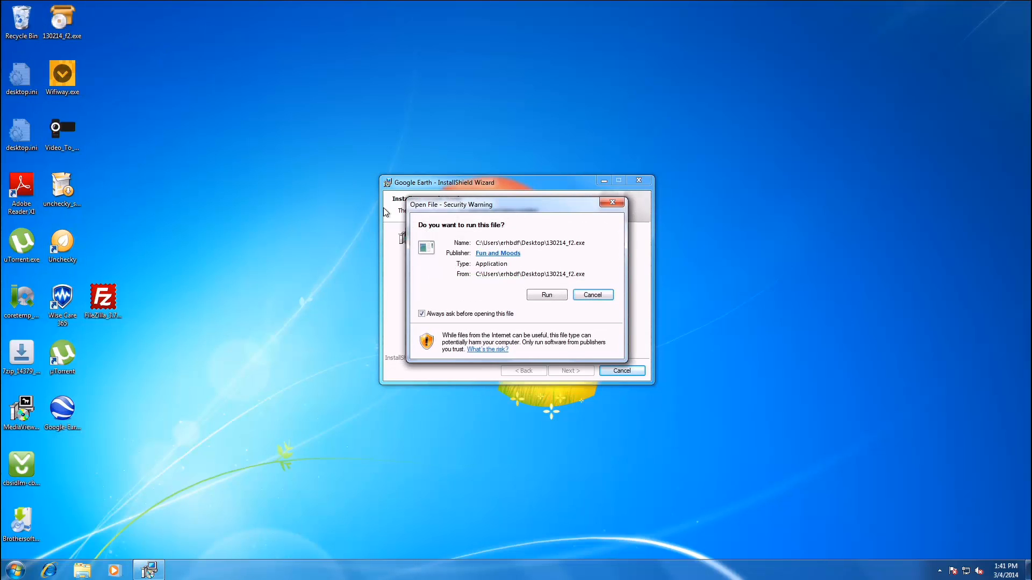
mouse_move(541, 293)
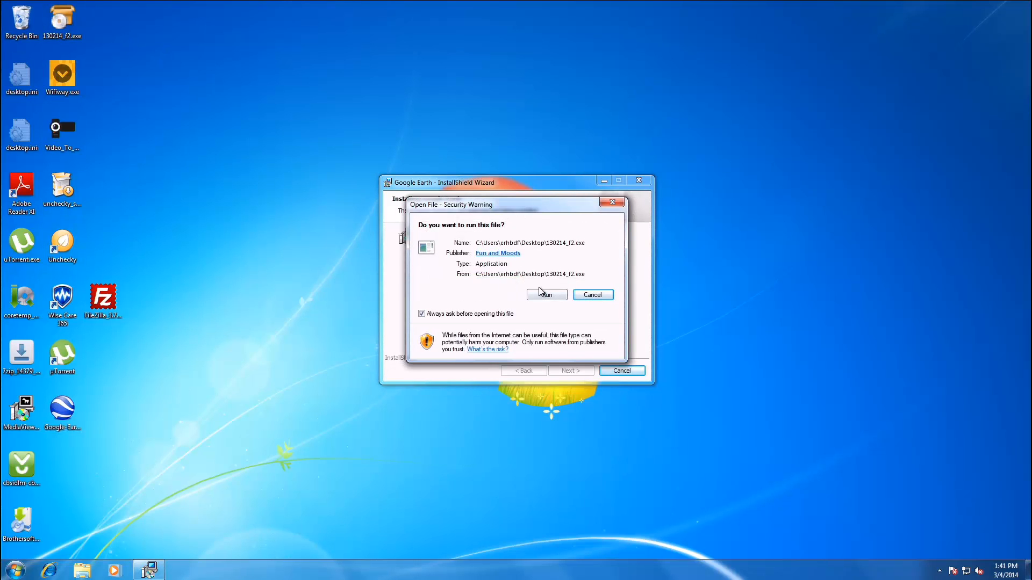
left_click(546, 294)
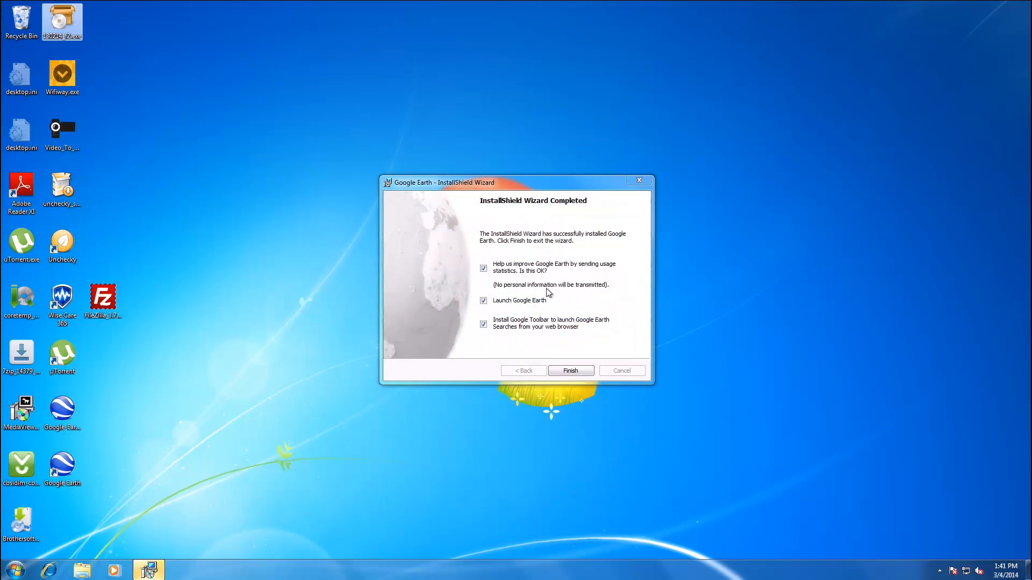
left_click(570, 371)
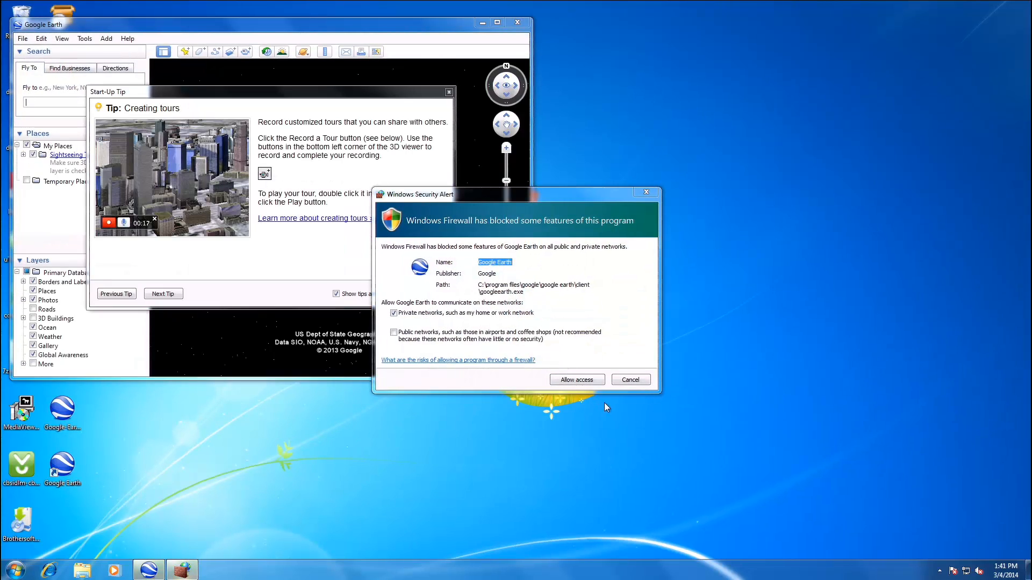
Answer the firewall alert, close the Start-Up Tip, and exit Google Earth.
left_click(576, 380)
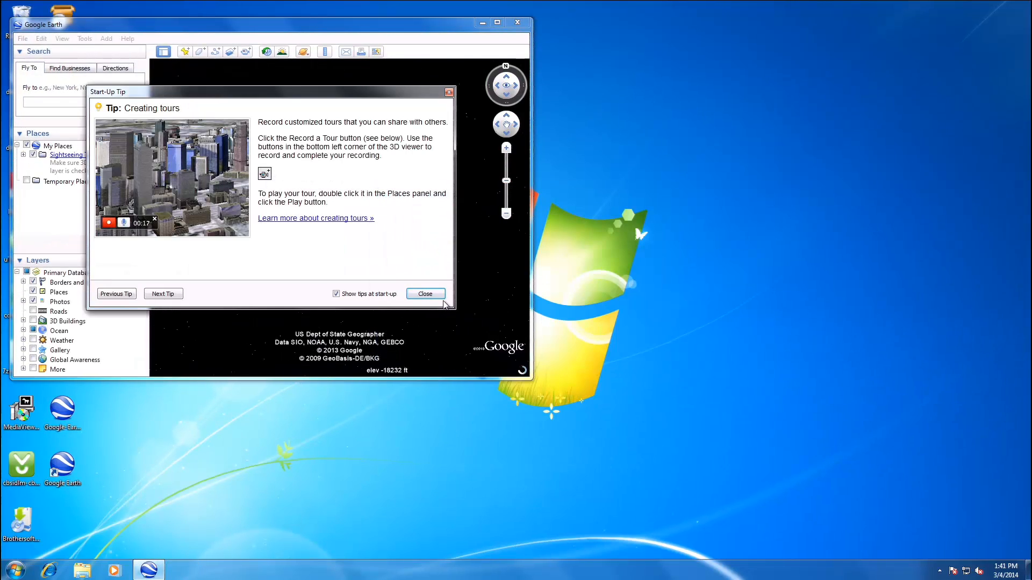
left_click(424, 293)
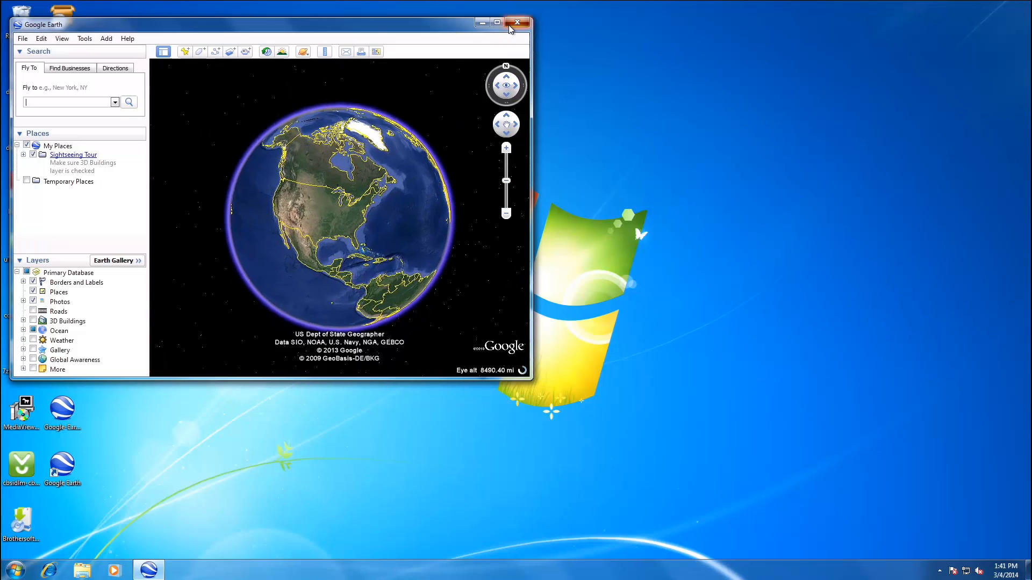
left_click(517, 23)
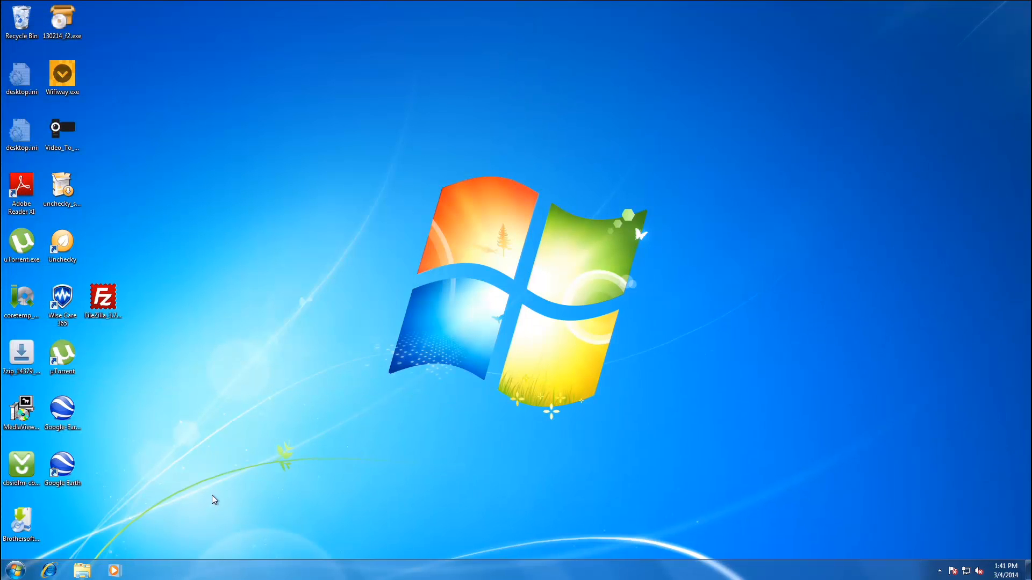
Launch Wifiway.exe, allow it to run, and move past the download manager introduction.
left_click(61, 75)
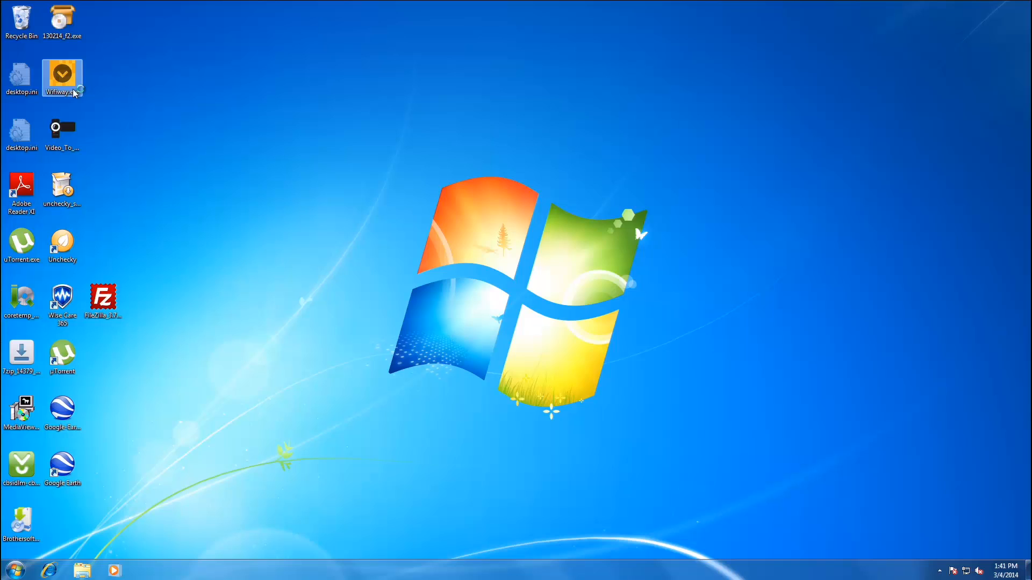
double_click(62, 74)
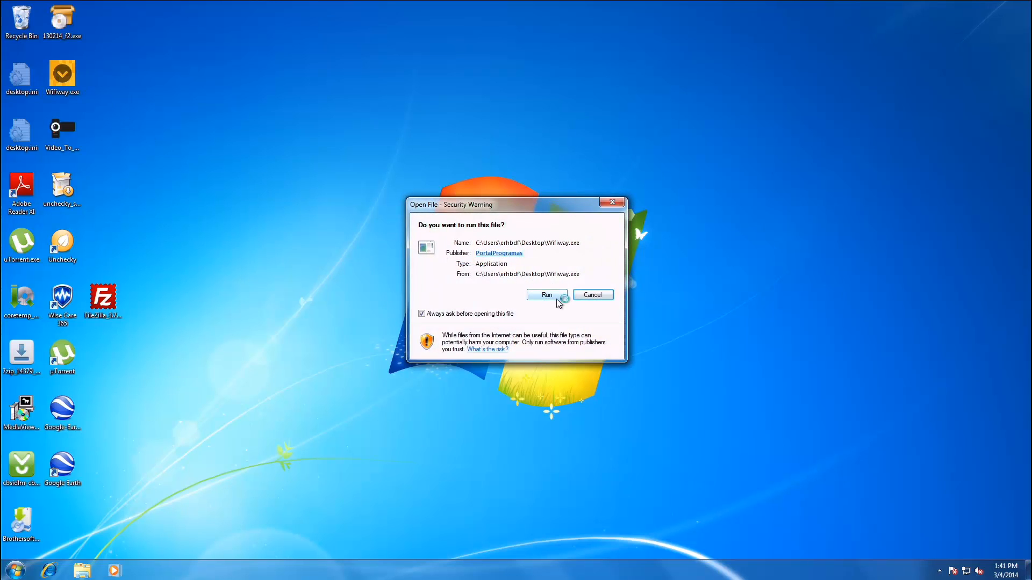
left_click(546, 295)
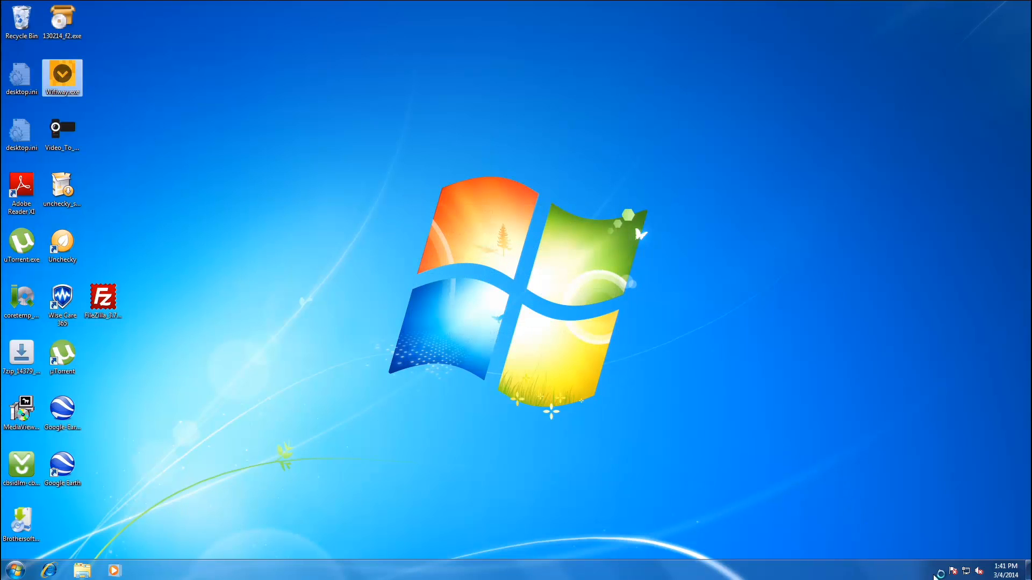
double_click(61, 77)
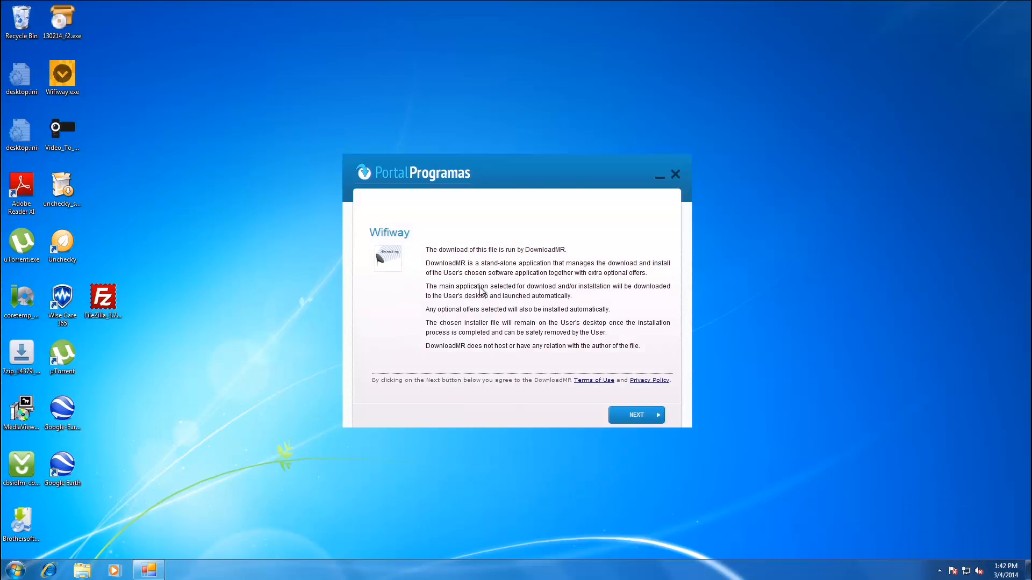
left_click(635, 414)
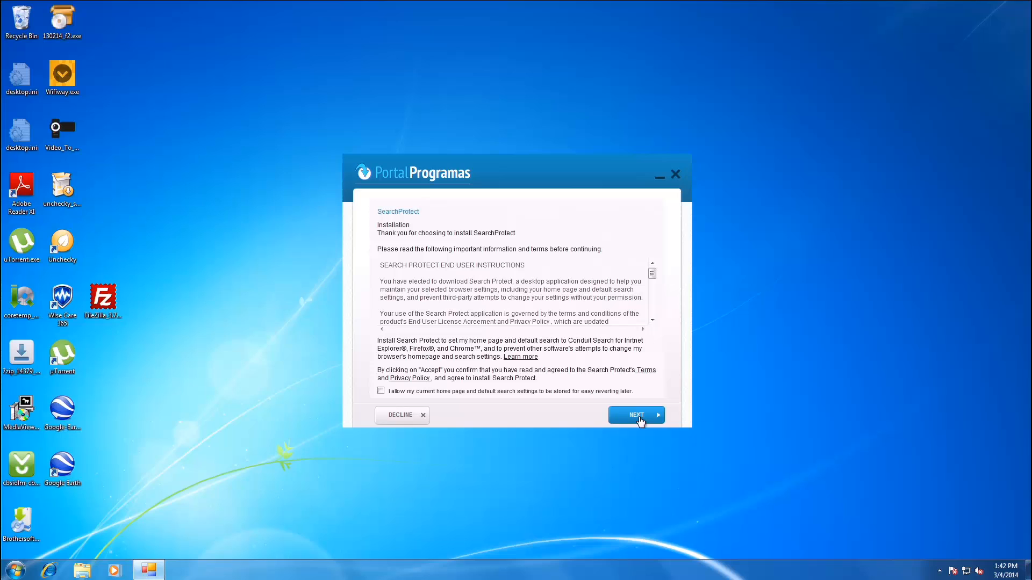
Decline the SearchProtect and Consumer Input offers using Unchecky's warning, then minimize the installer.
left_click(635, 415)
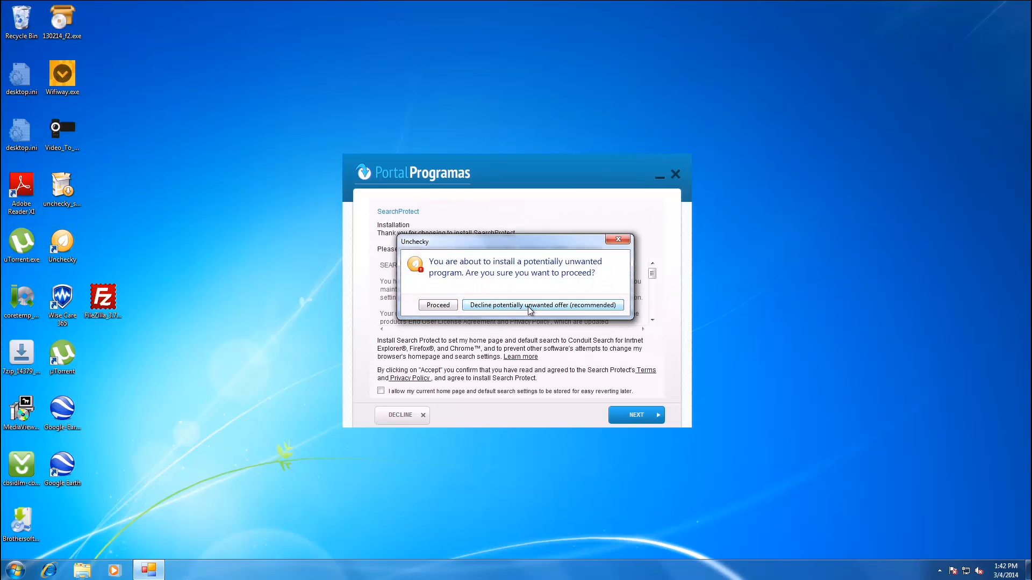
left_click(542, 305)
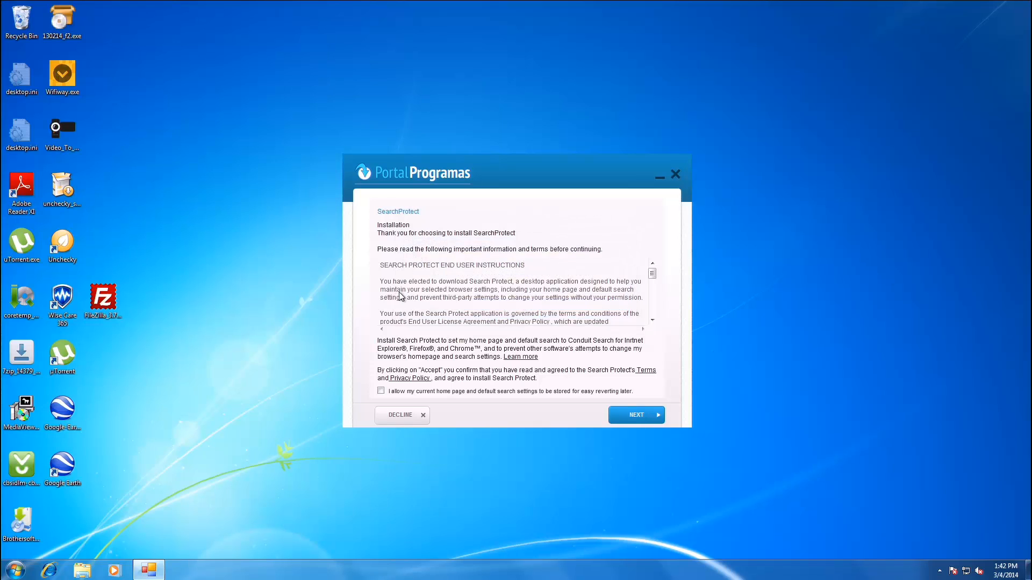
left_click(635, 414)
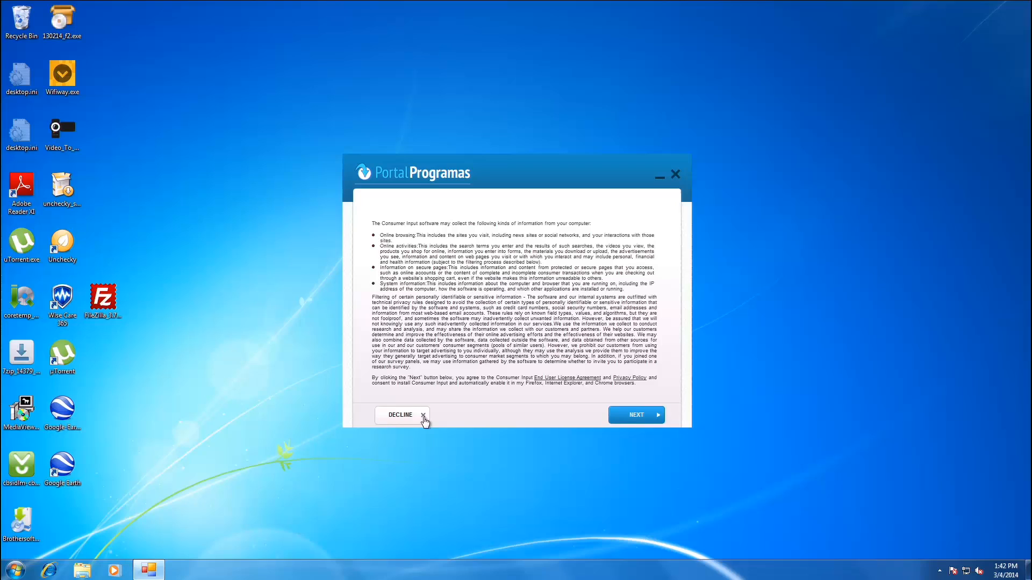
left_click(635, 414)
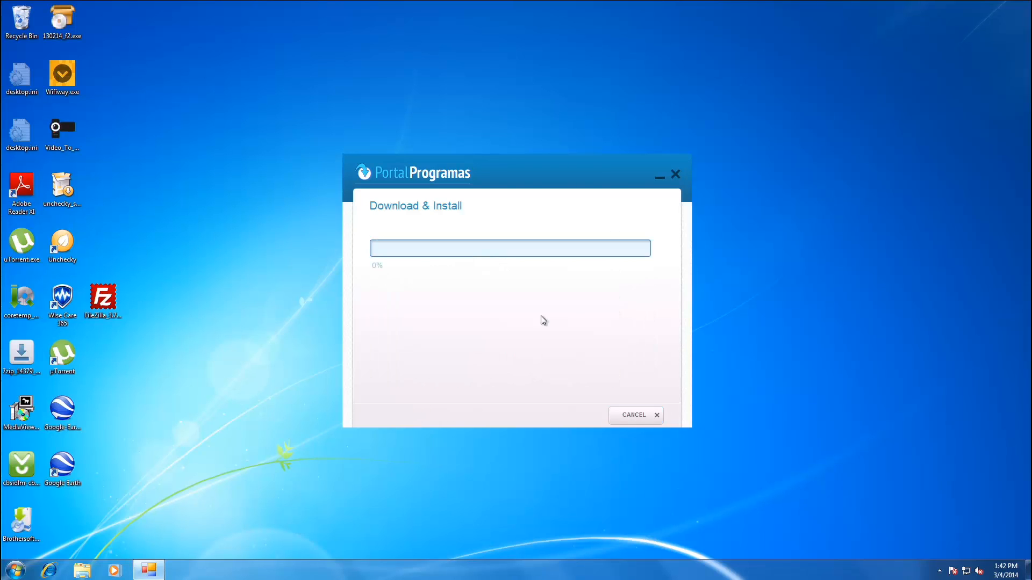
left_click(674, 174)
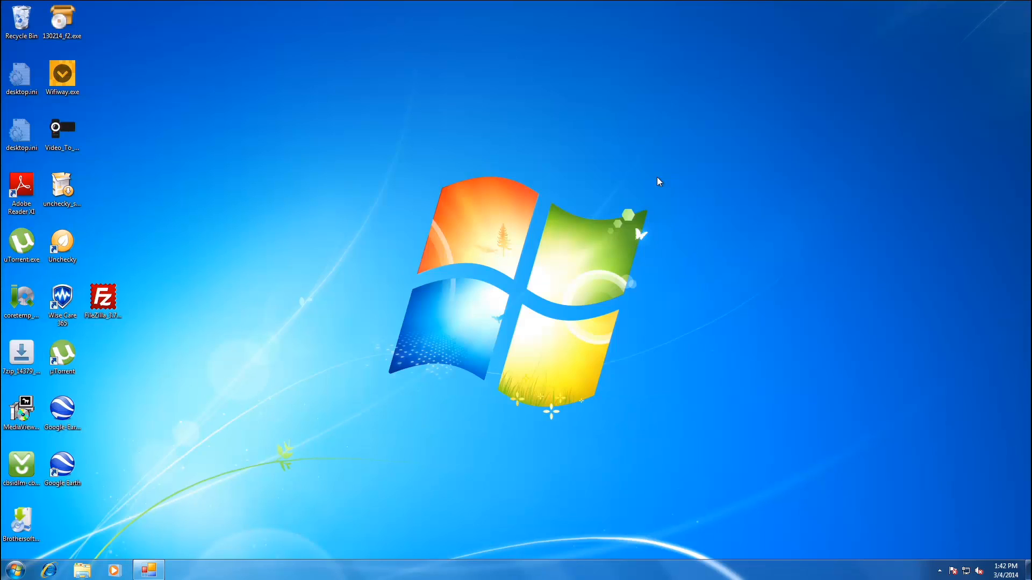
mouse_move(203, 473)
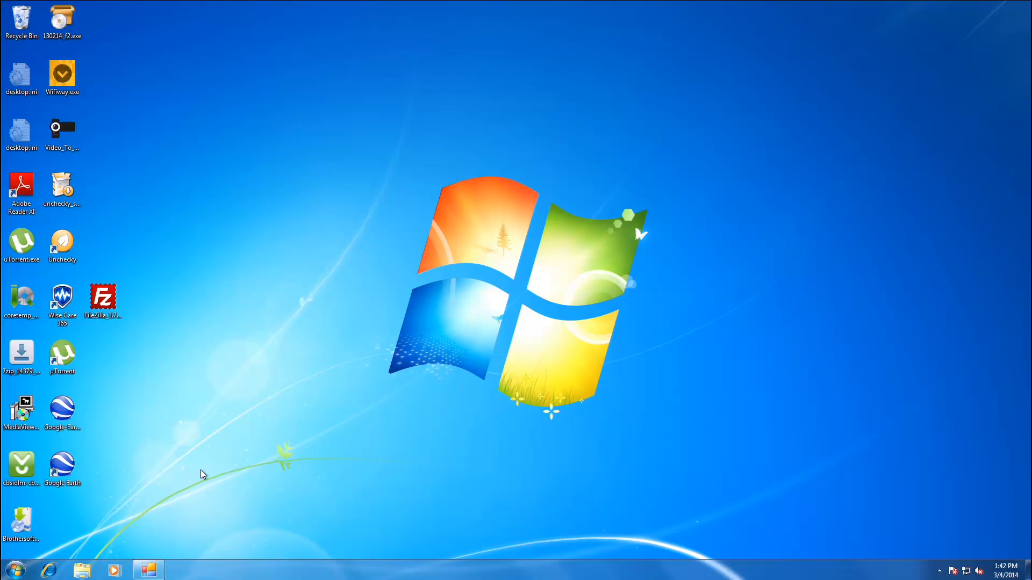
Run Video_To_MP3_Setup and accept its license agreement.
double_click(62, 129)
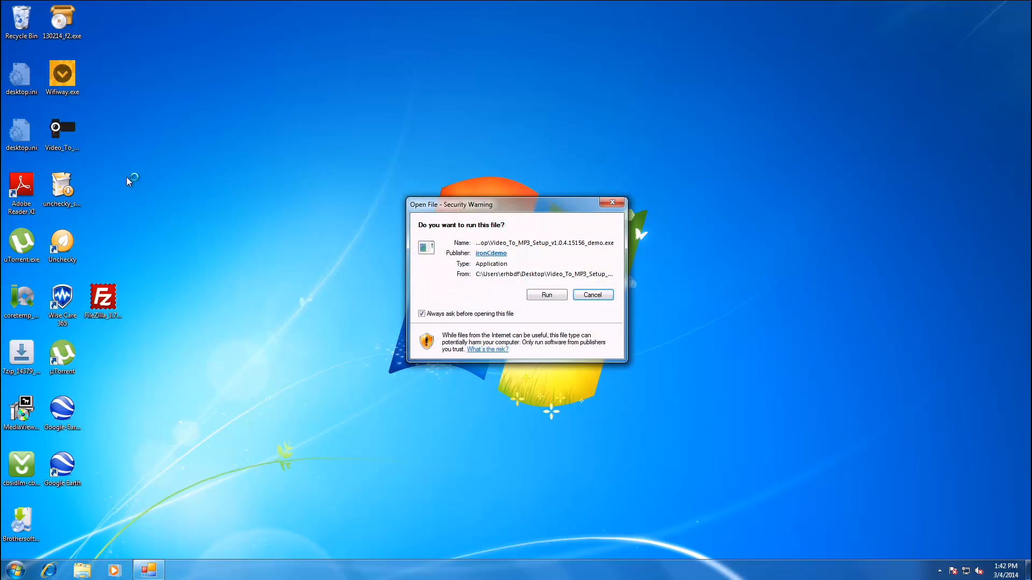
left_click(545, 293)
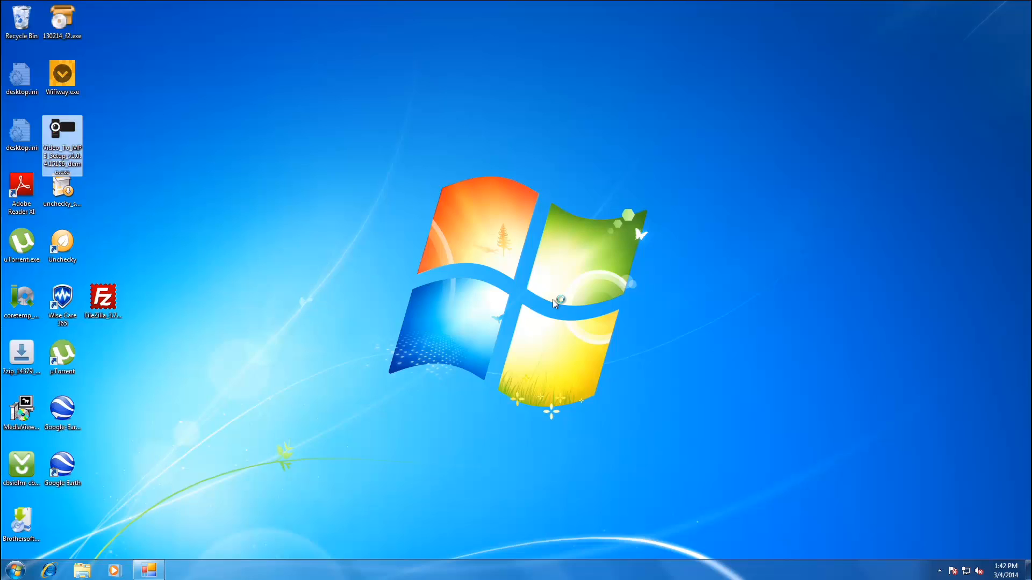
double_click(62, 144)
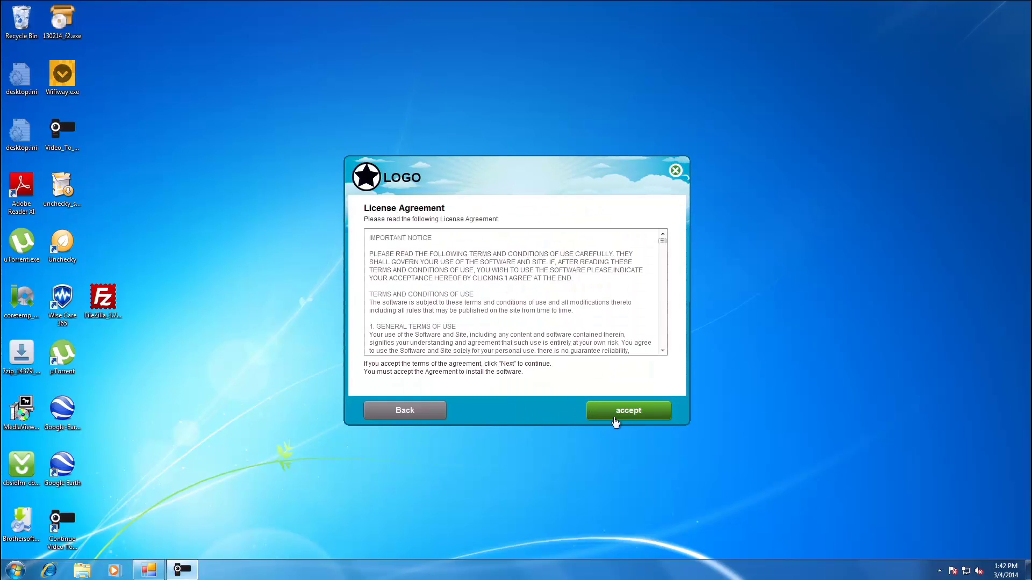
left_click(627, 410)
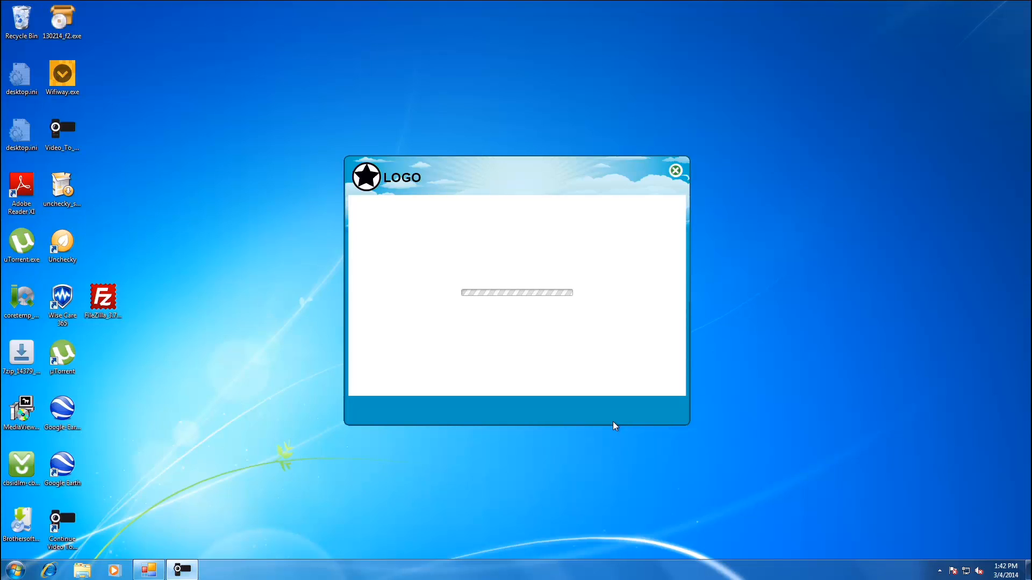
mouse_move(335, 423)
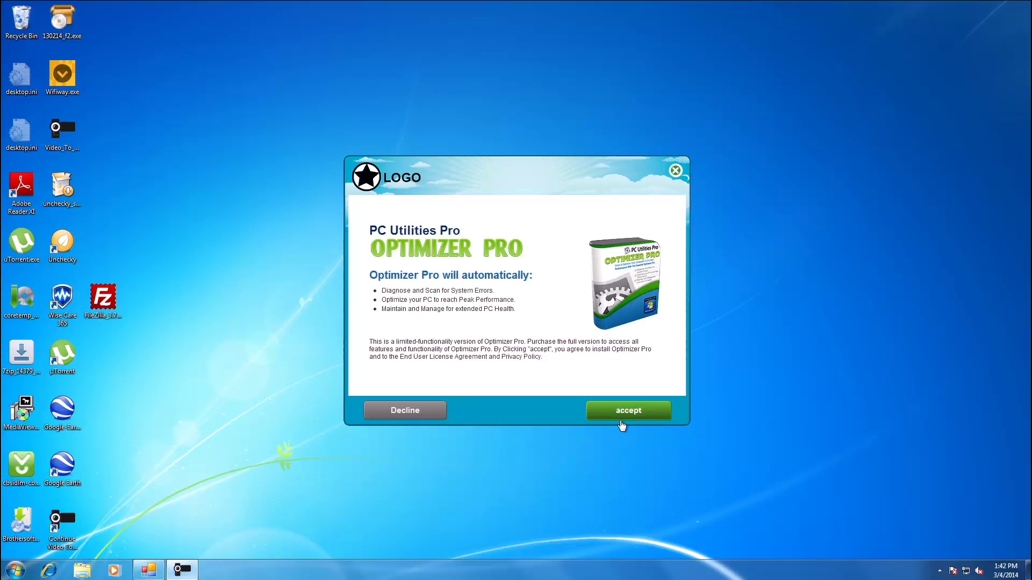
Decline the Optimizer Pro offer through Unchecky's warning and close the finished installer.
left_click(627, 410)
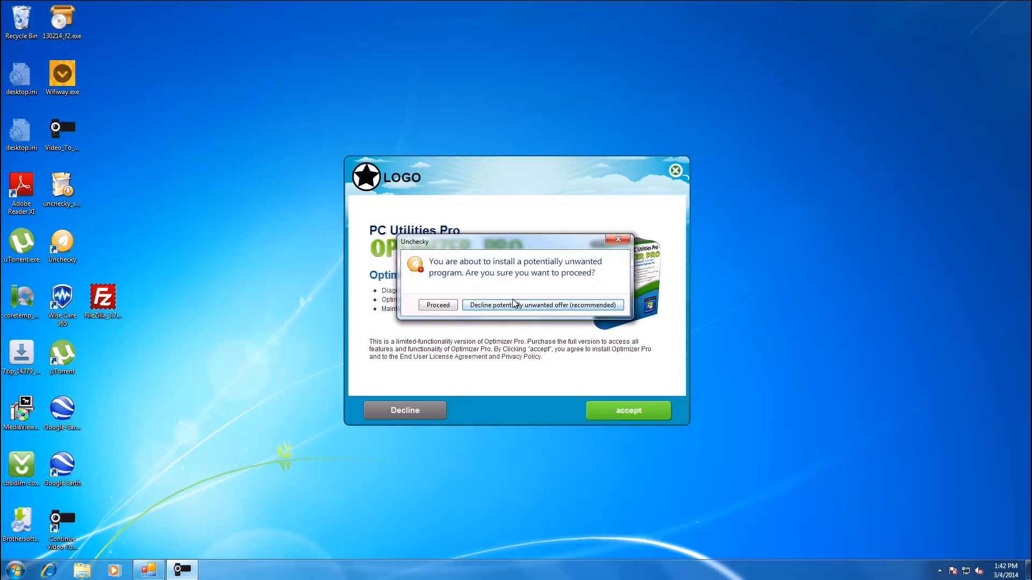
left_click(437, 304)
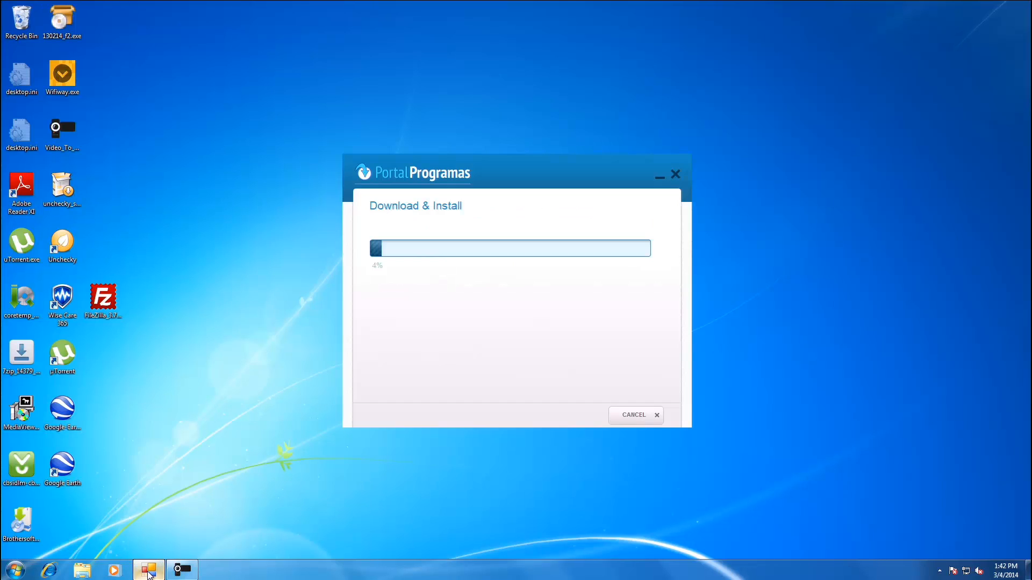
mouse_move(181, 570)
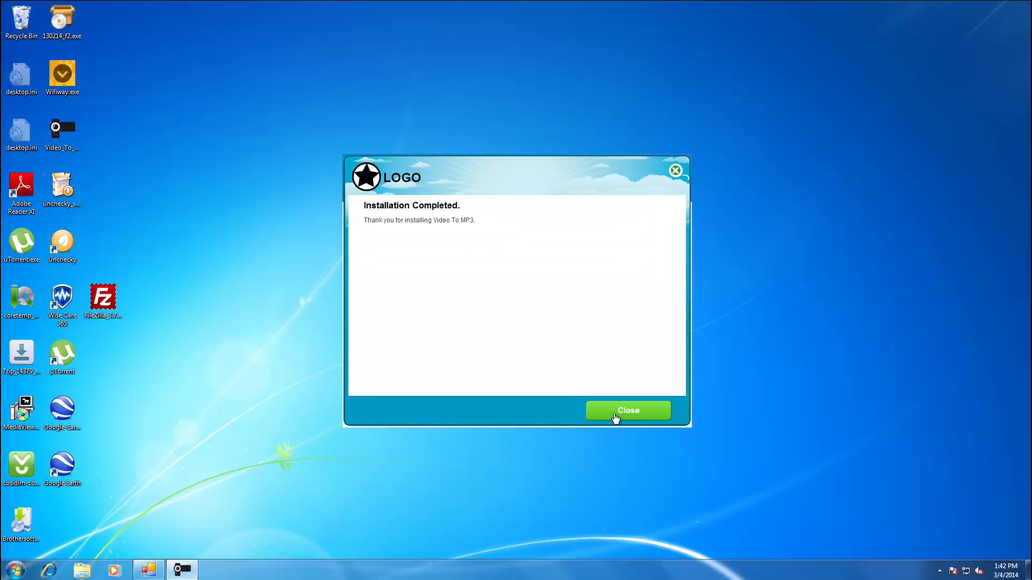
left_click(627, 410)
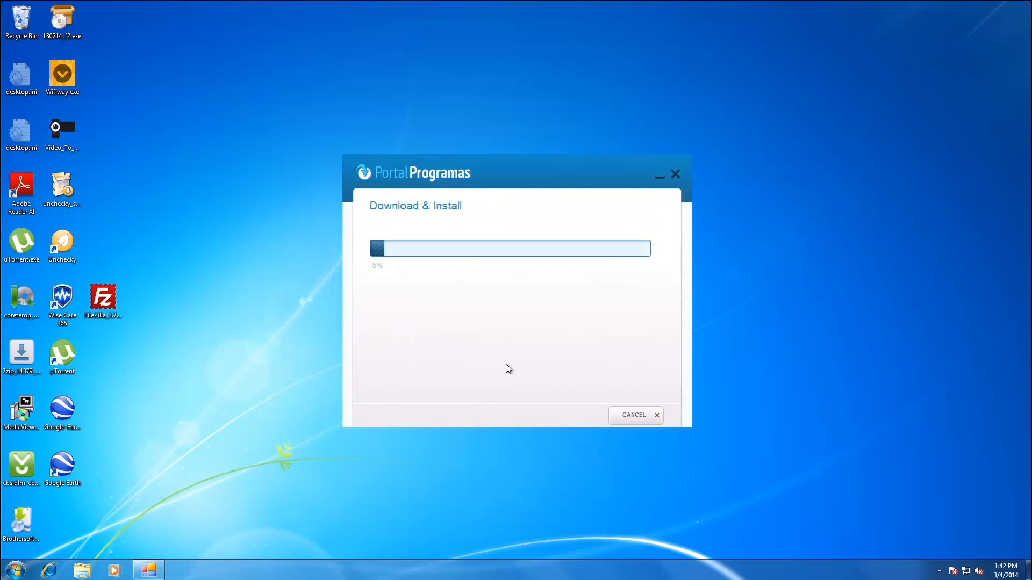
mouse_move(205, 276)
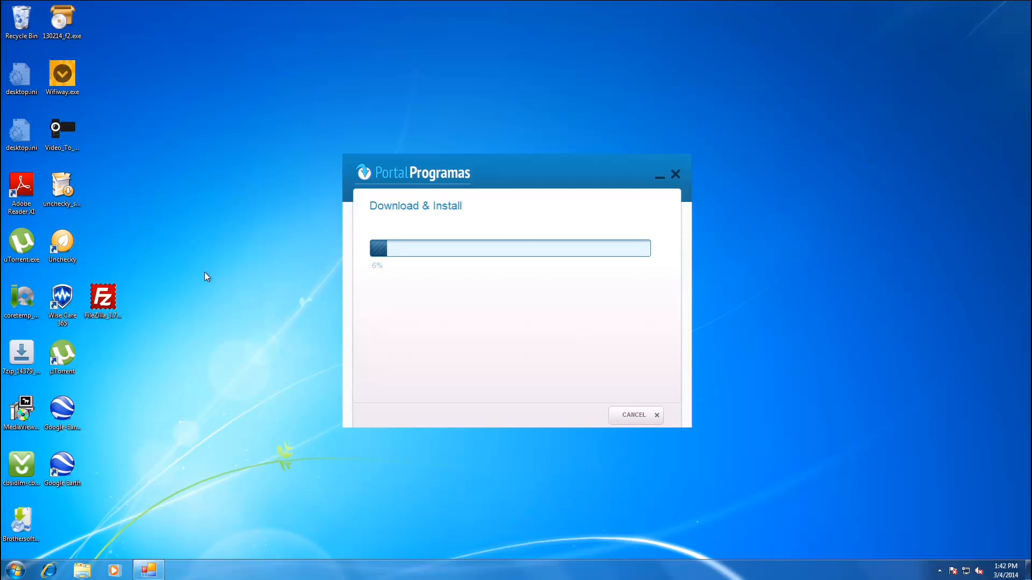
mouse_move(887, 574)
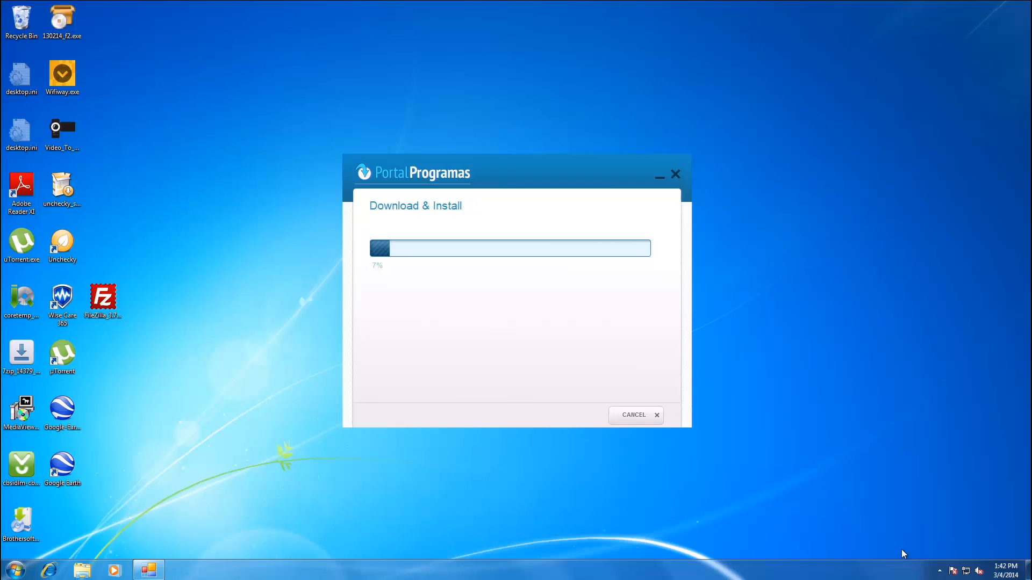
Accept the Google Toolbar terms and cancel both Search Provider Default change prompts.
left_click(49, 569)
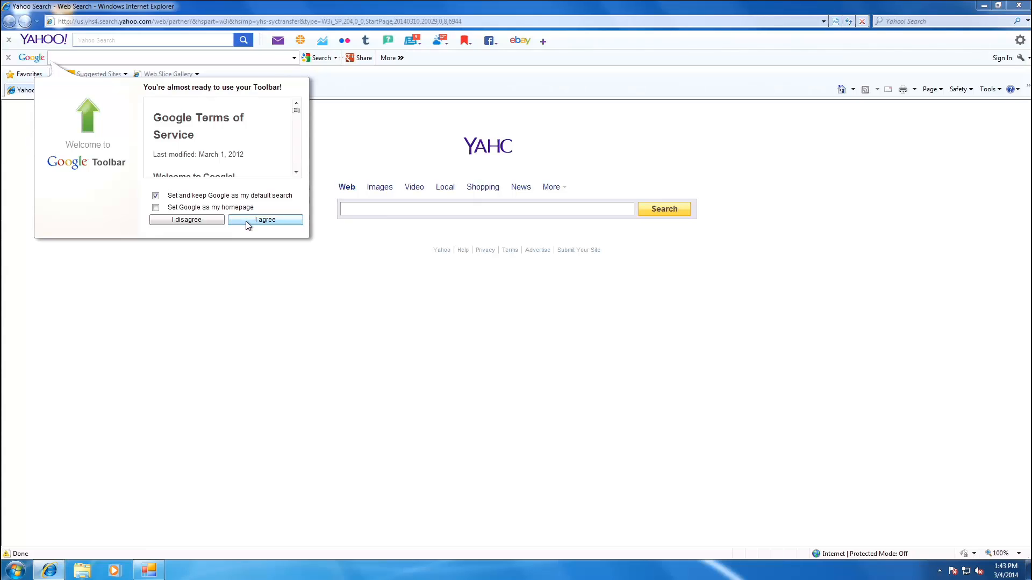
left_click(265, 219)
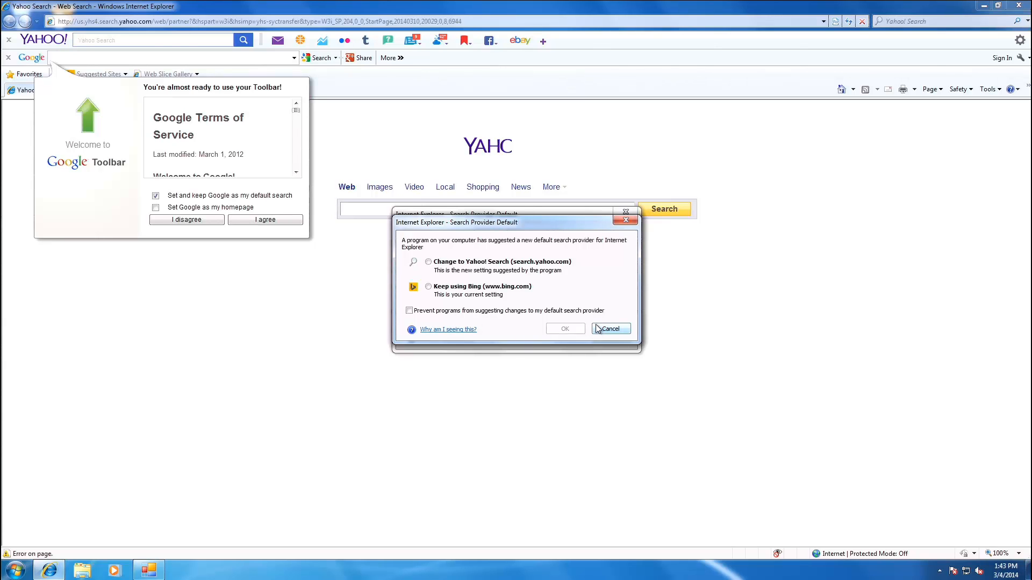
left_click(609, 329)
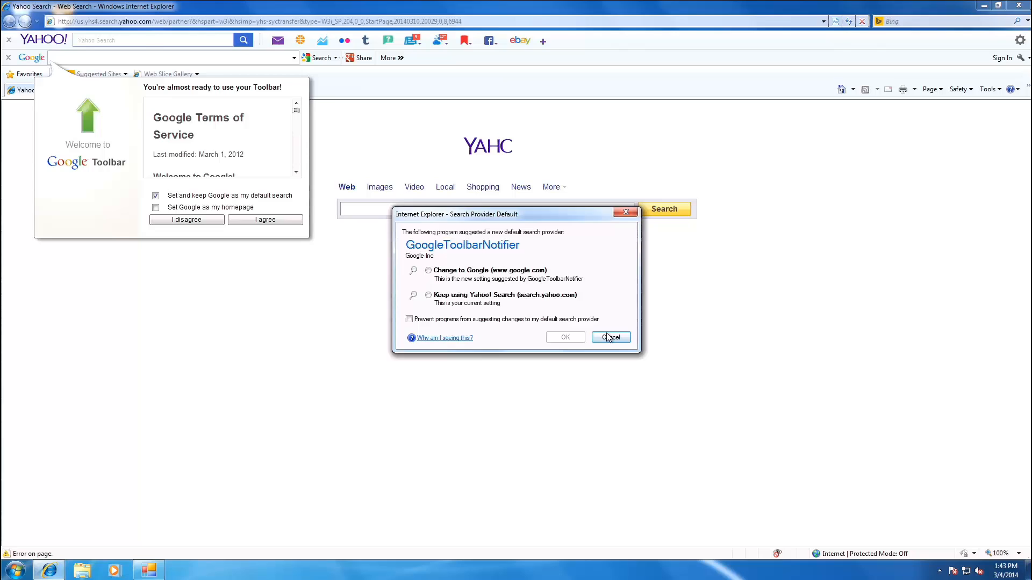
left_click(609, 337)
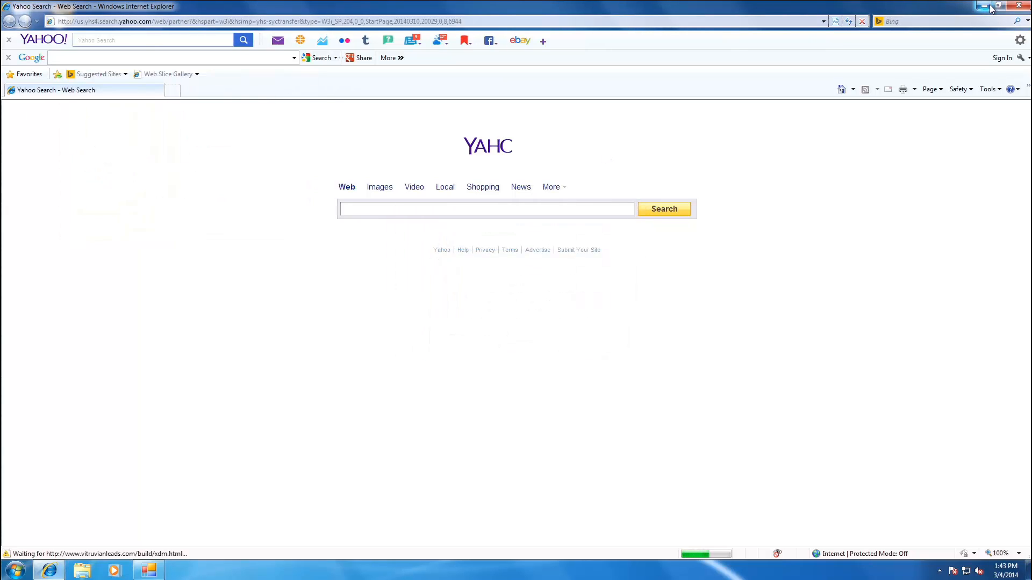
mouse_move(981, 6)
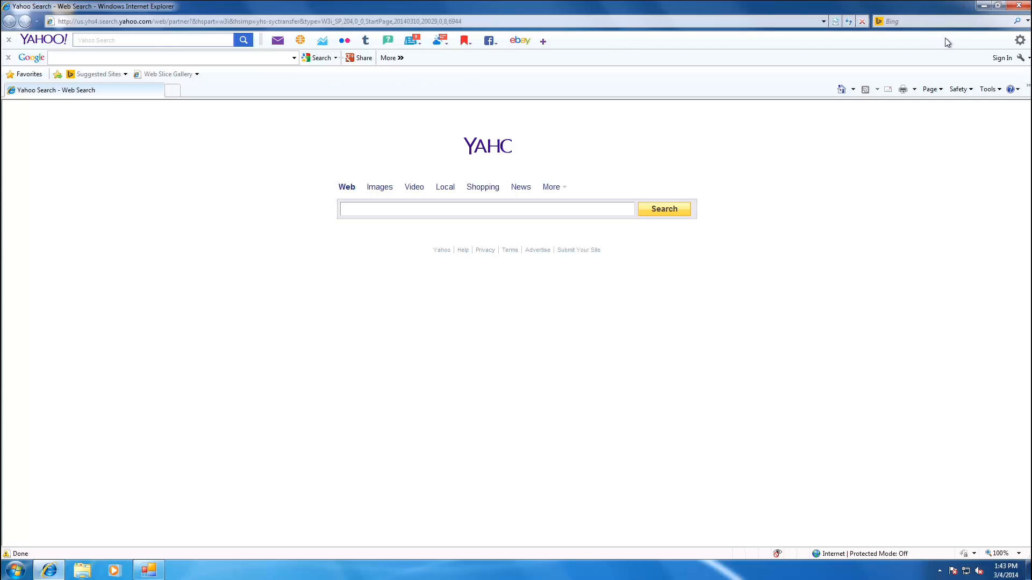
mouse_move(1014, 42)
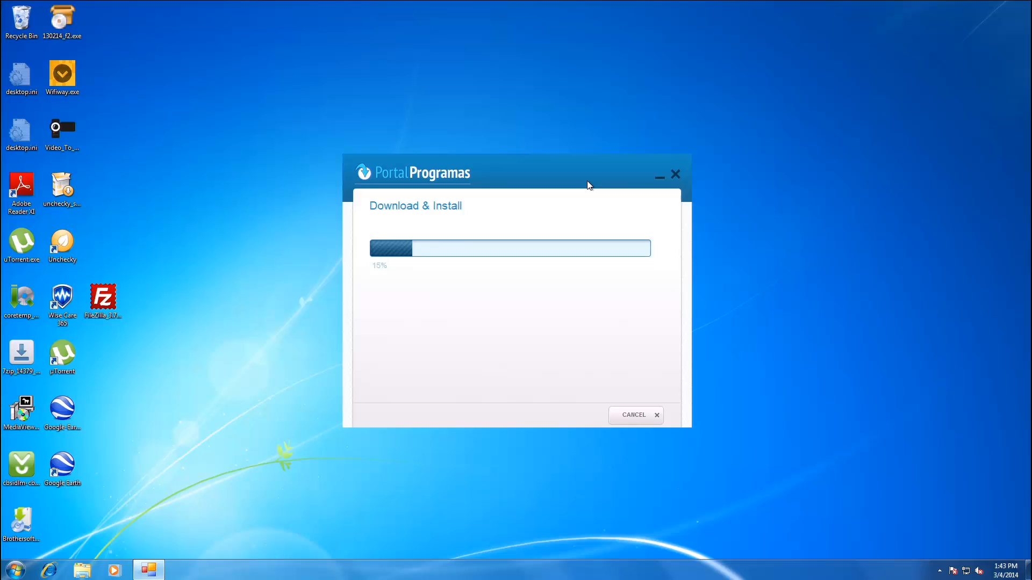
mouse_move(475, 364)
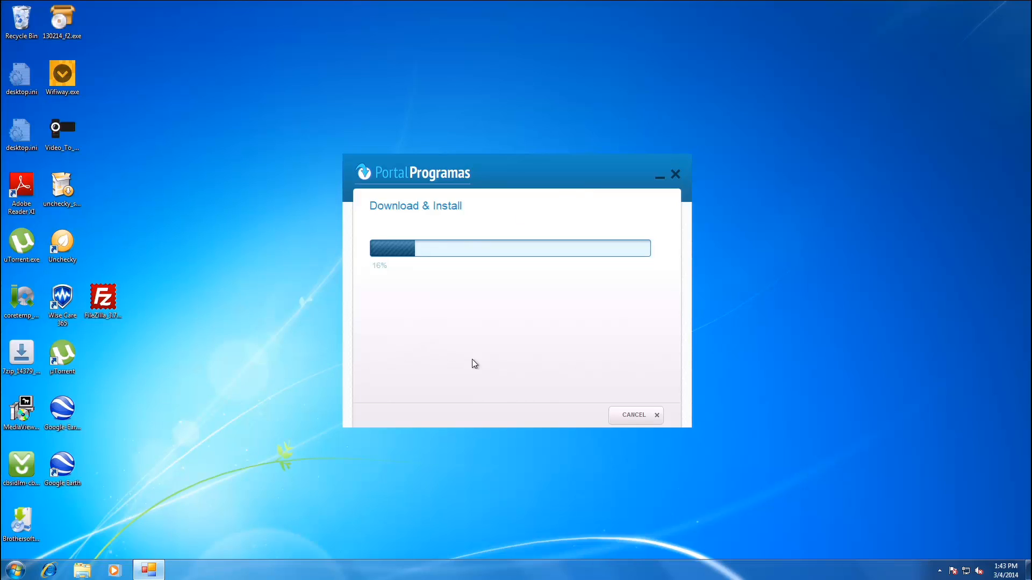
Bring up the PortalProgramas window and let the Wifiway download reach about 28%.
left_click(940, 570)
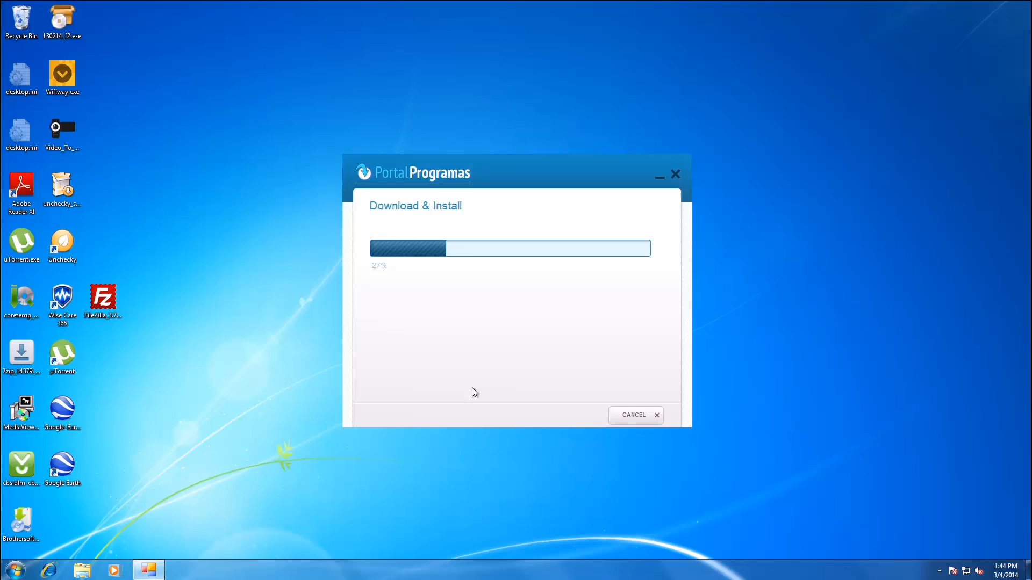
mouse_move(477, 388)
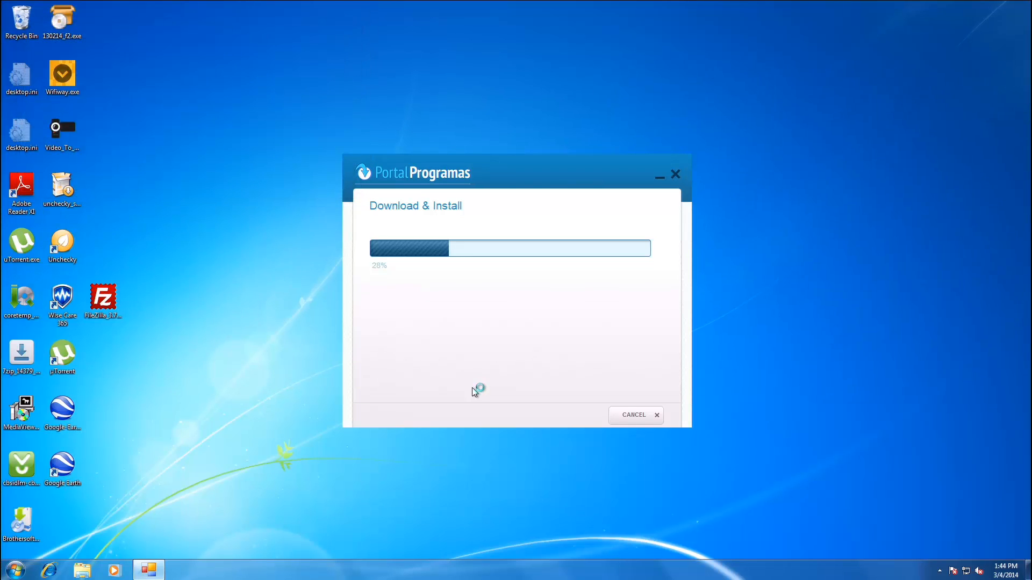
mouse_move(474, 392)
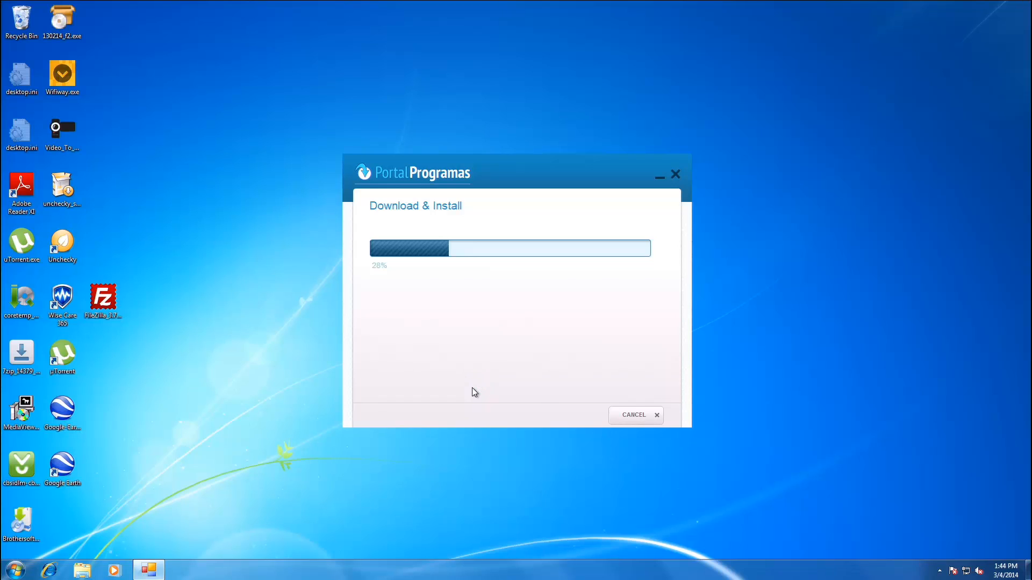